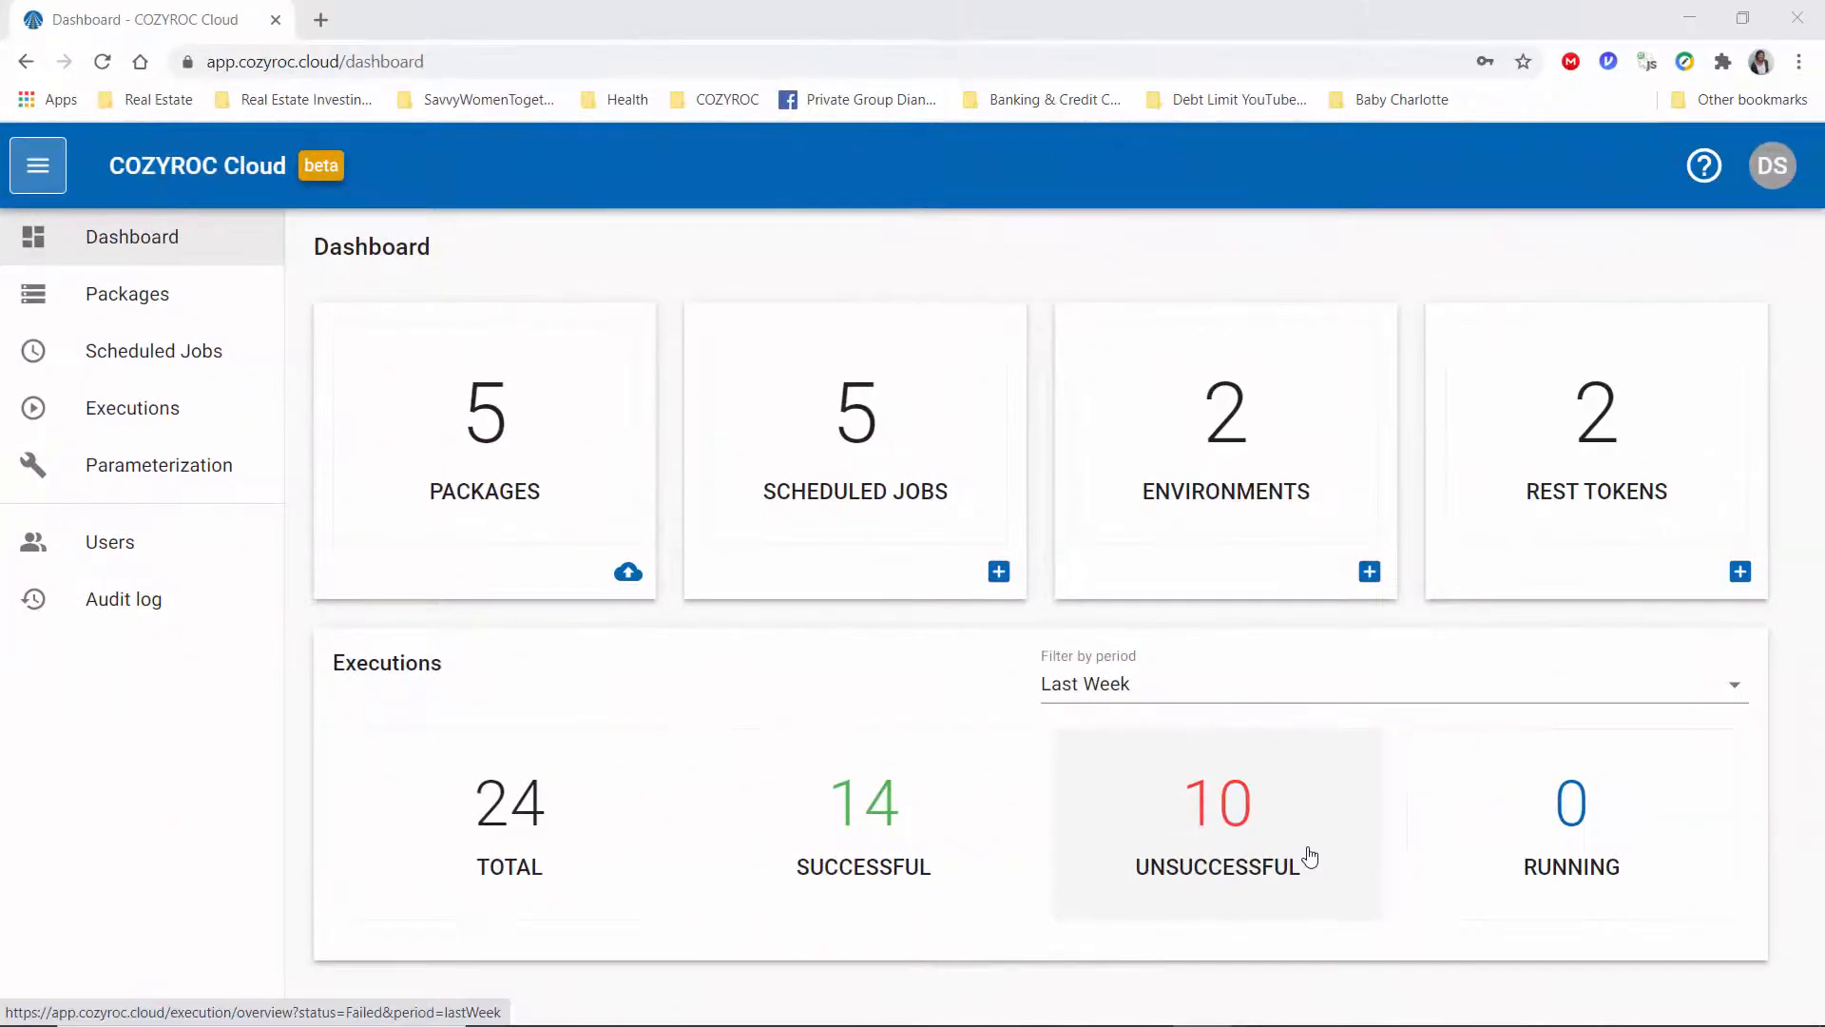
pyautogui.moveTo(931, 678)
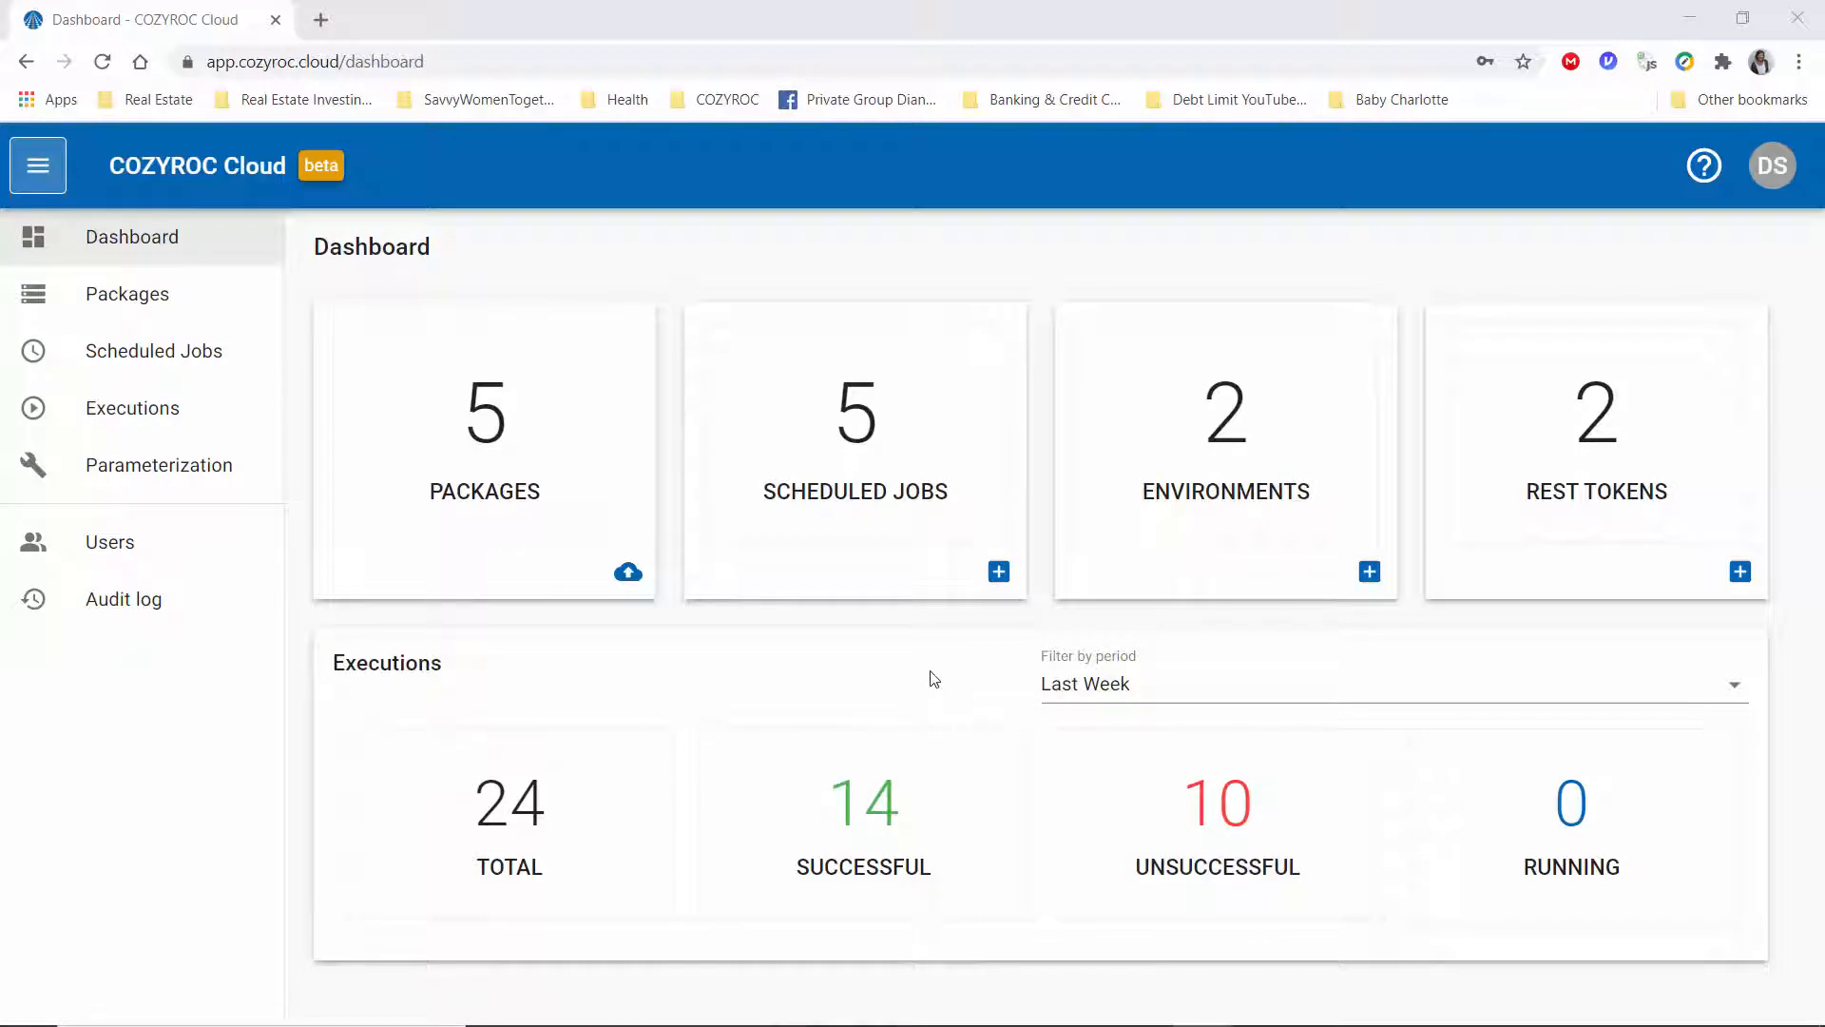
pyautogui.moveTo(964, 489)
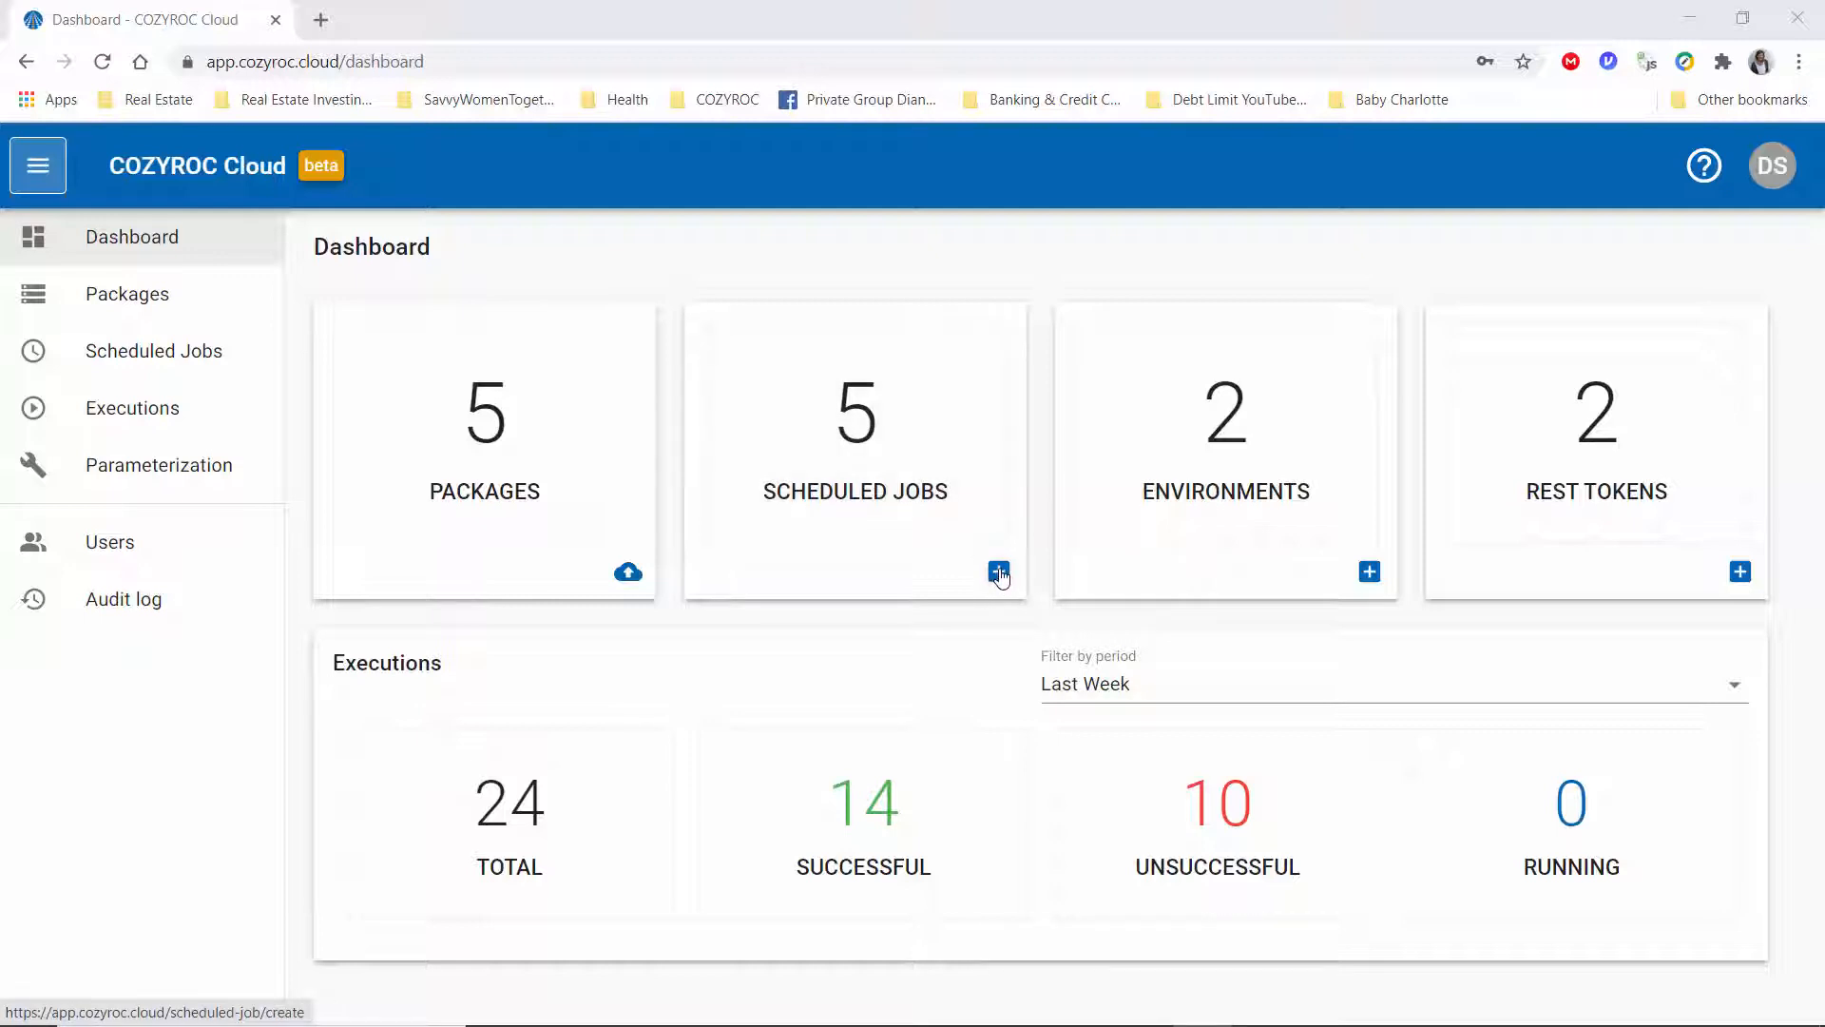
# - Create a new scheduled job on the / Demo / CRM to Google Sheets package named 'Schedule to run once daily'
pyautogui.click(999, 572)
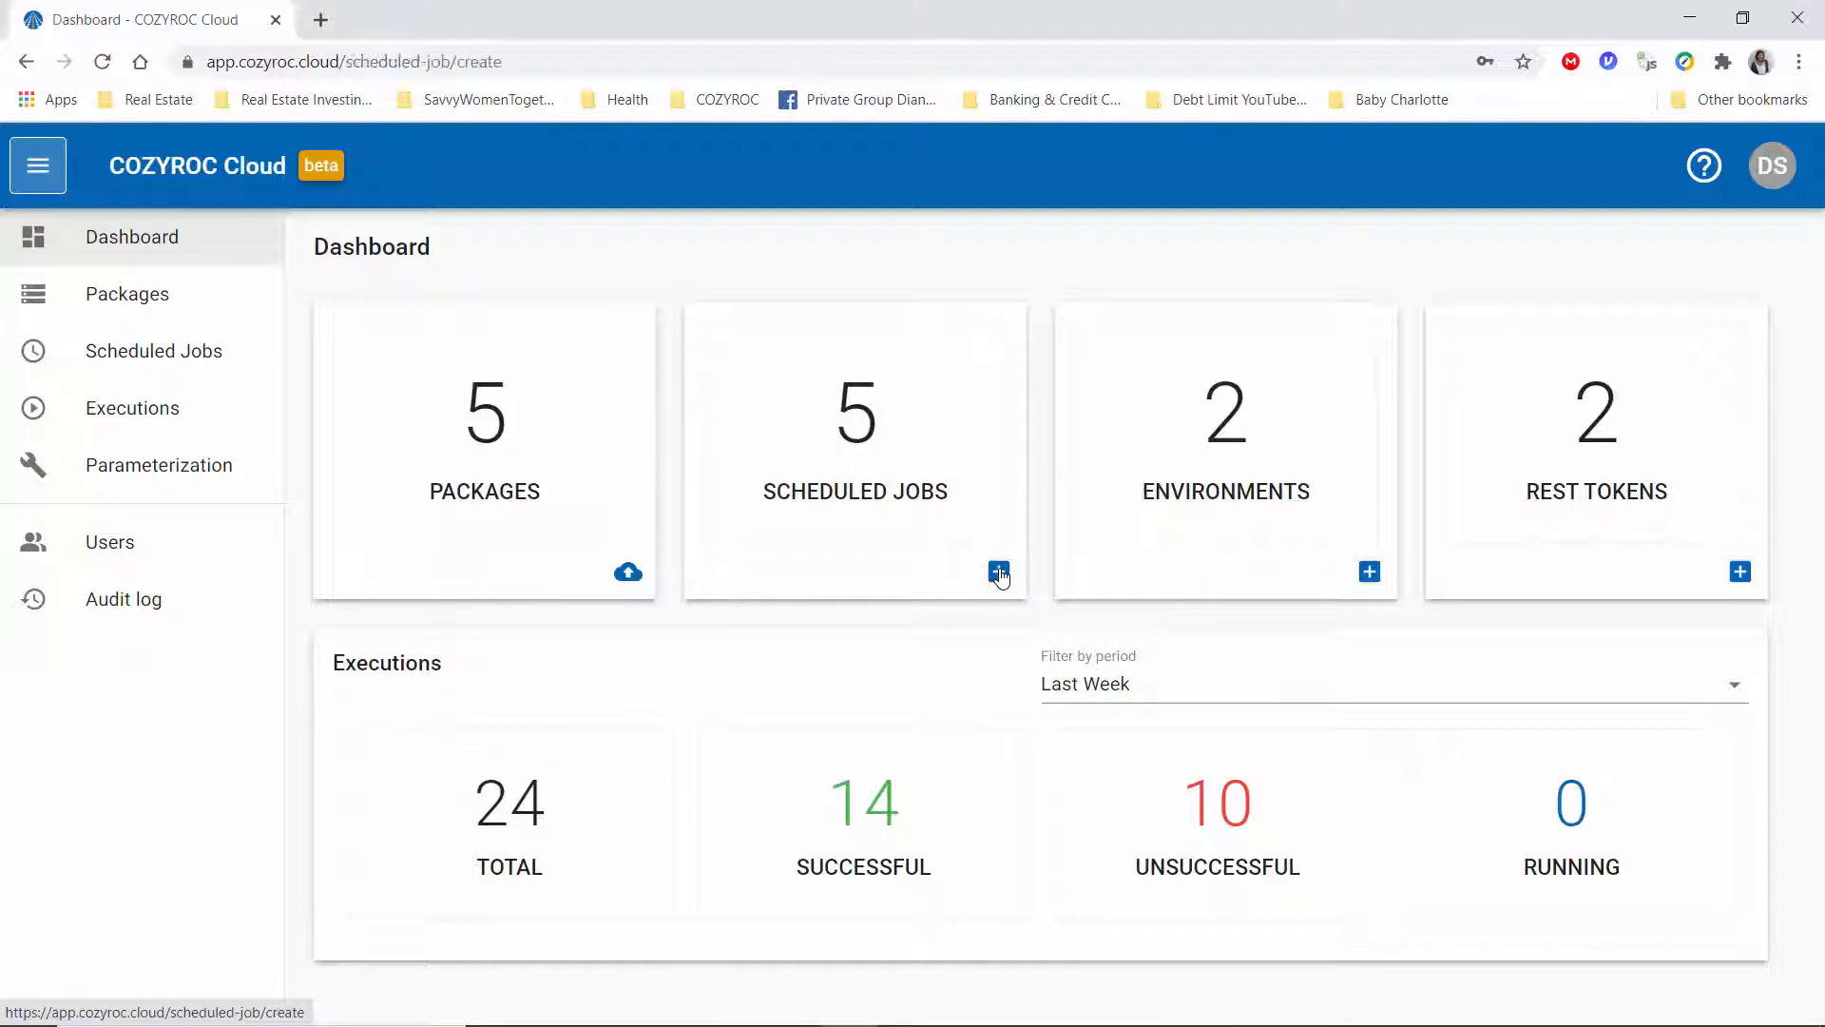
pyautogui.click(999, 572)
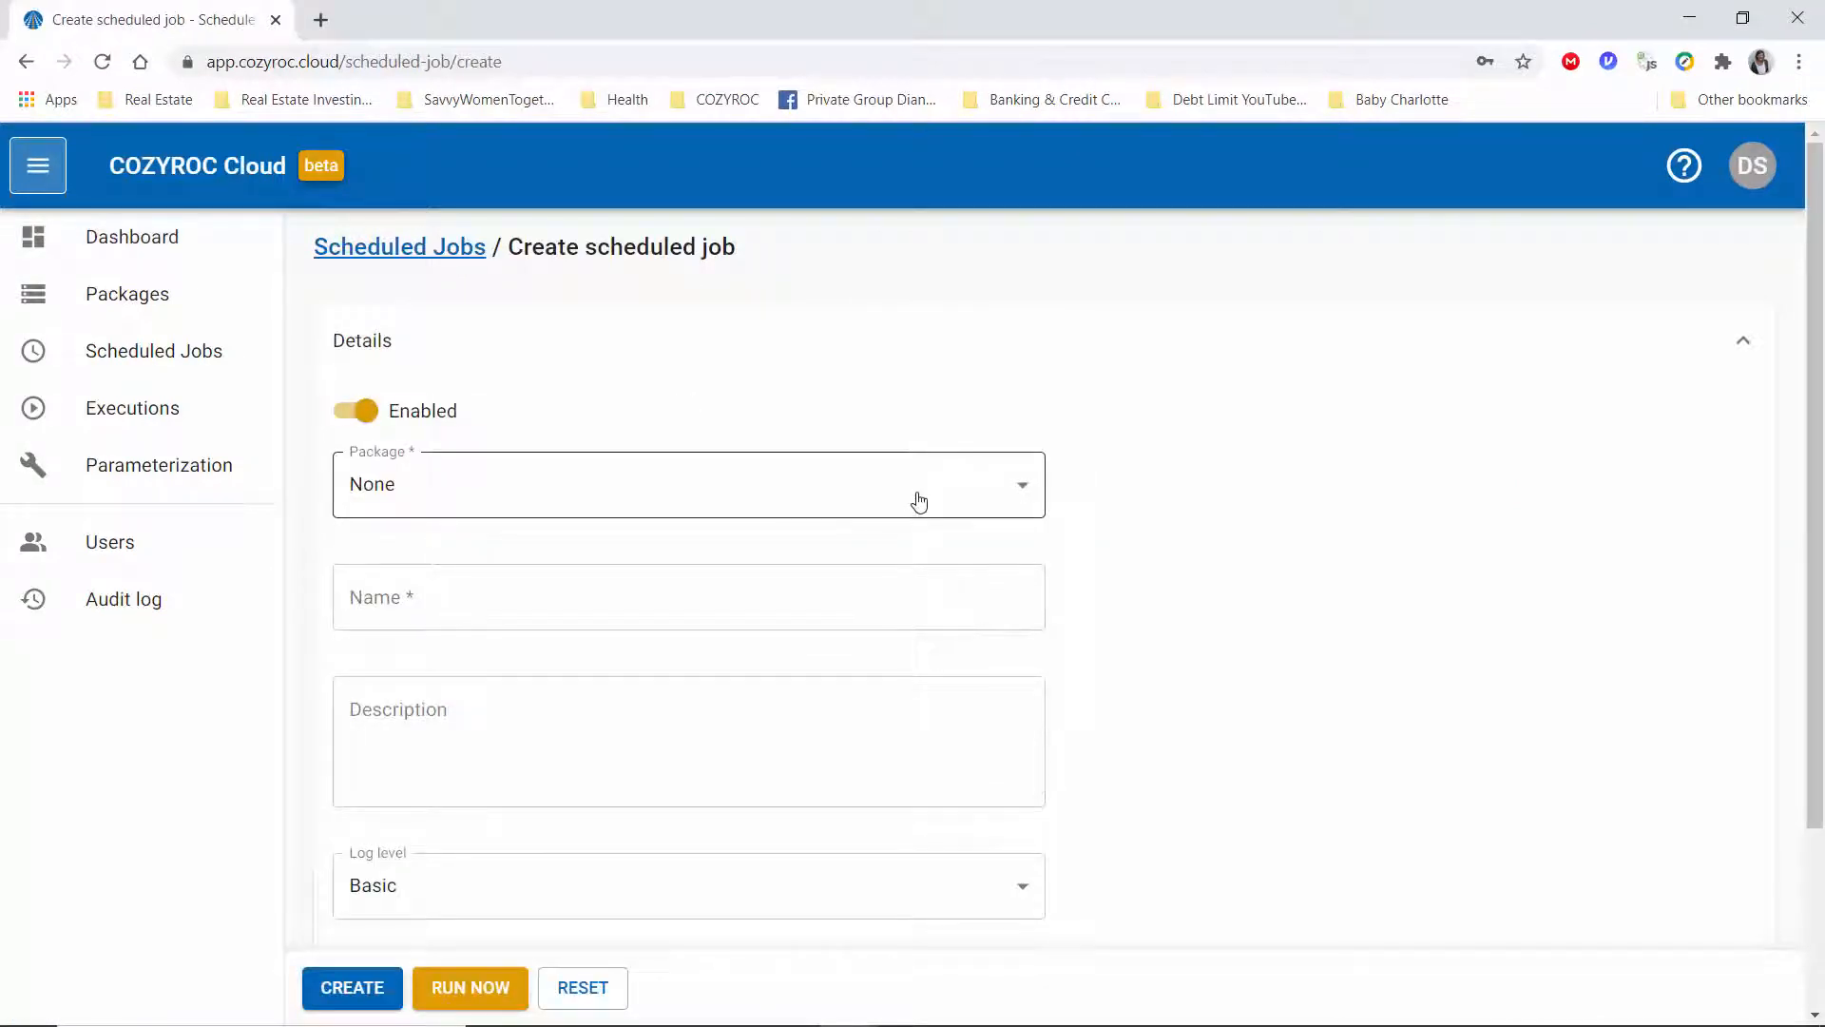
pyautogui.click(686, 484)
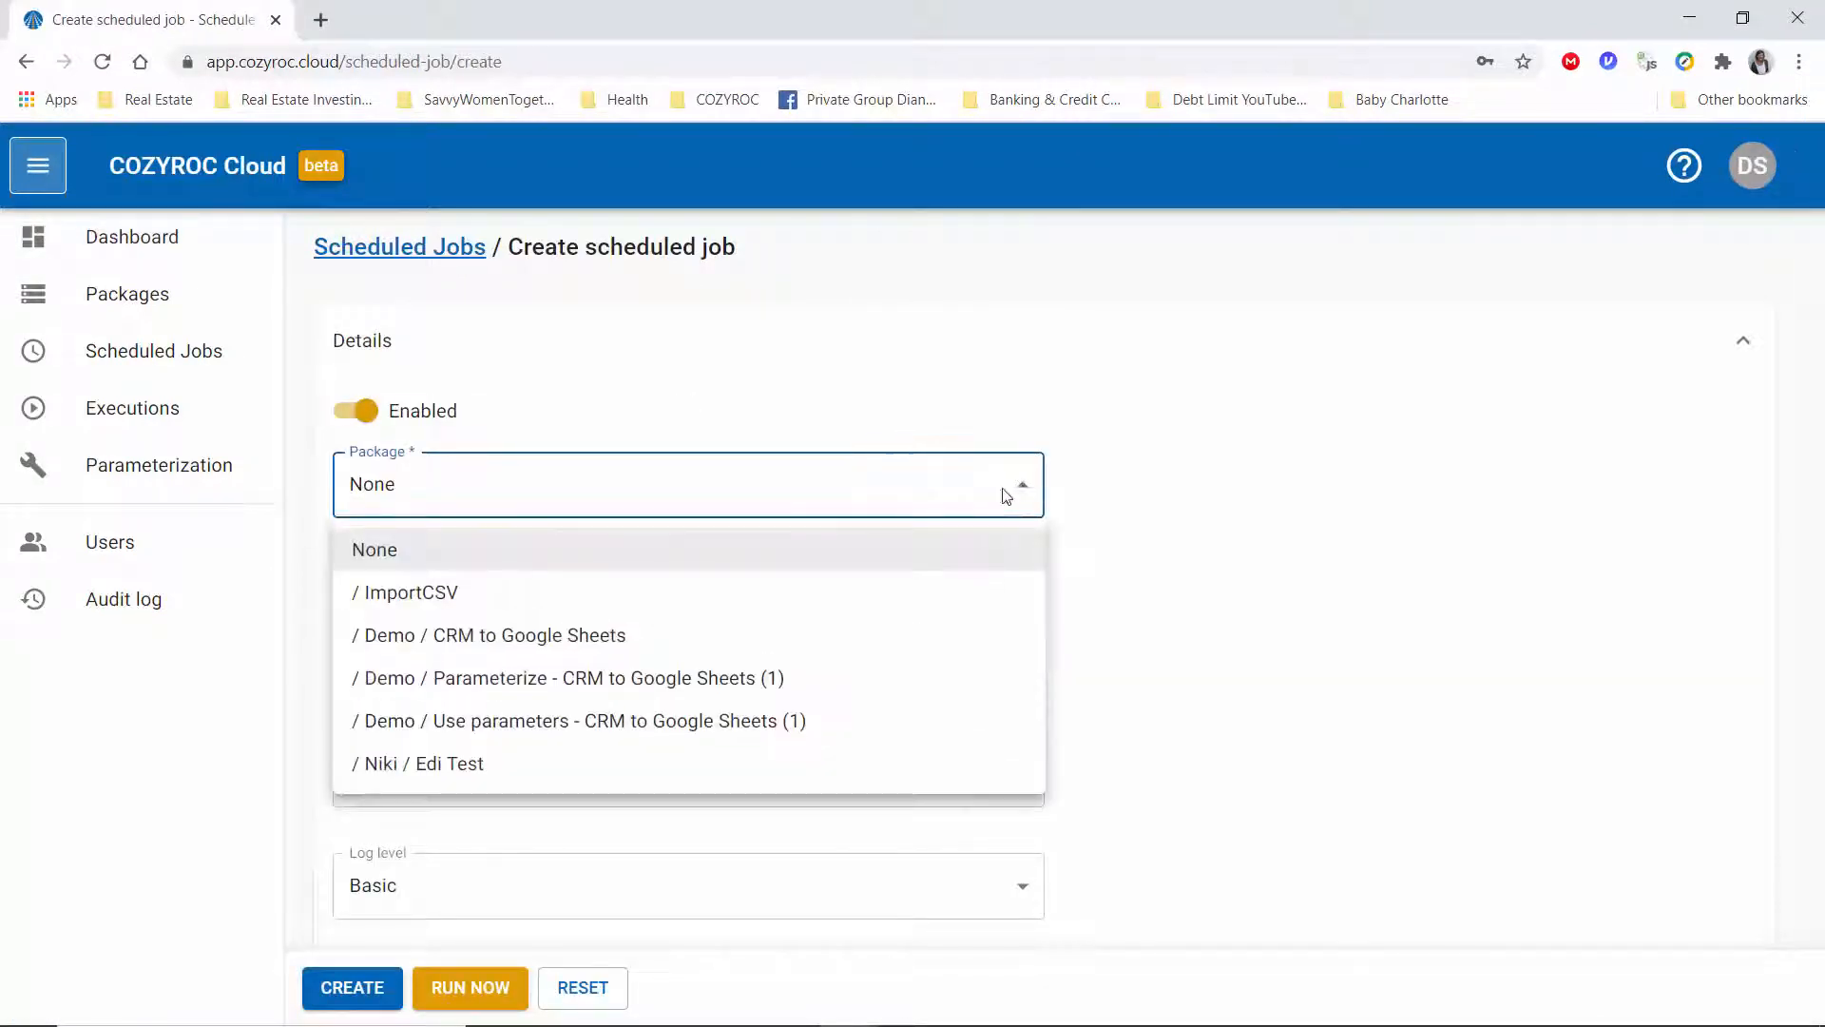
pyautogui.click(488, 634)
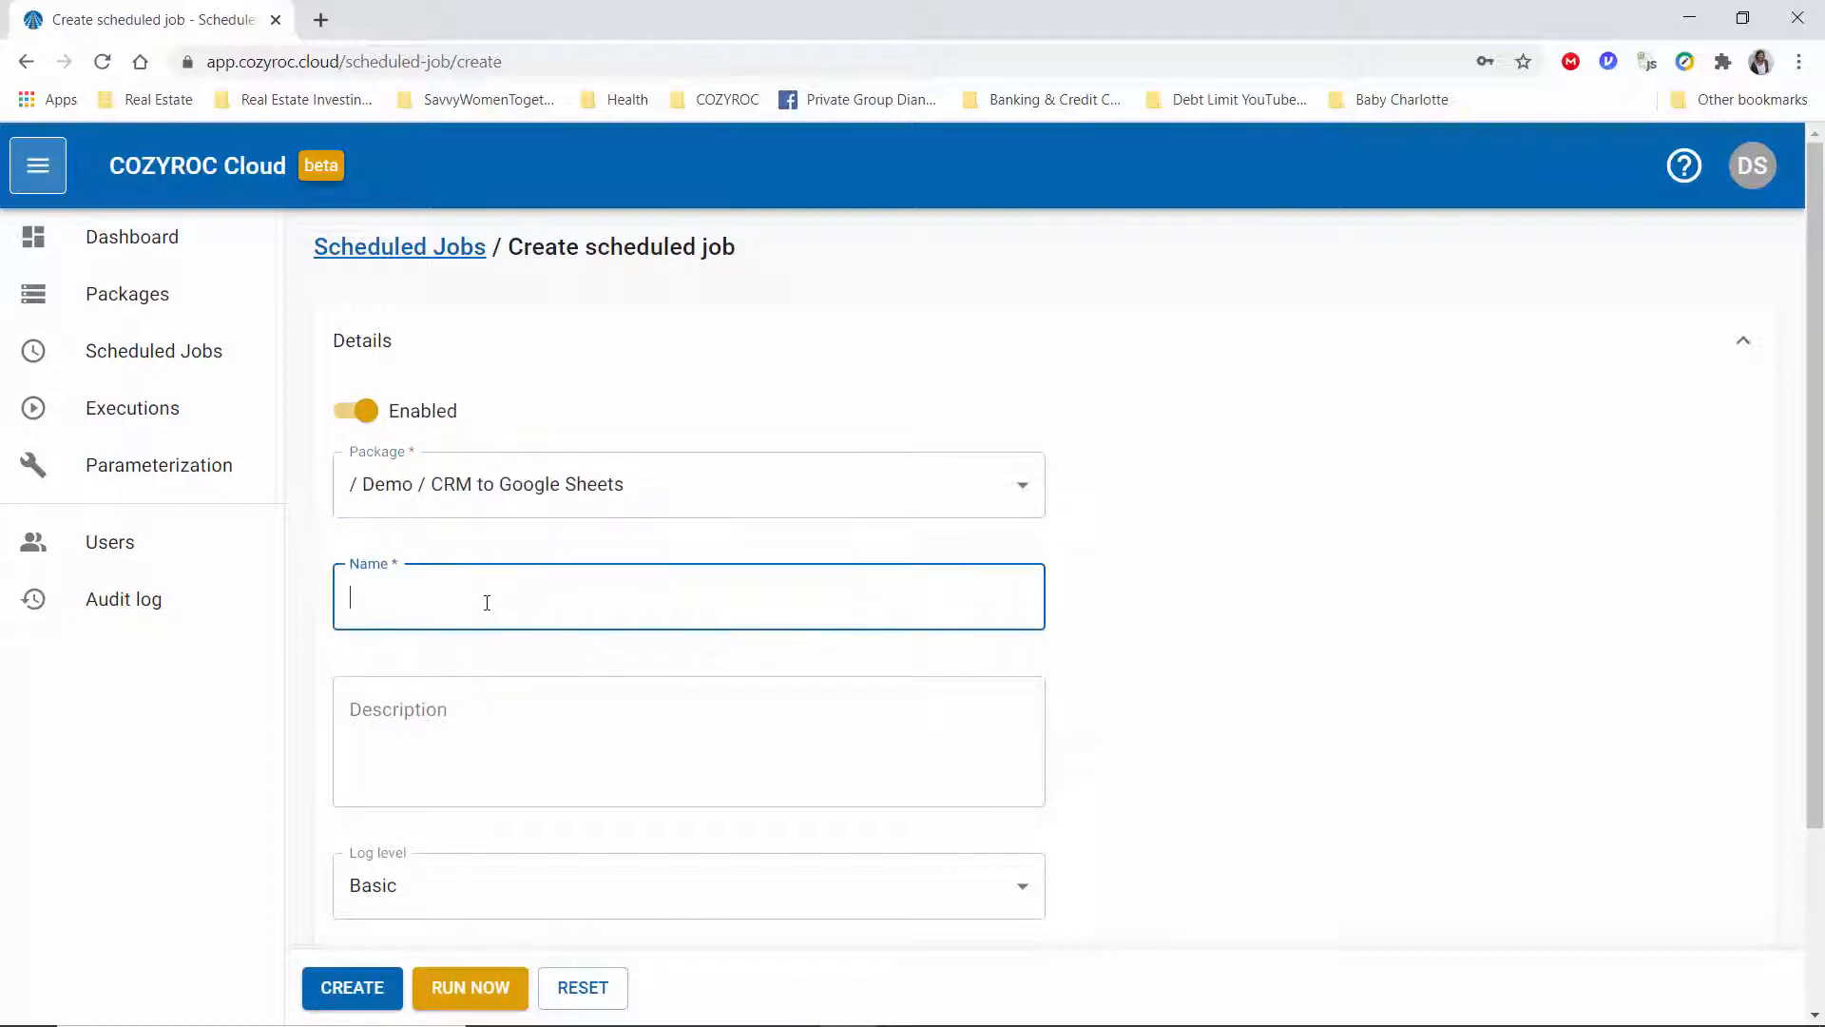
pyautogui.write('Schedule')
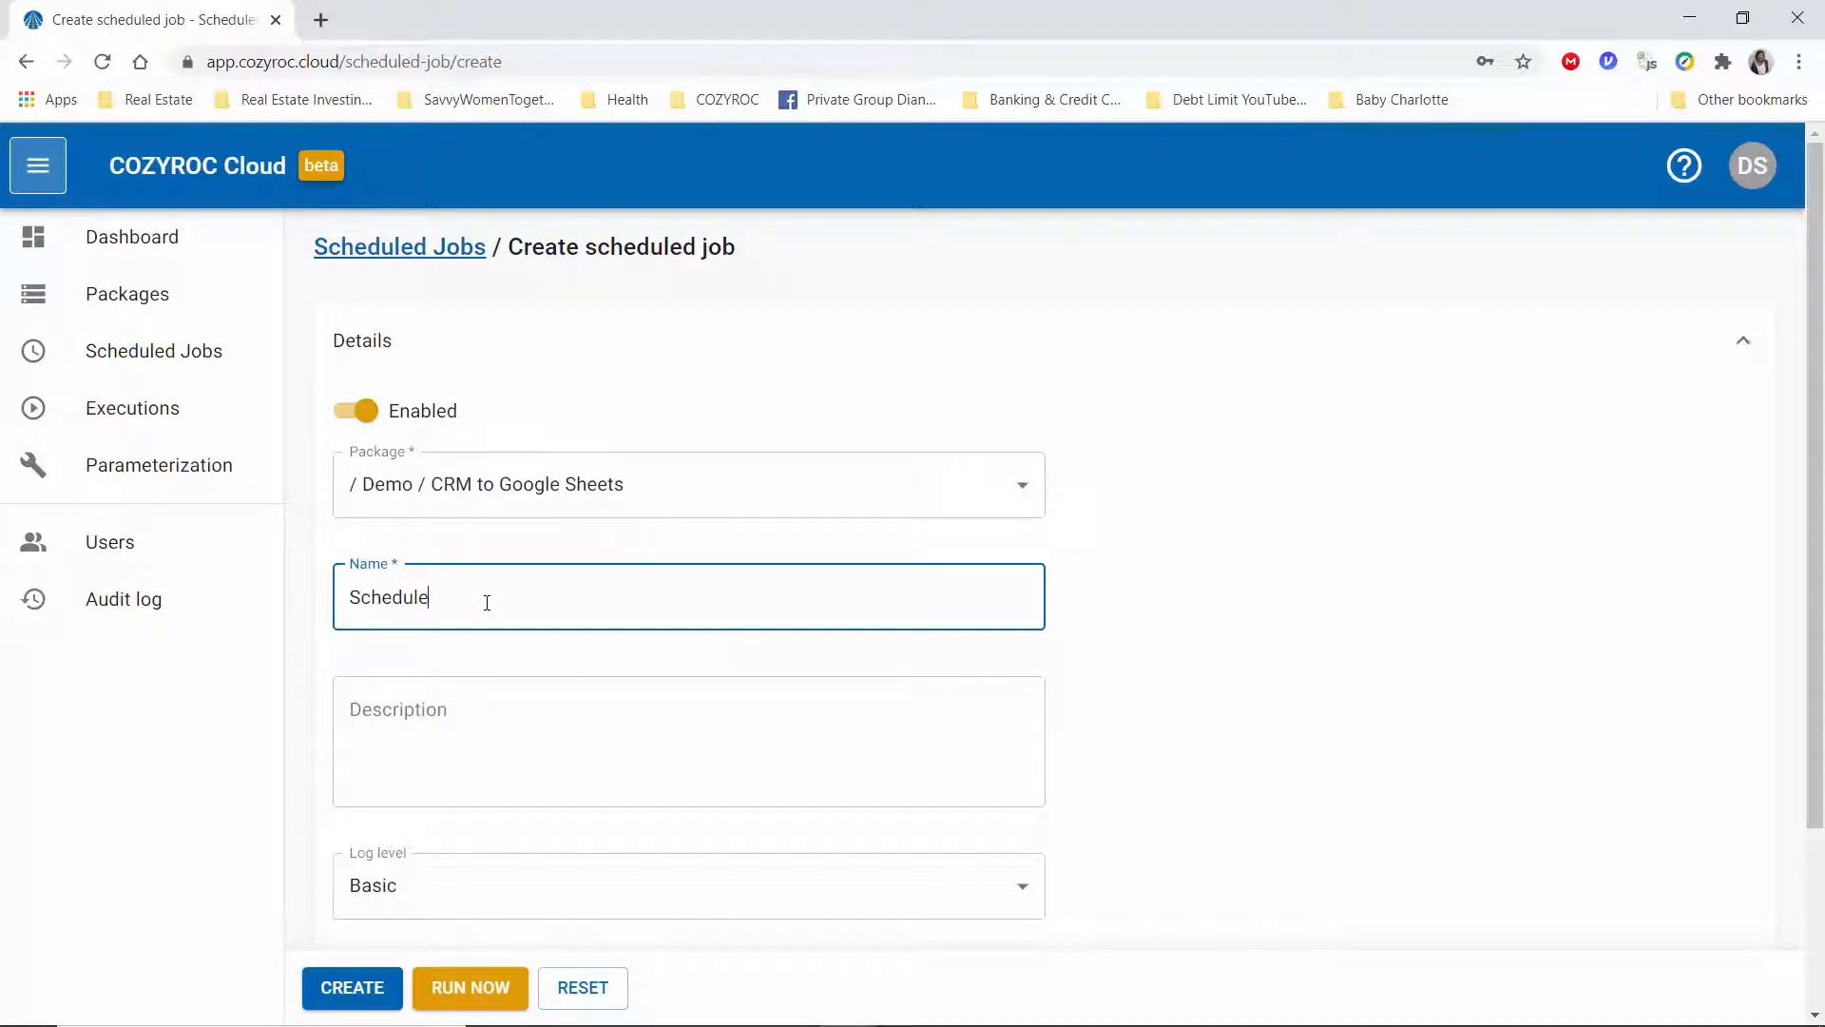
pyautogui.write('to run once daily')
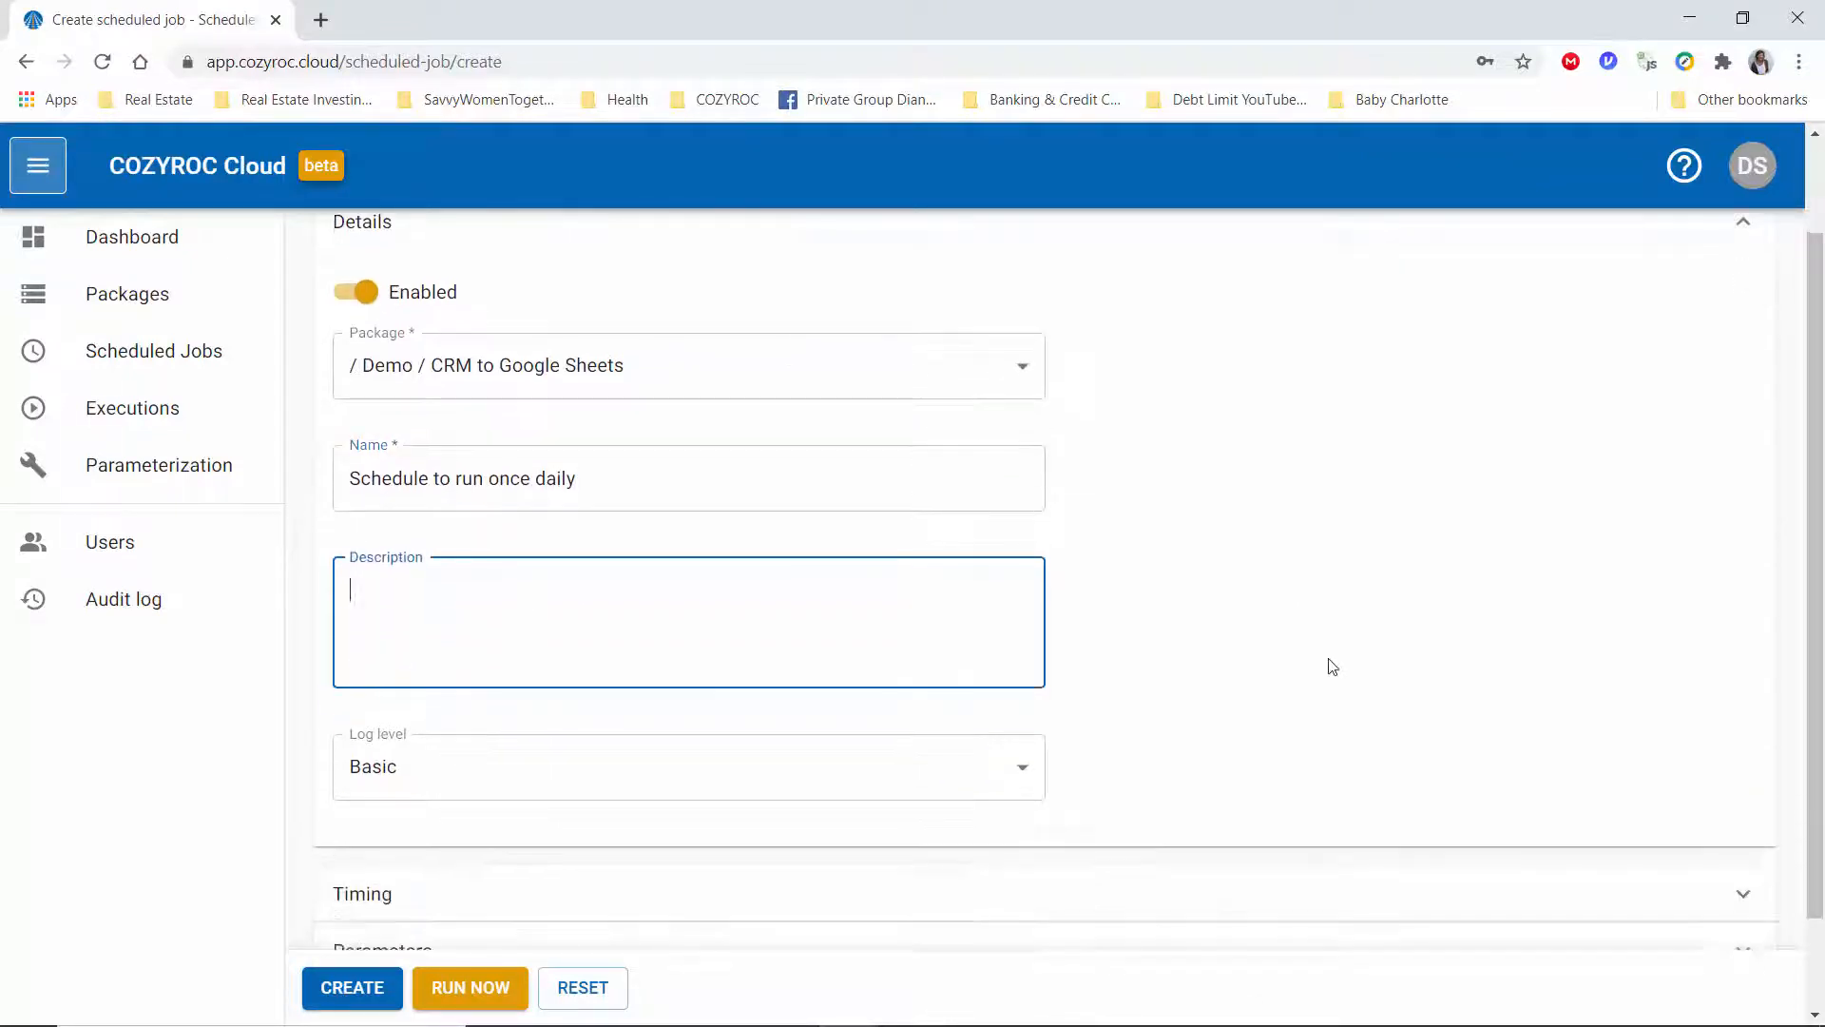
pyautogui.click(686, 766)
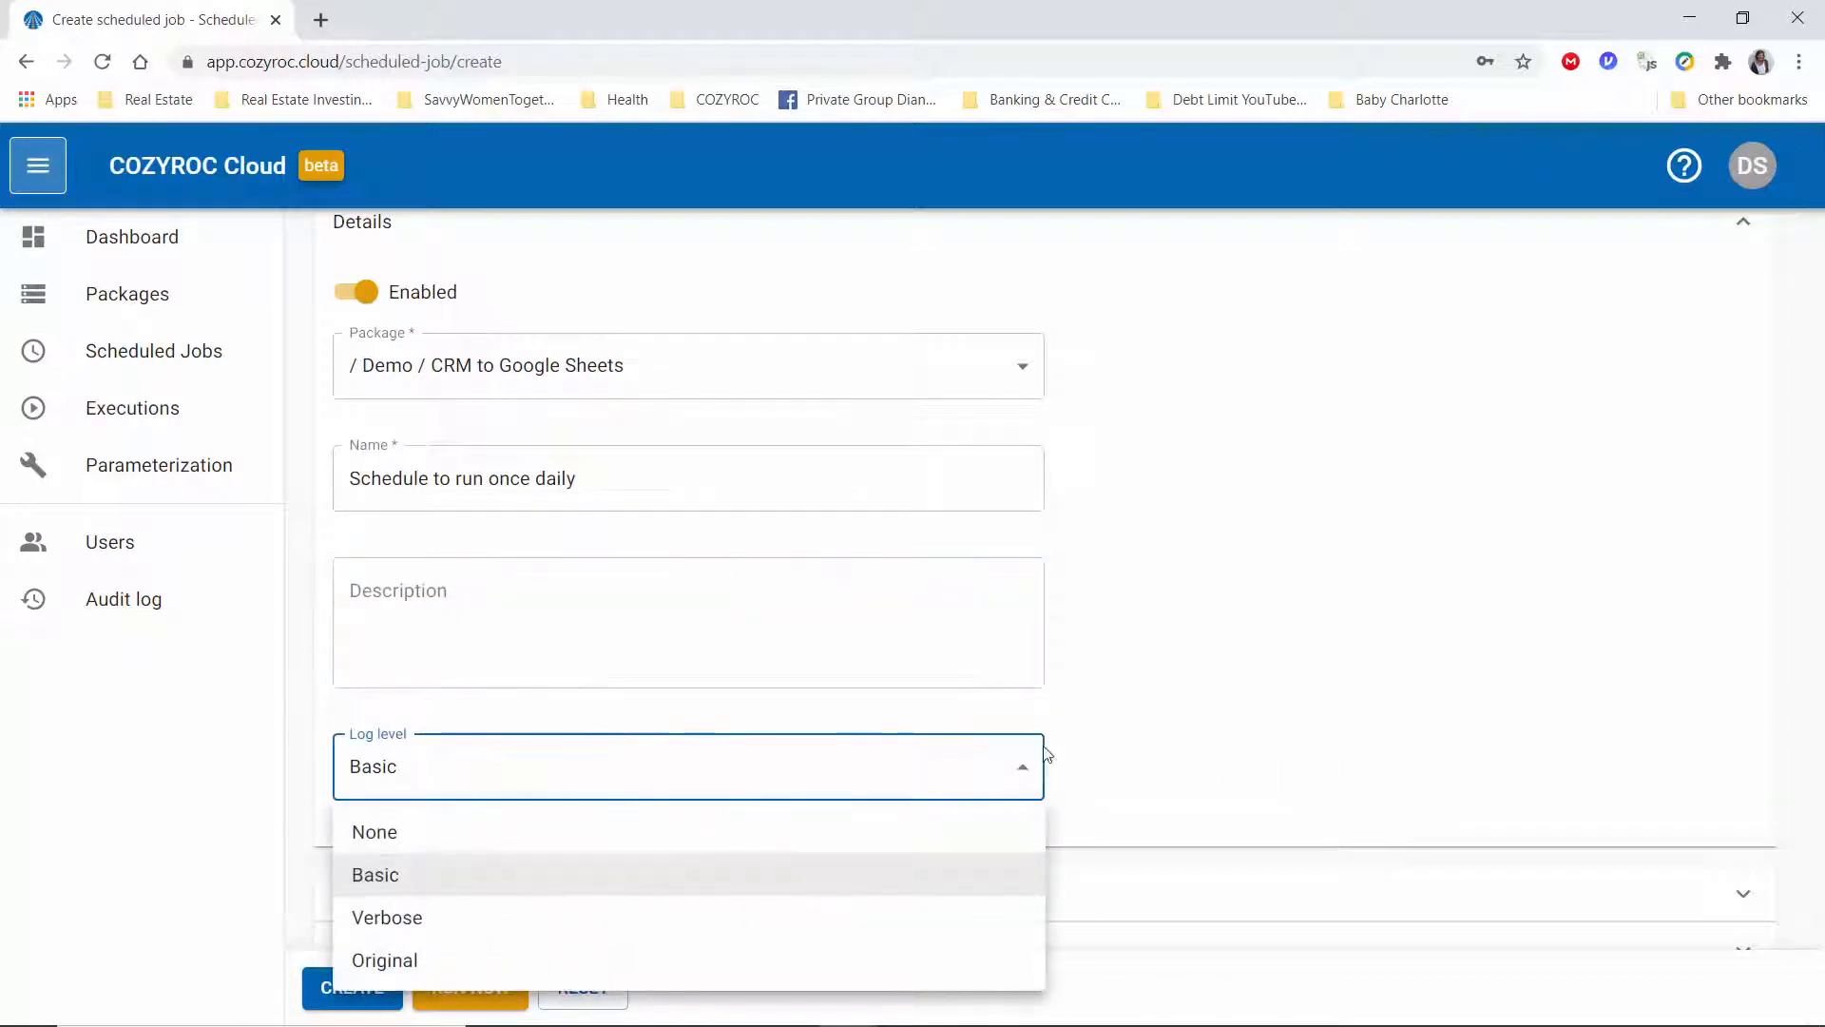
pyautogui.moveTo(417, 879)
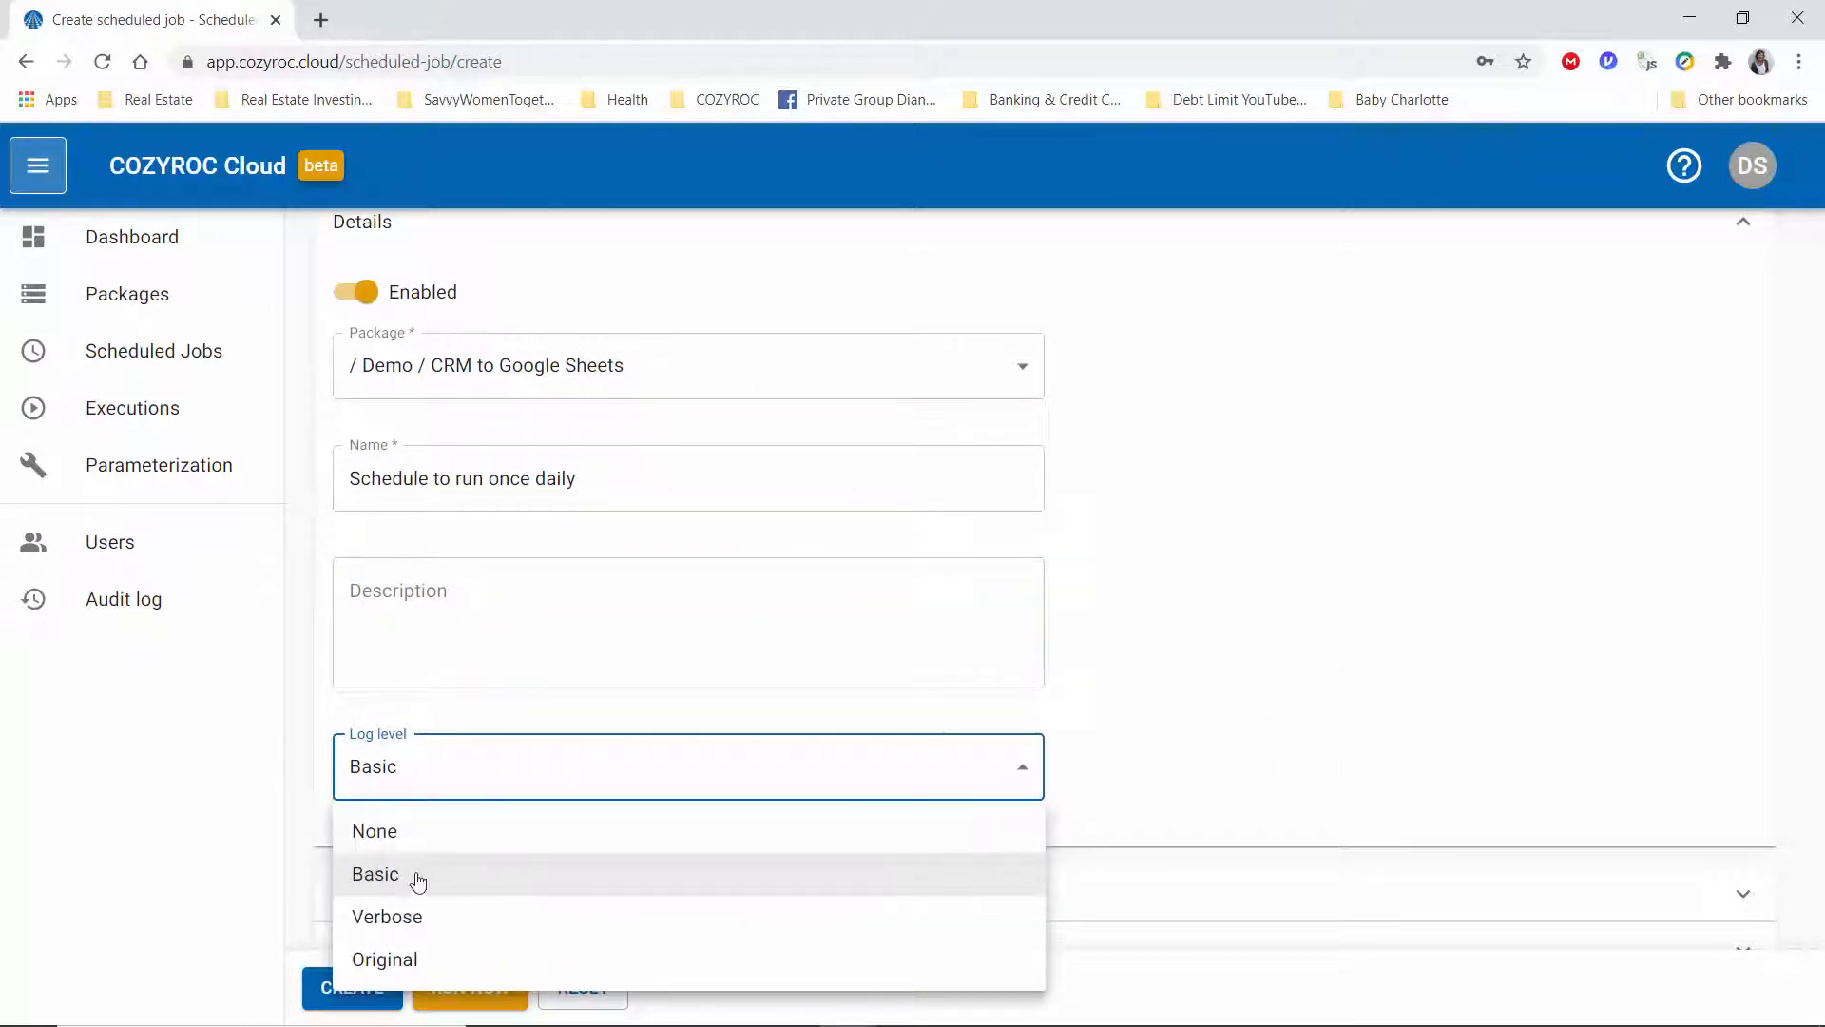
pyautogui.click(374, 875)
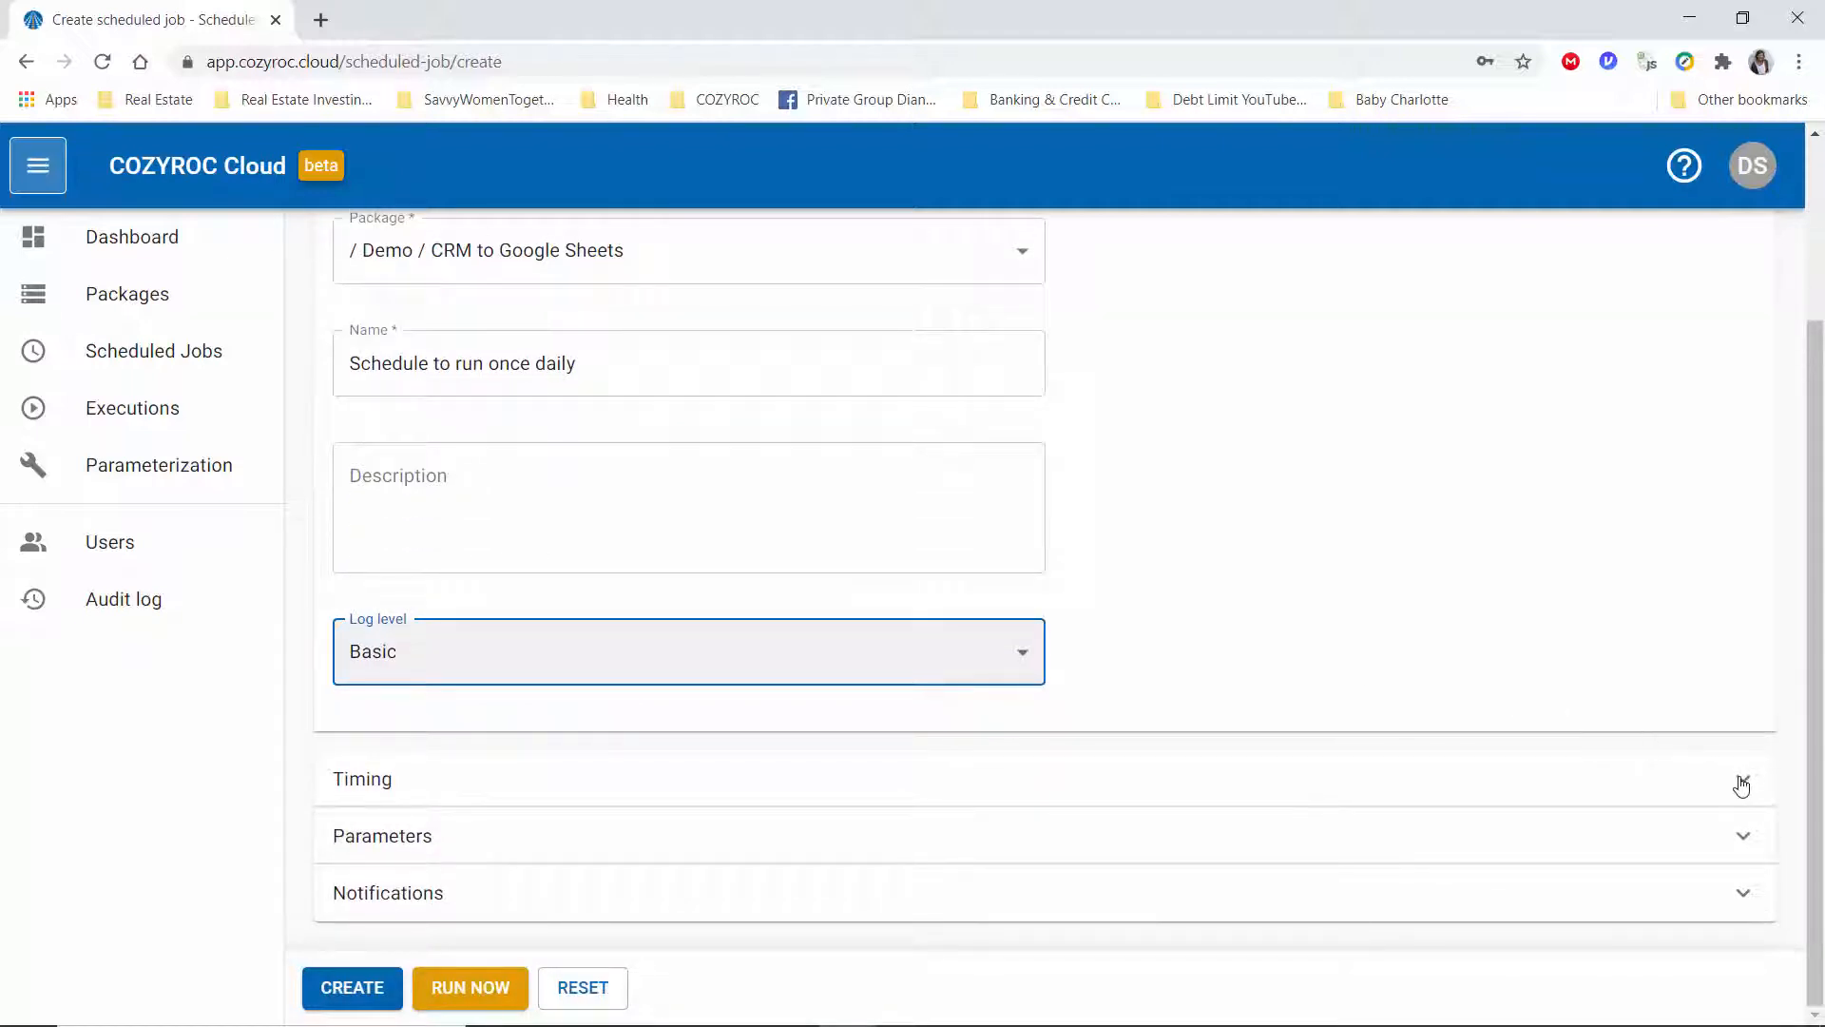
# - Expand the timing settings and keep the schedule type as Recurring, daily every 1 day
pyautogui.click(361, 778)
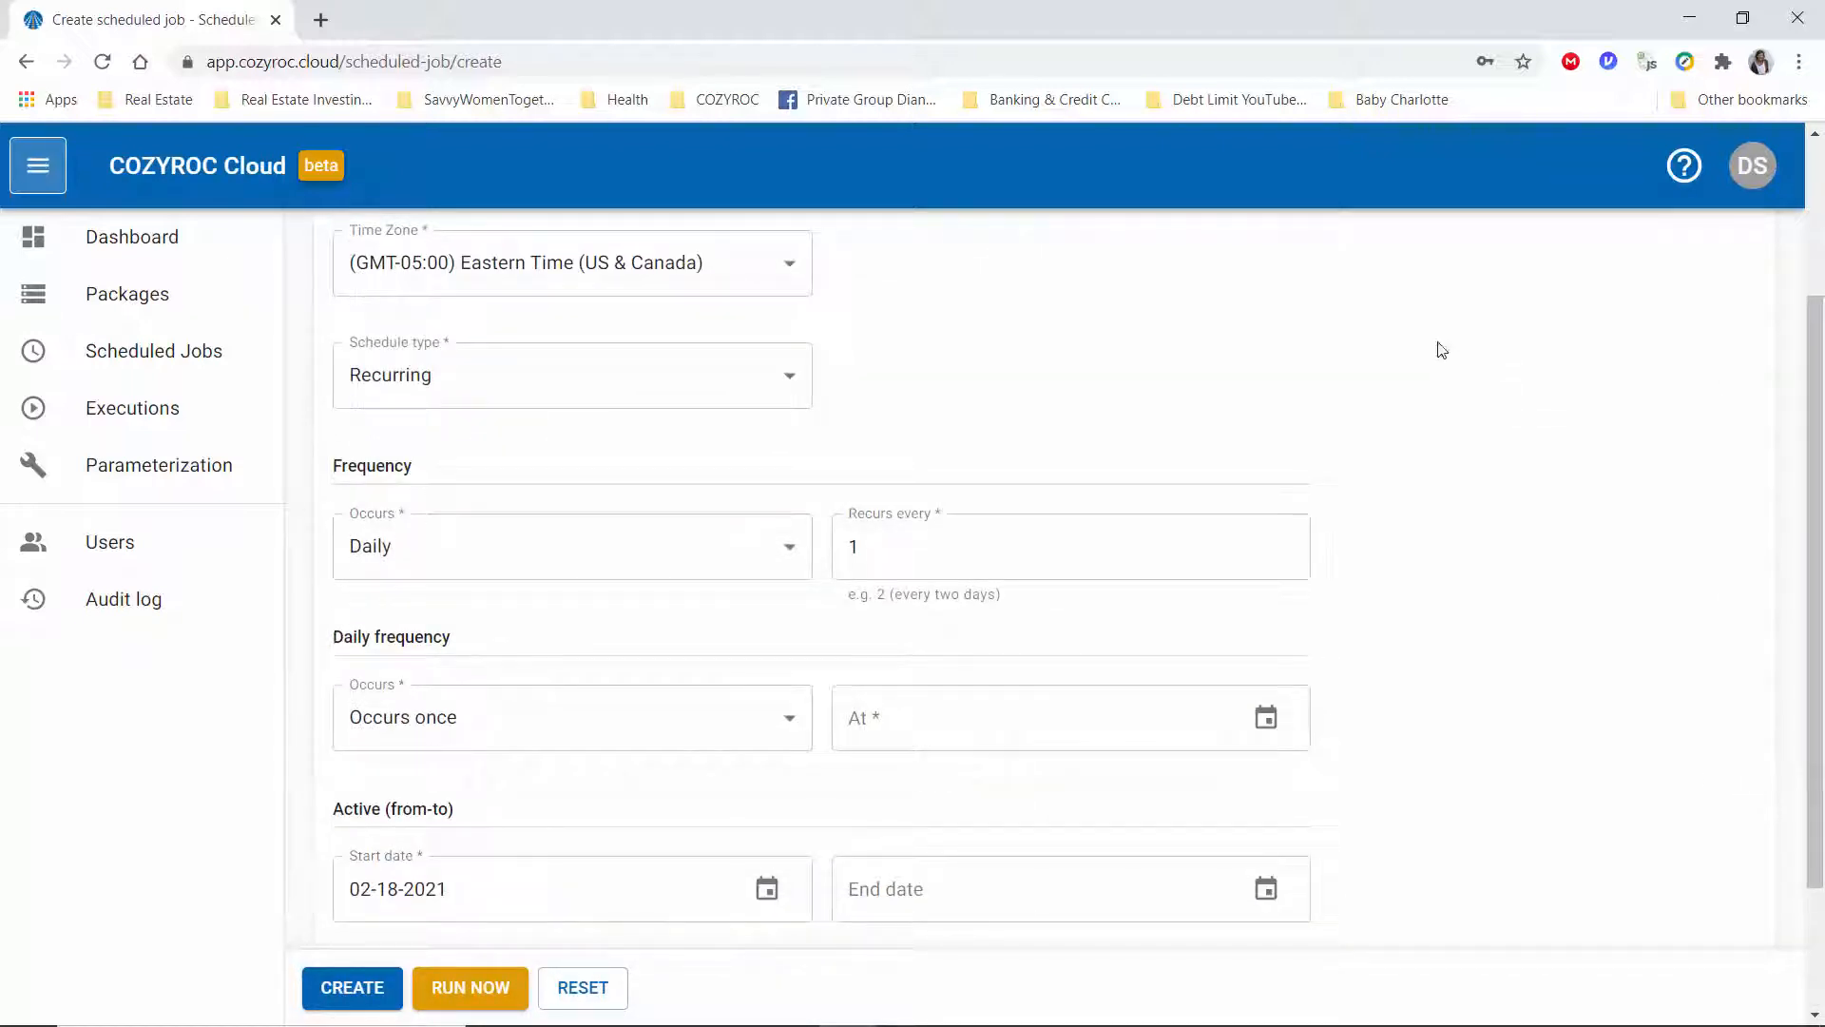
pyautogui.moveTo(1026, 358)
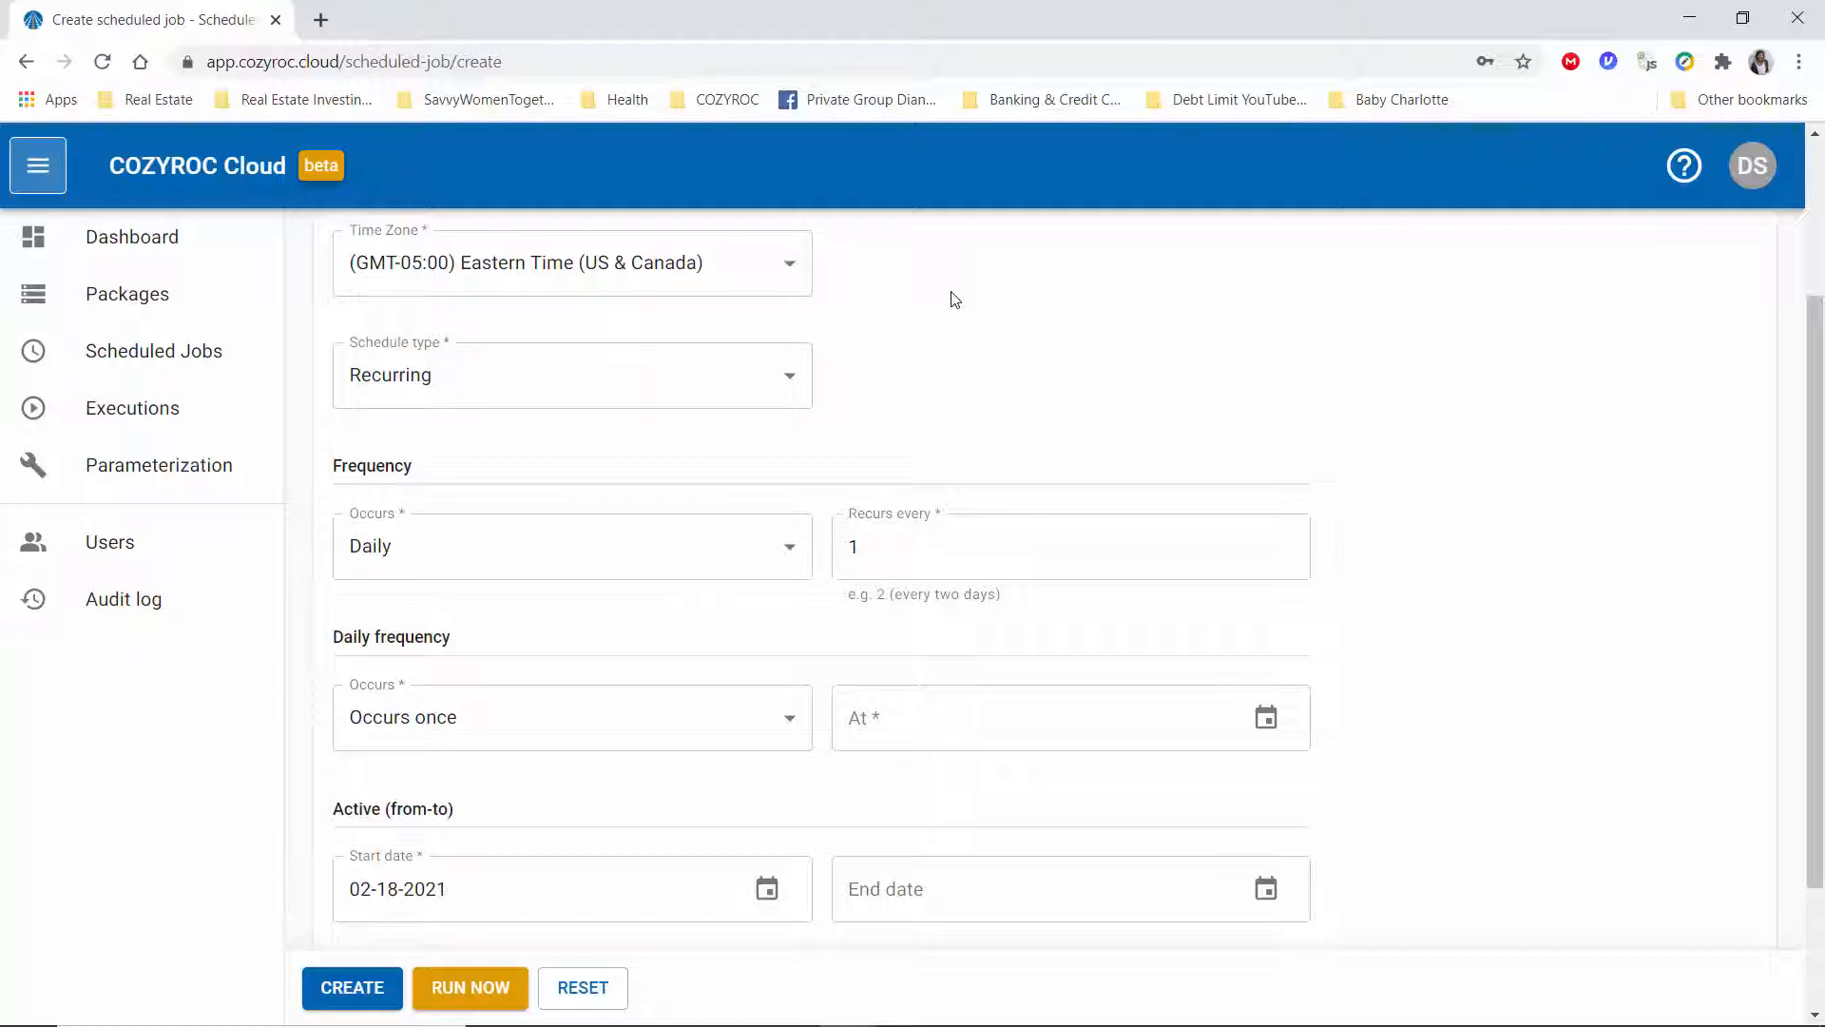
pyautogui.click(570, 374)
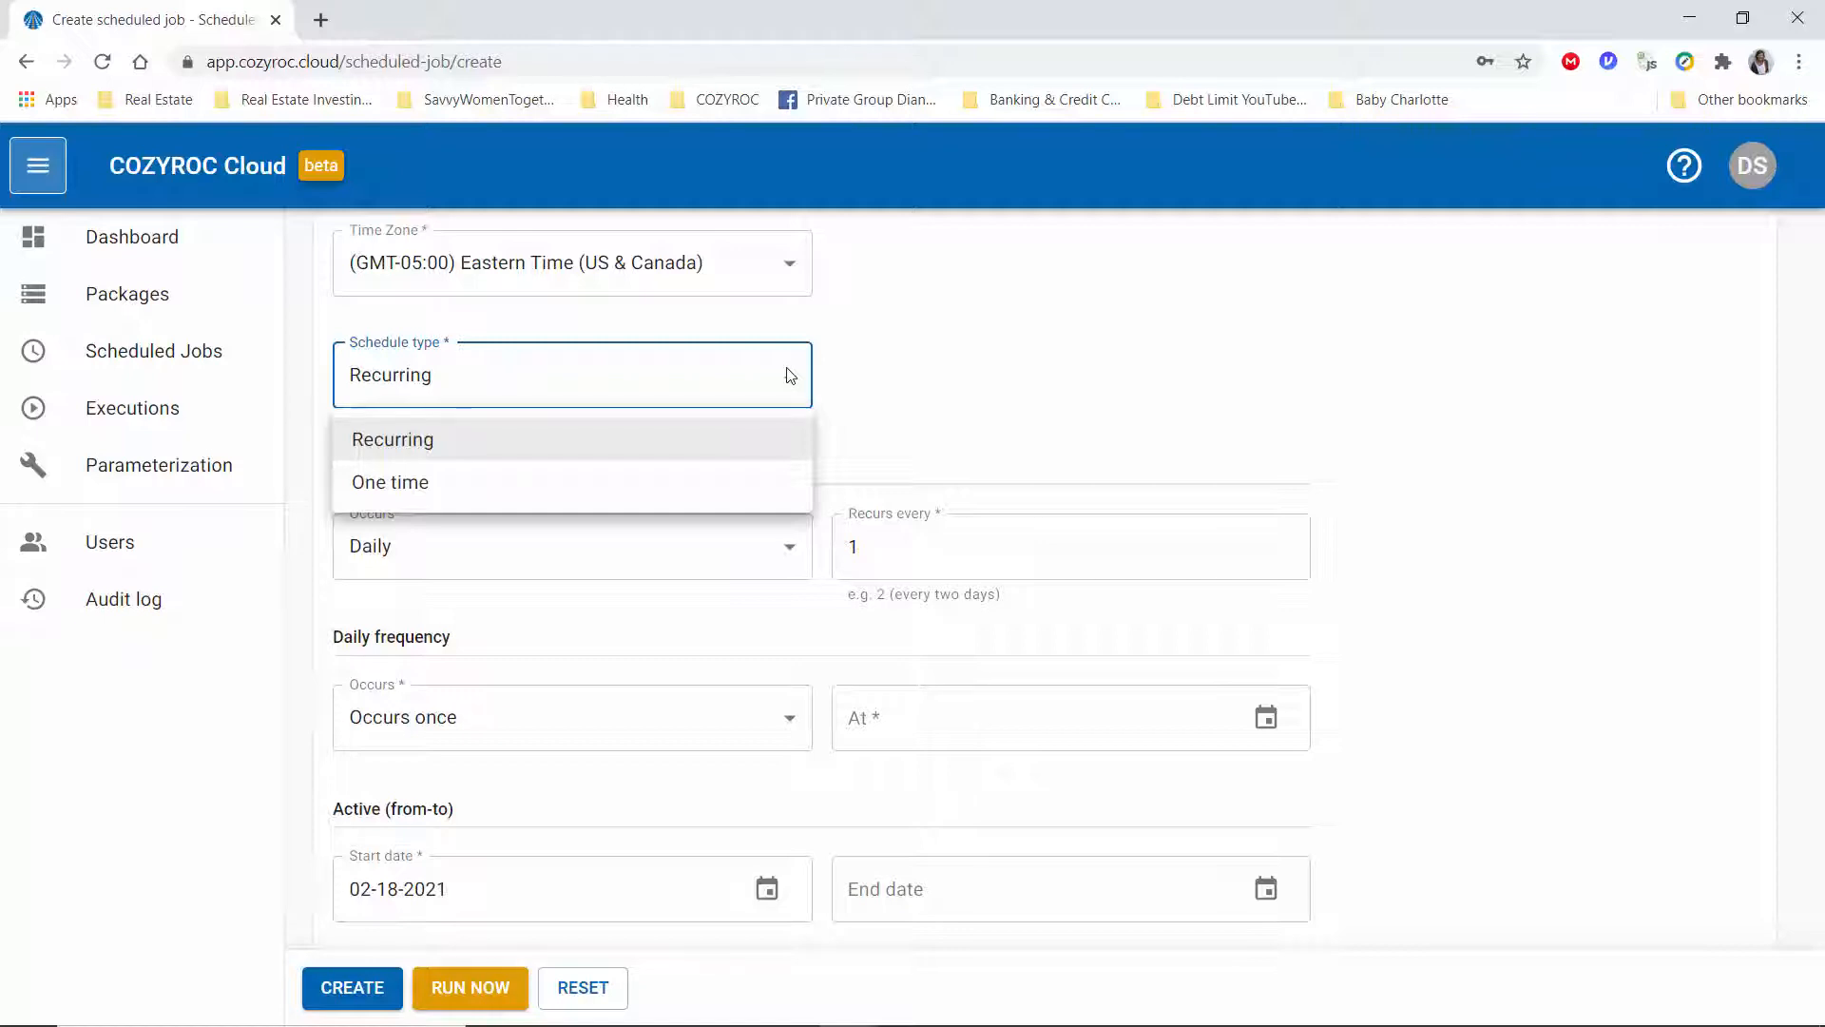
pyautogui.click(392, 439)
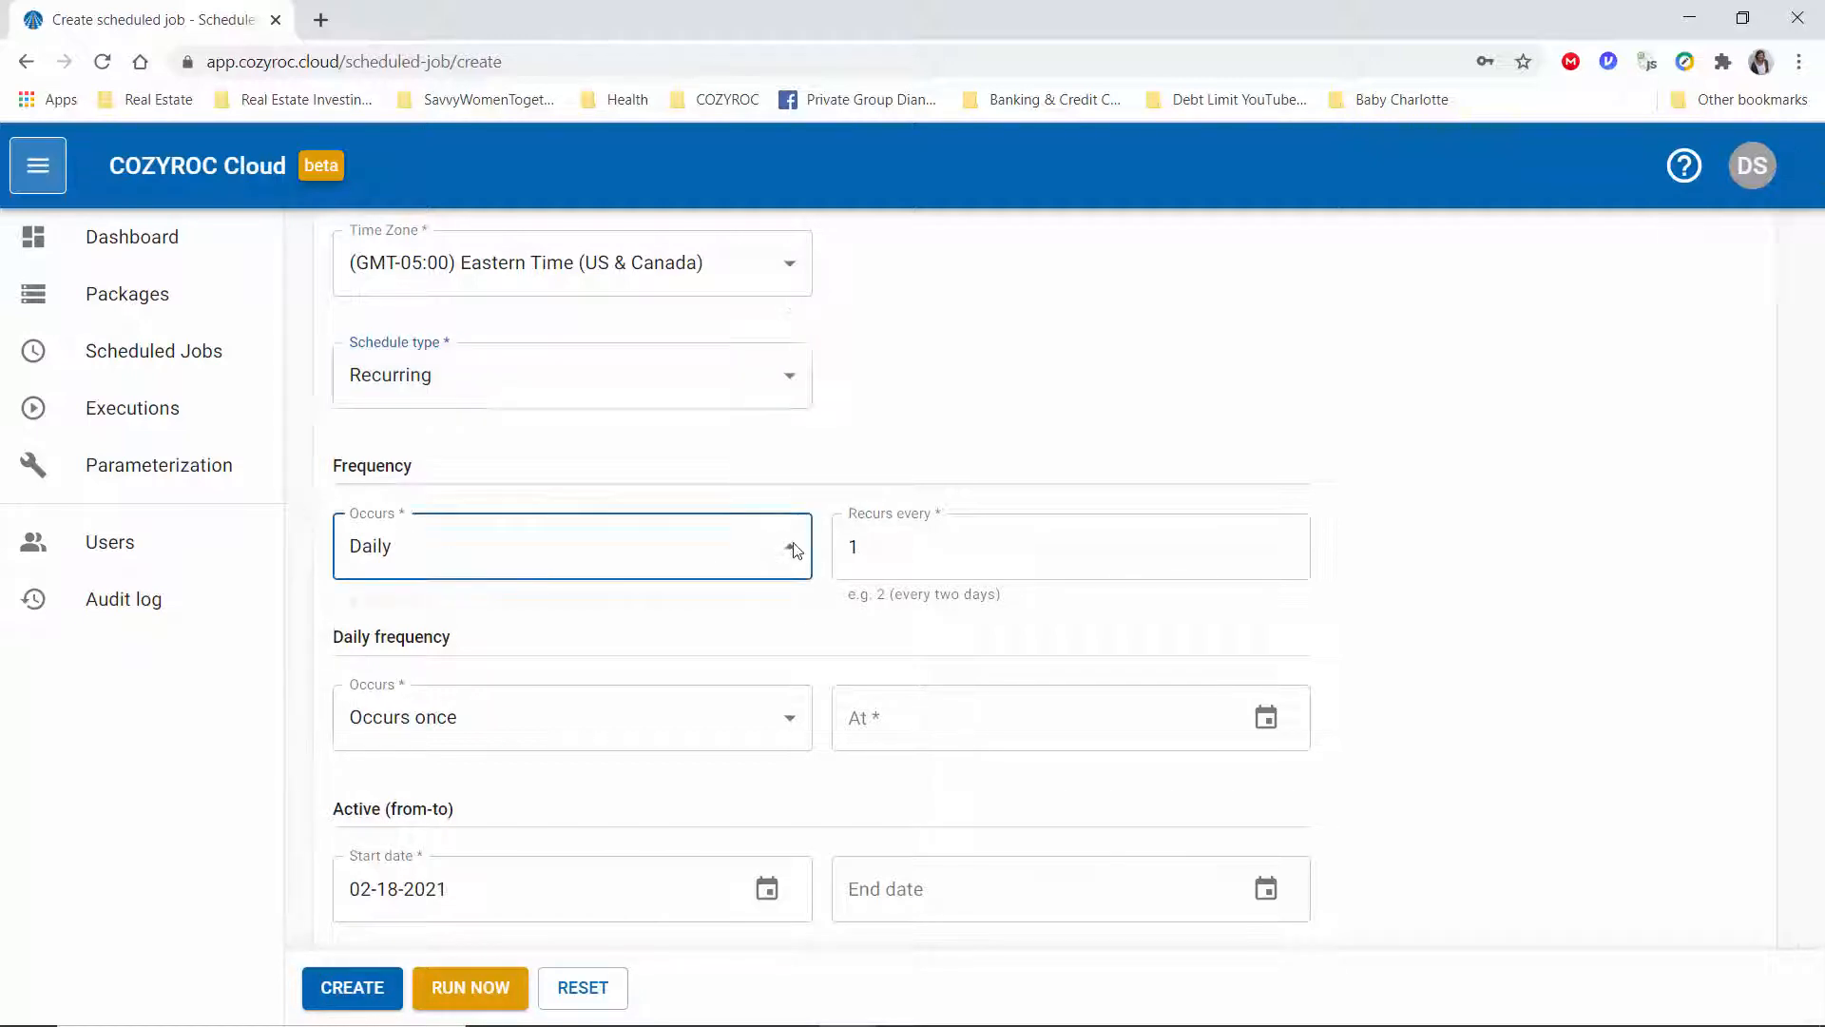
pyautogui.click(570, 545)
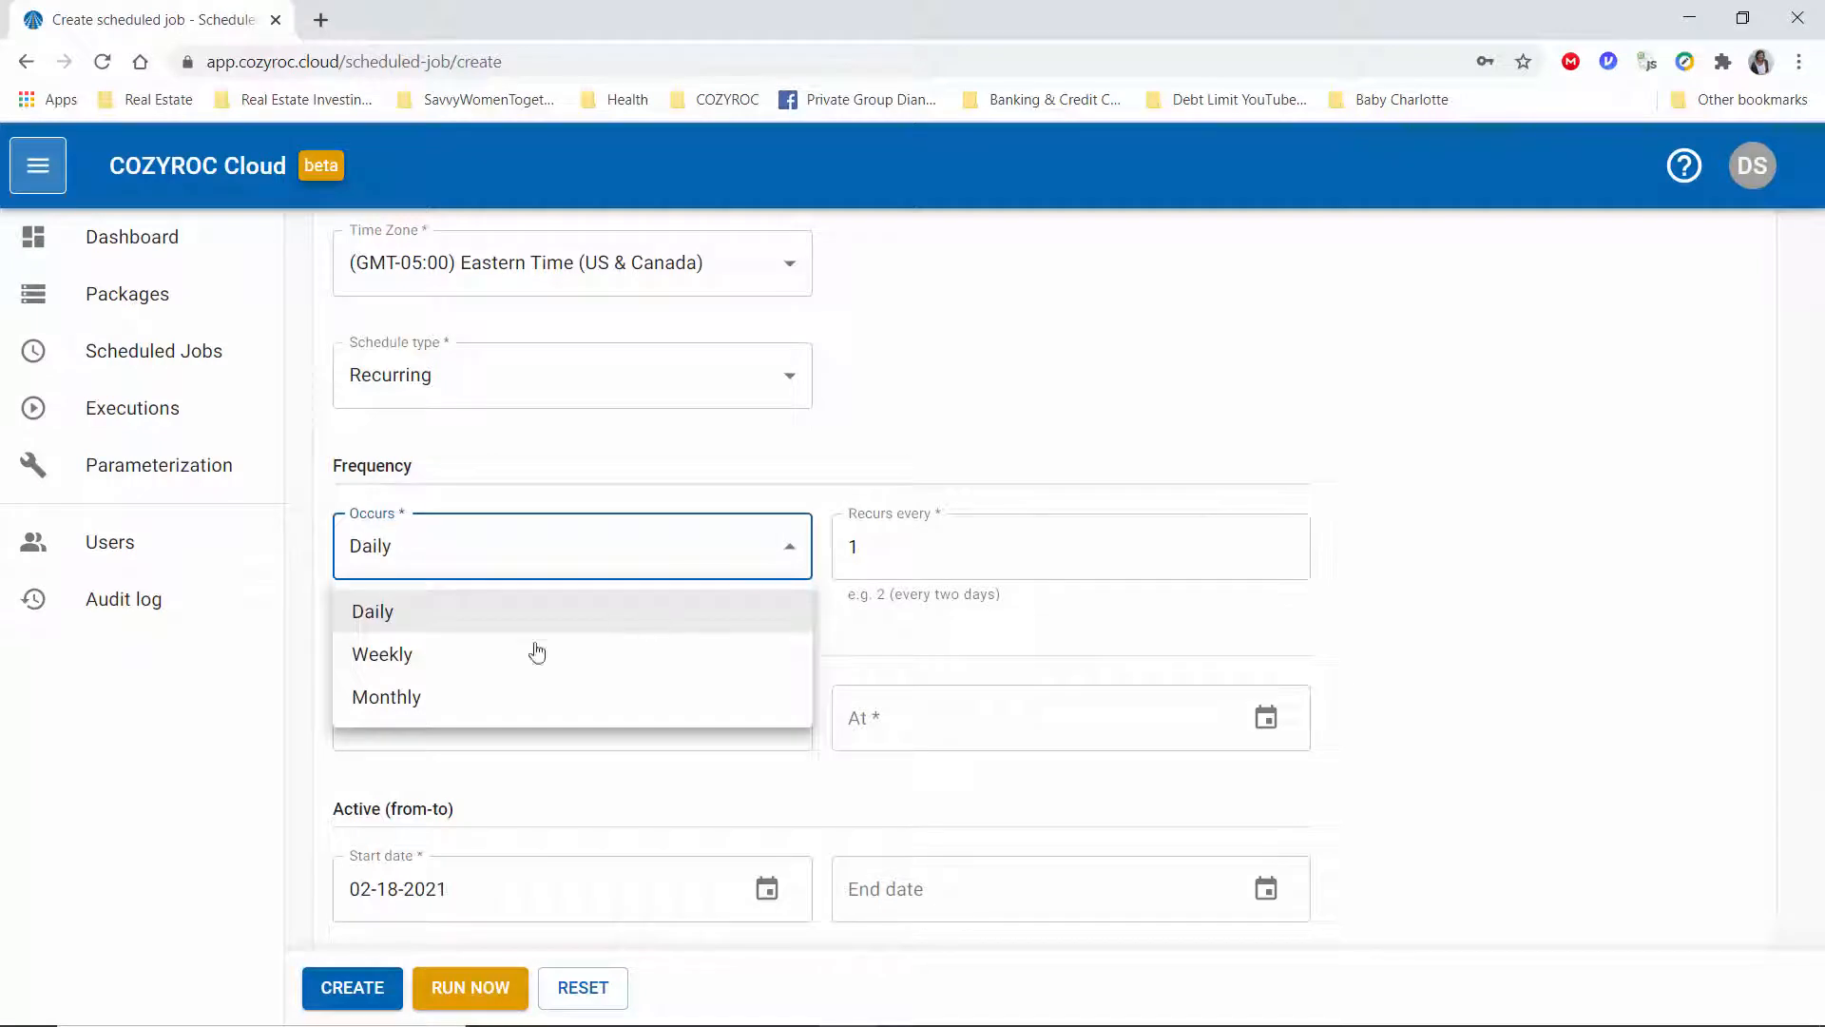
pyautogui.click(382, 653)
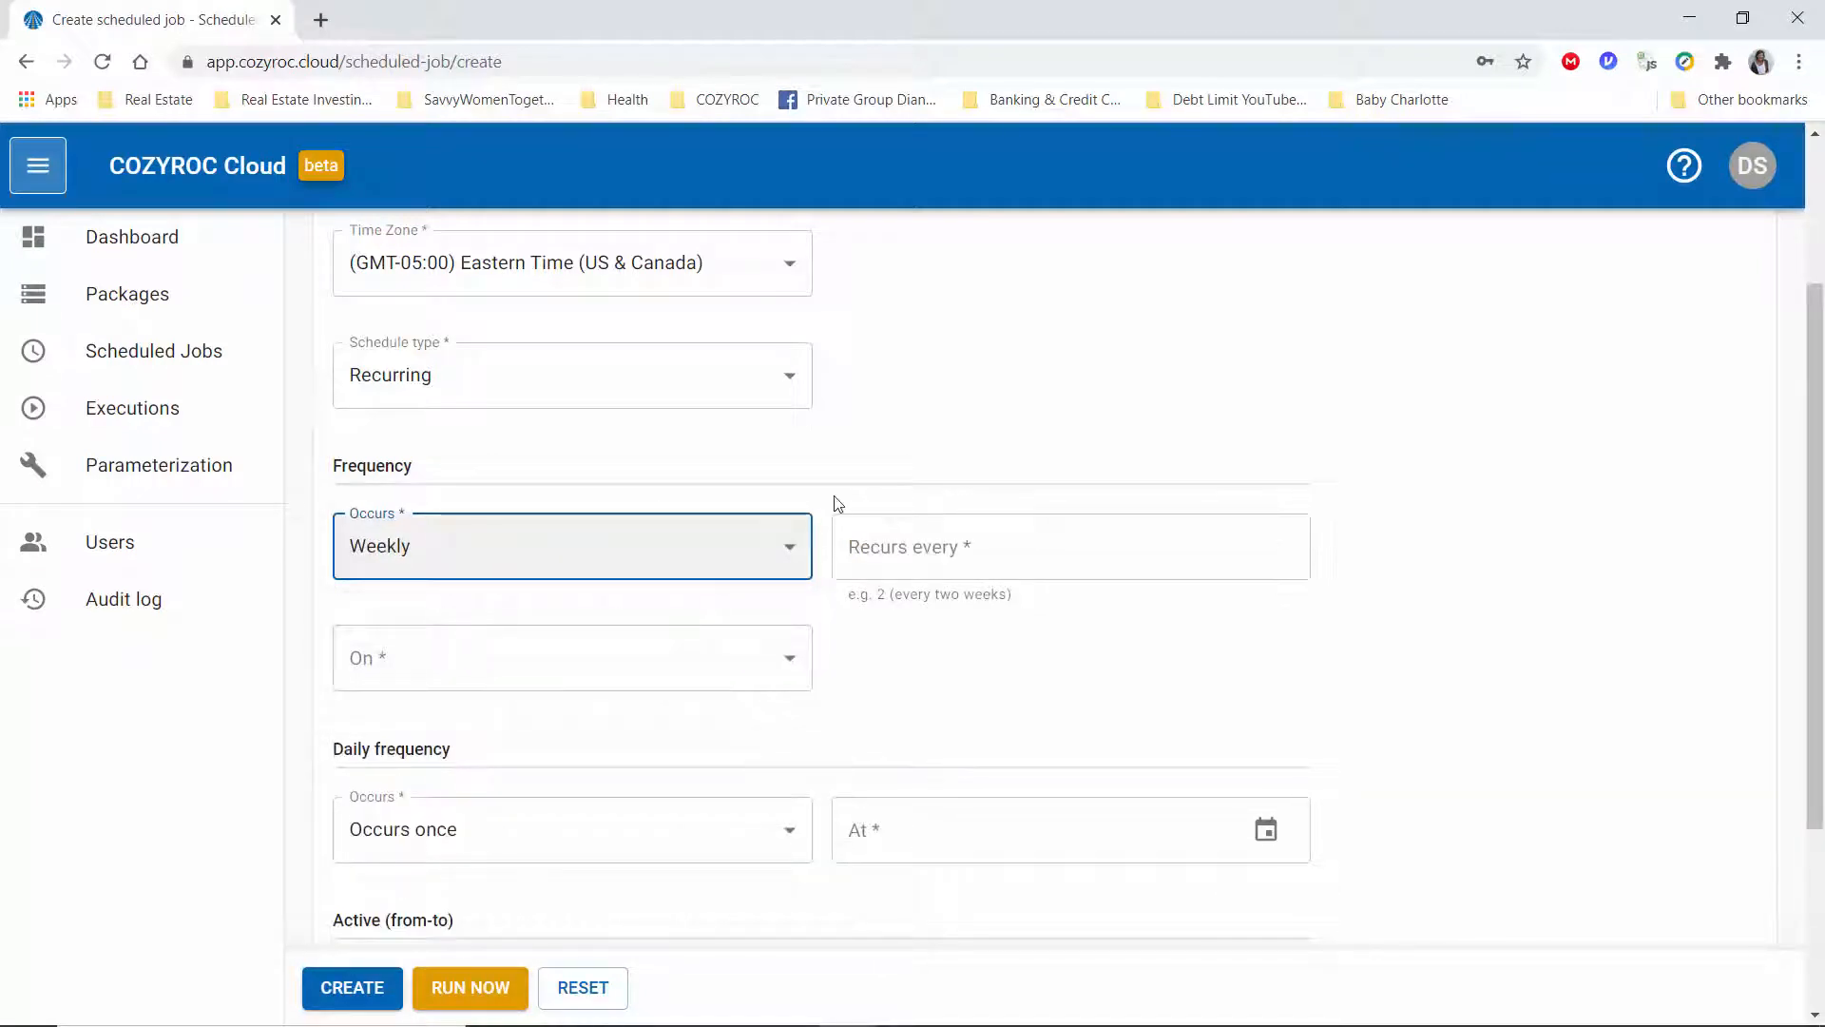
pyautogui.click(570, 545)
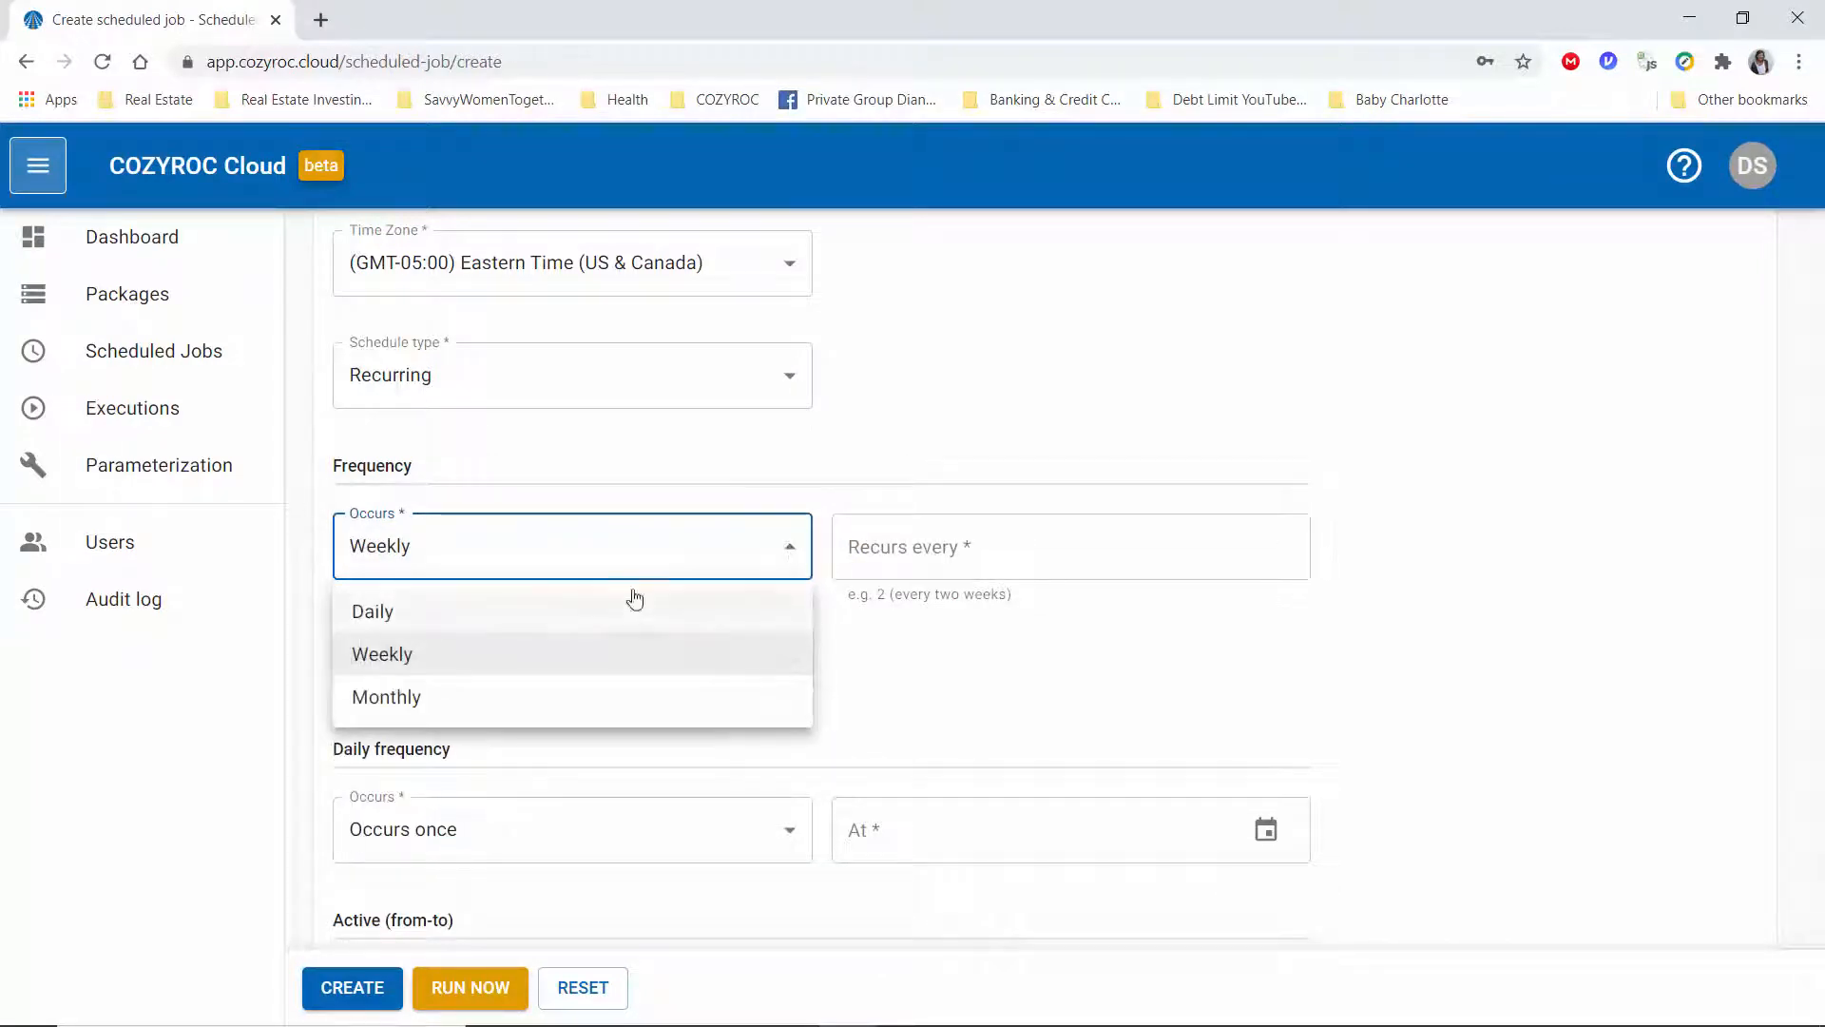
pyautogui.click(372, 611)
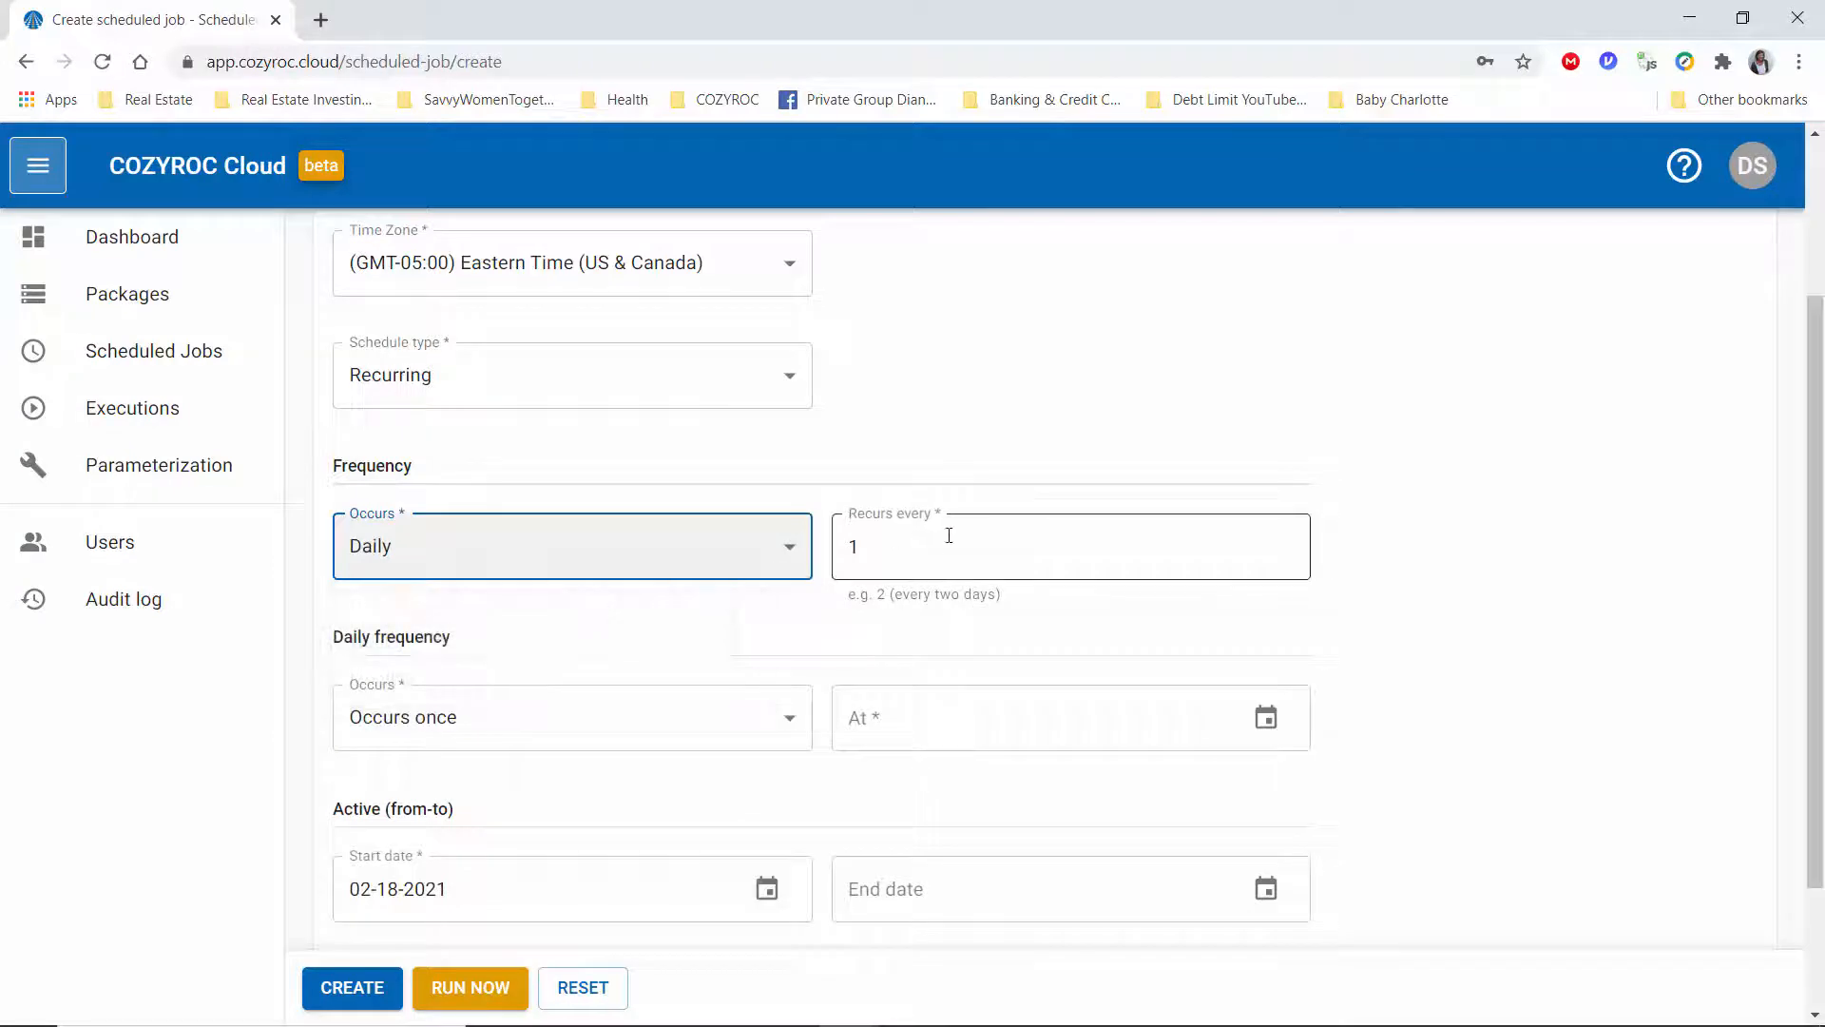
pyautogui.click(1068, 546)
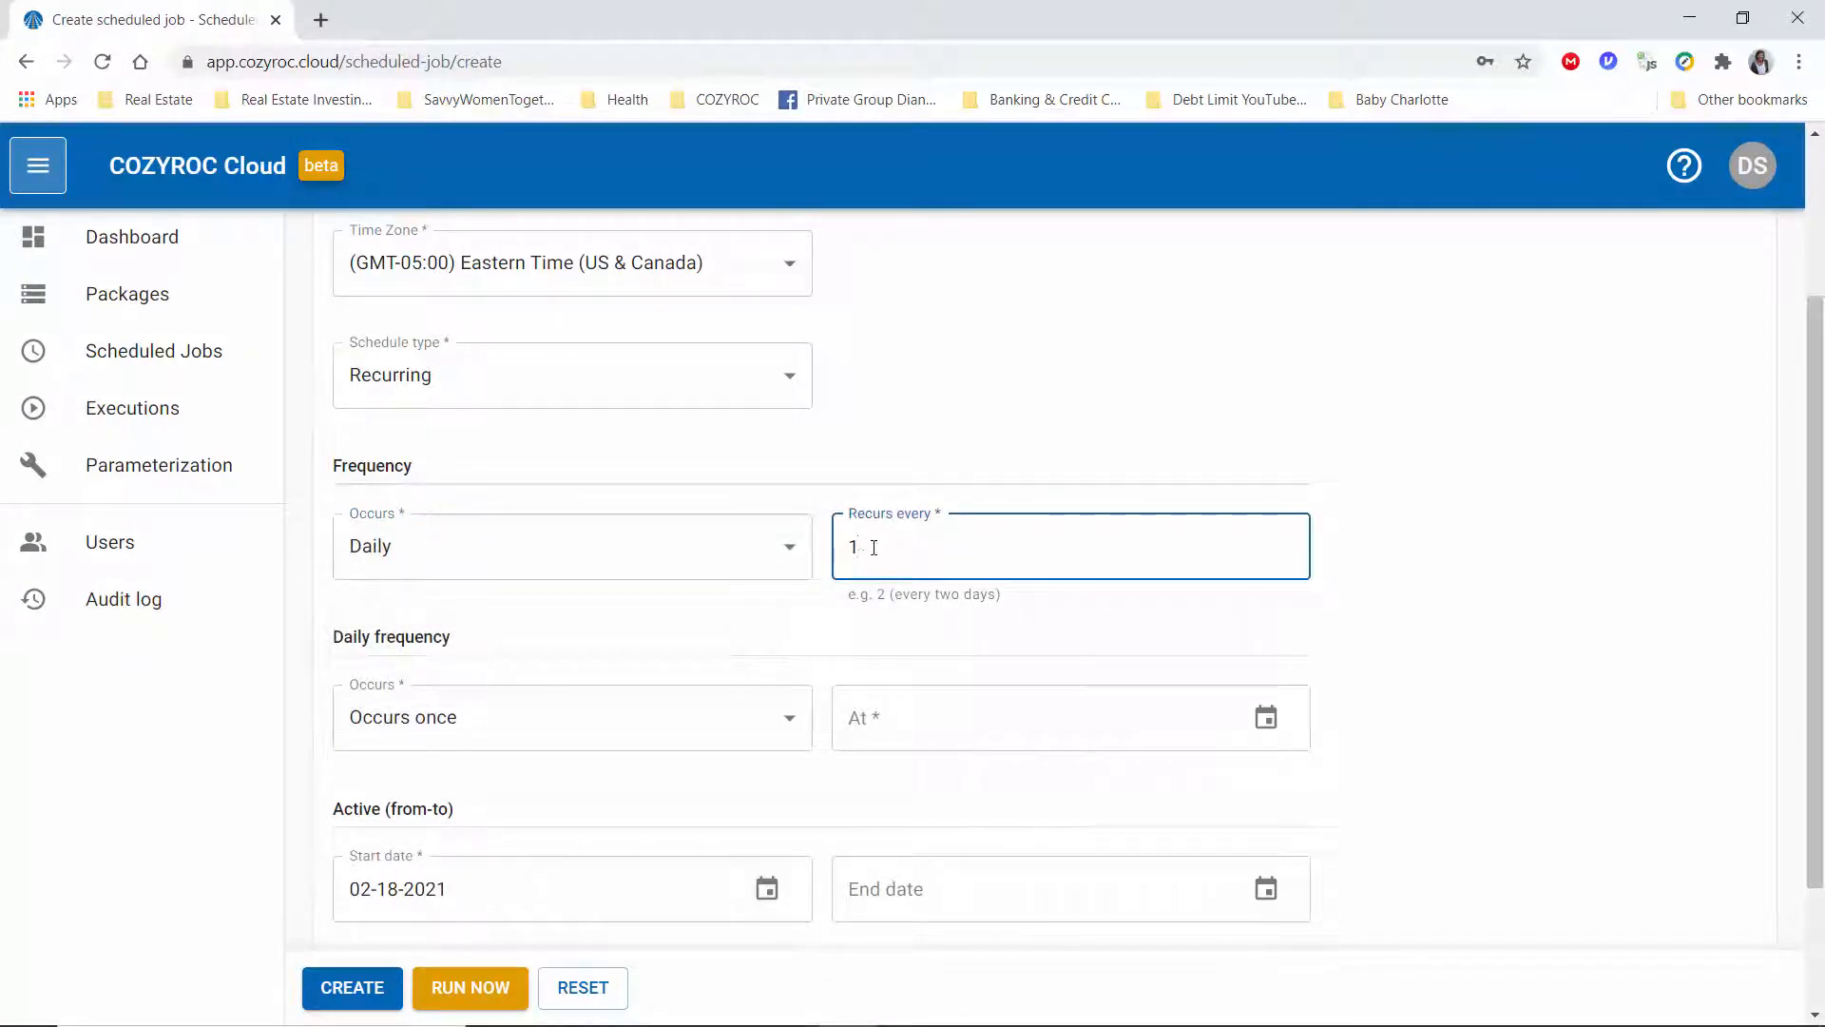
pyautogui.write('3')
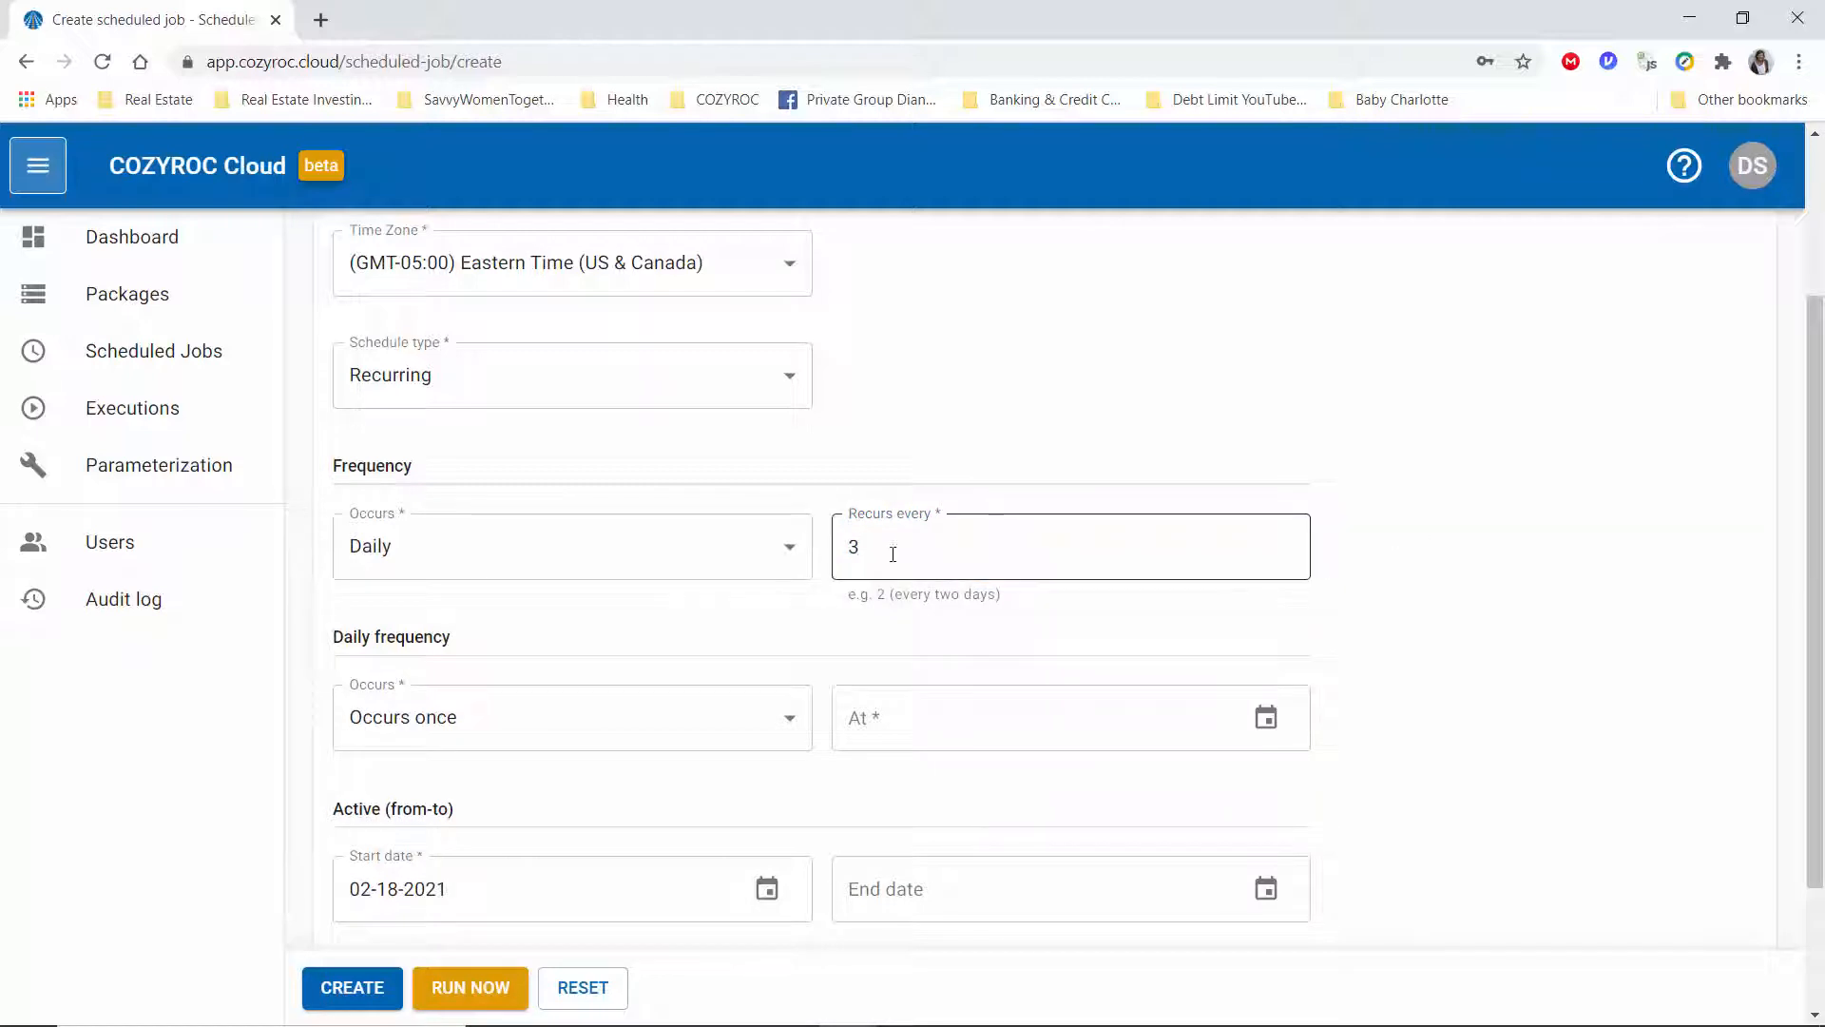
pyautogui.click(1047, 546)
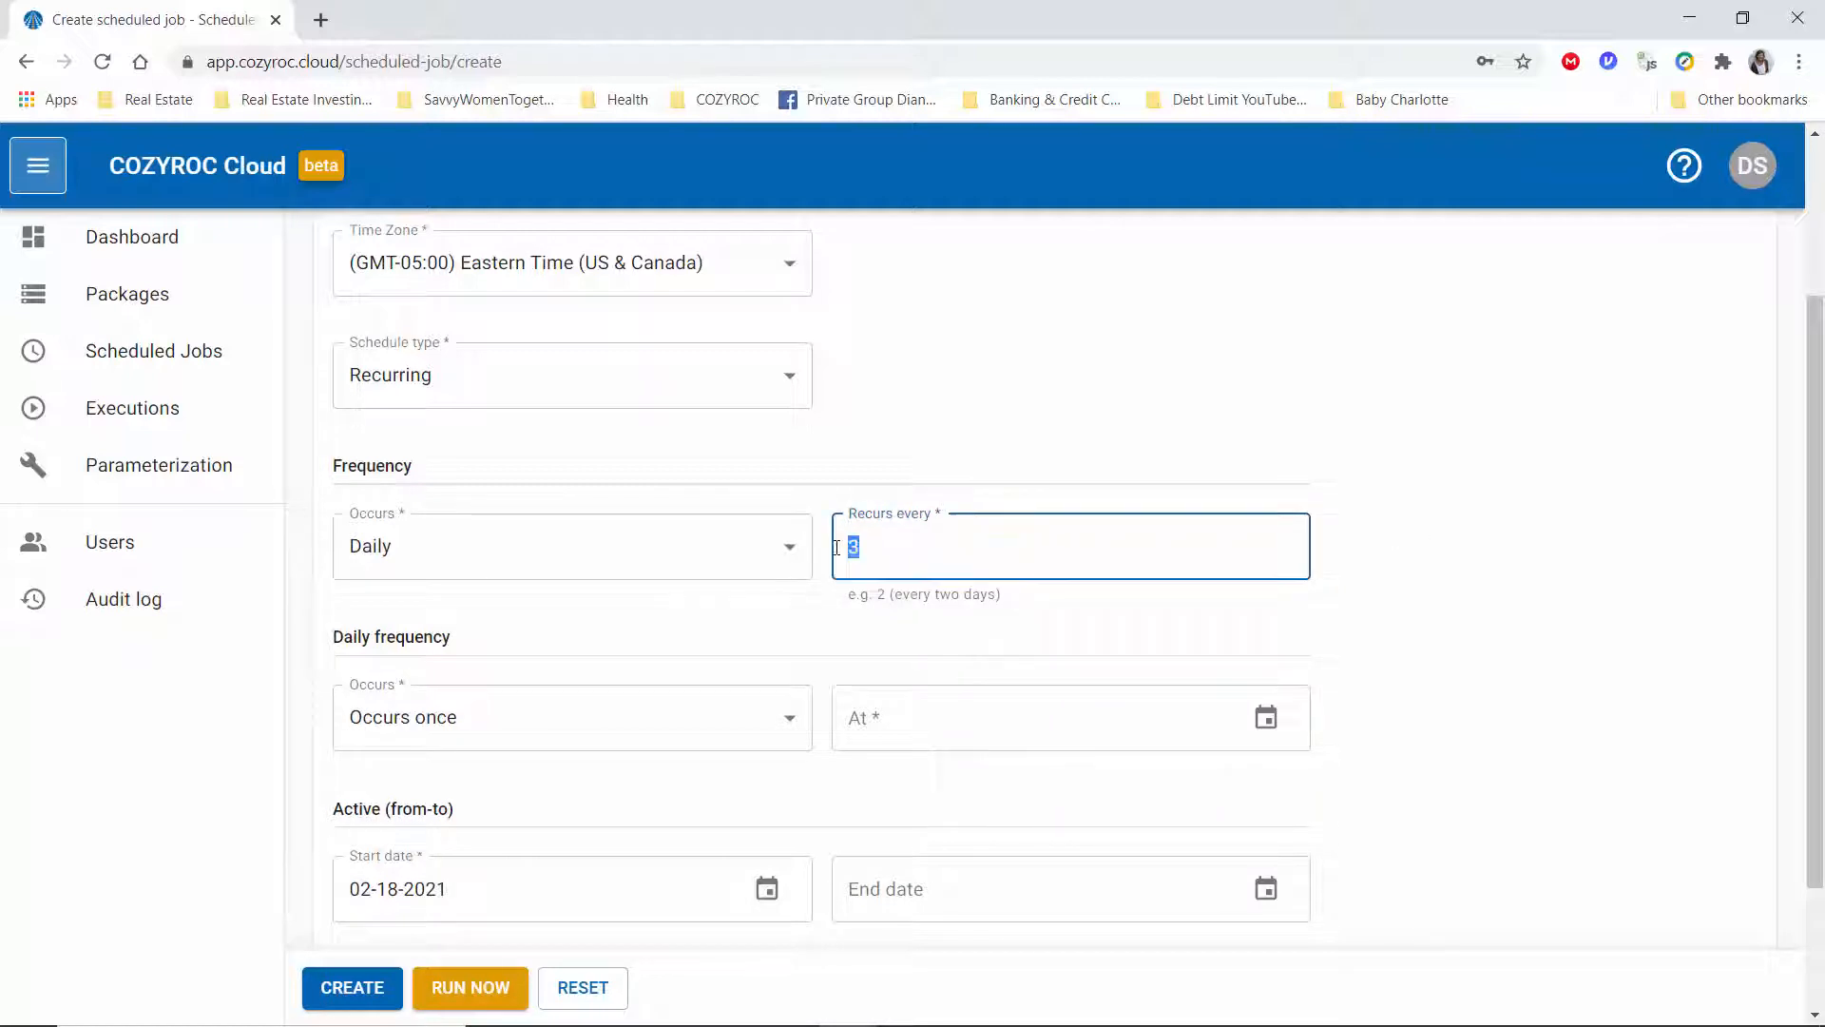
pyautogui.write('1')
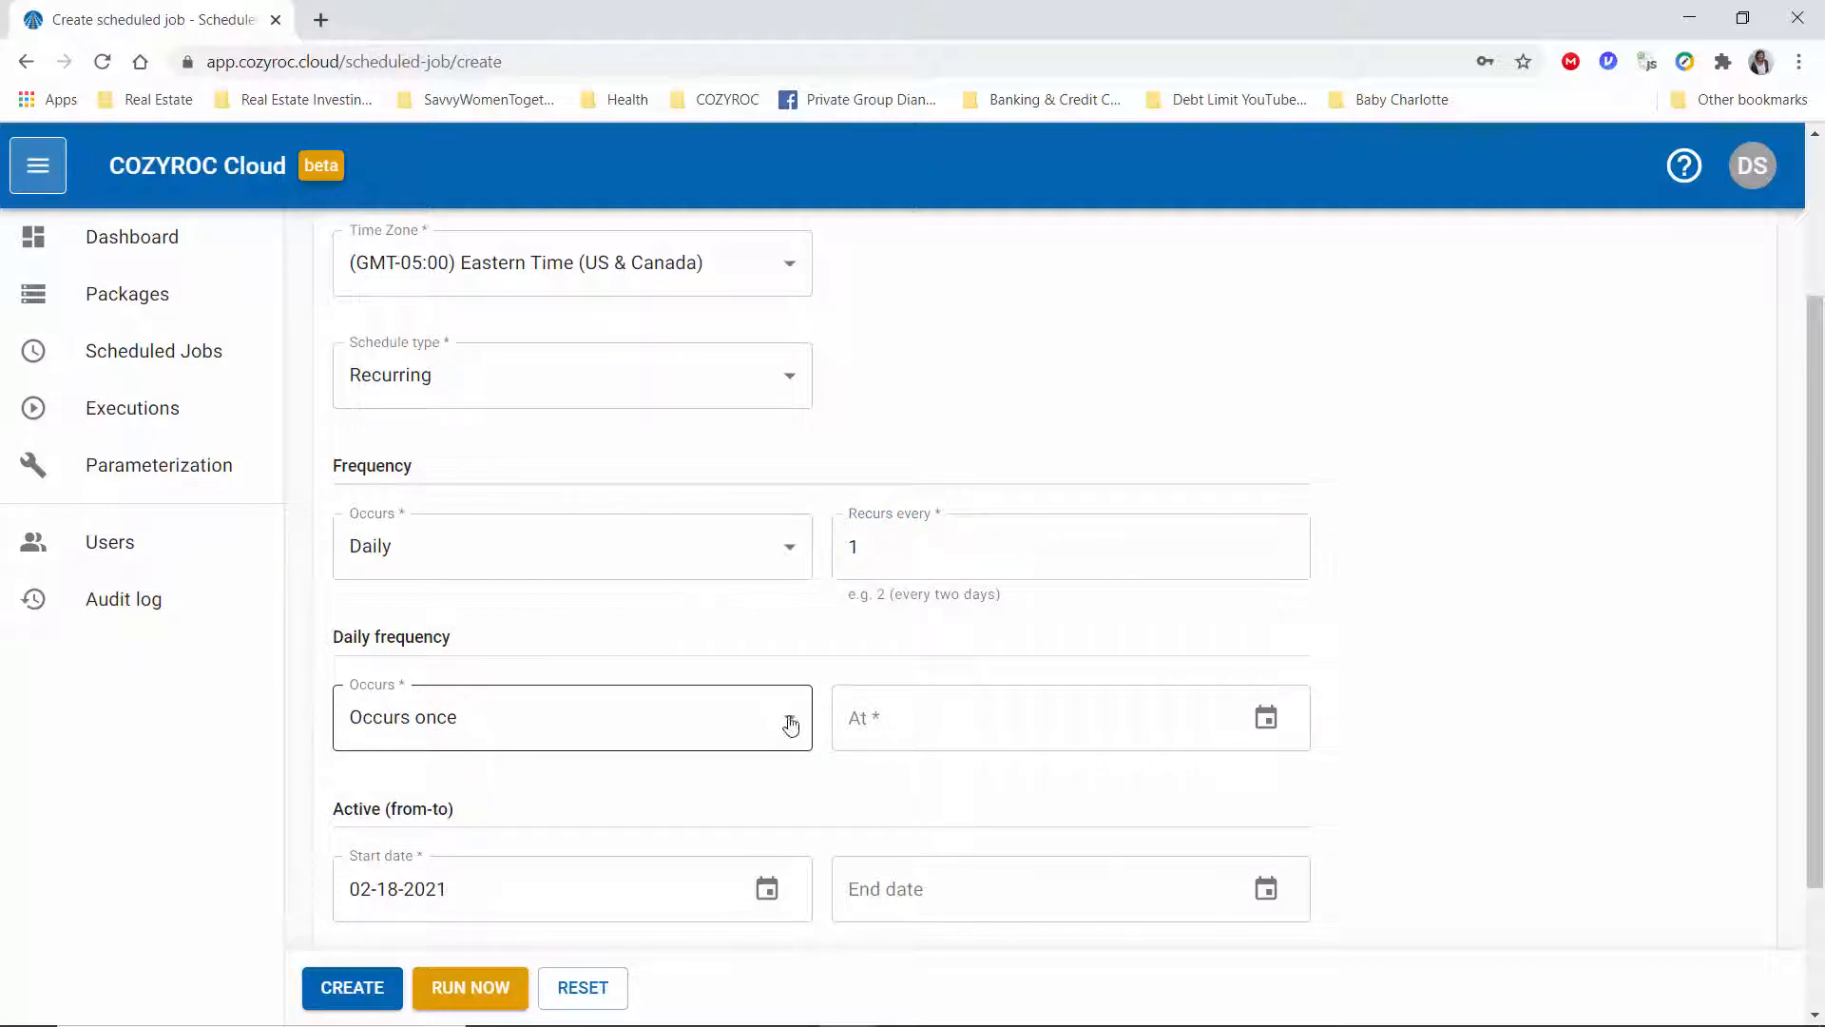
# - Try a 4-hour daily interval, then set the daily frequency back to Occurs once
pyautogui.click(571, 717)
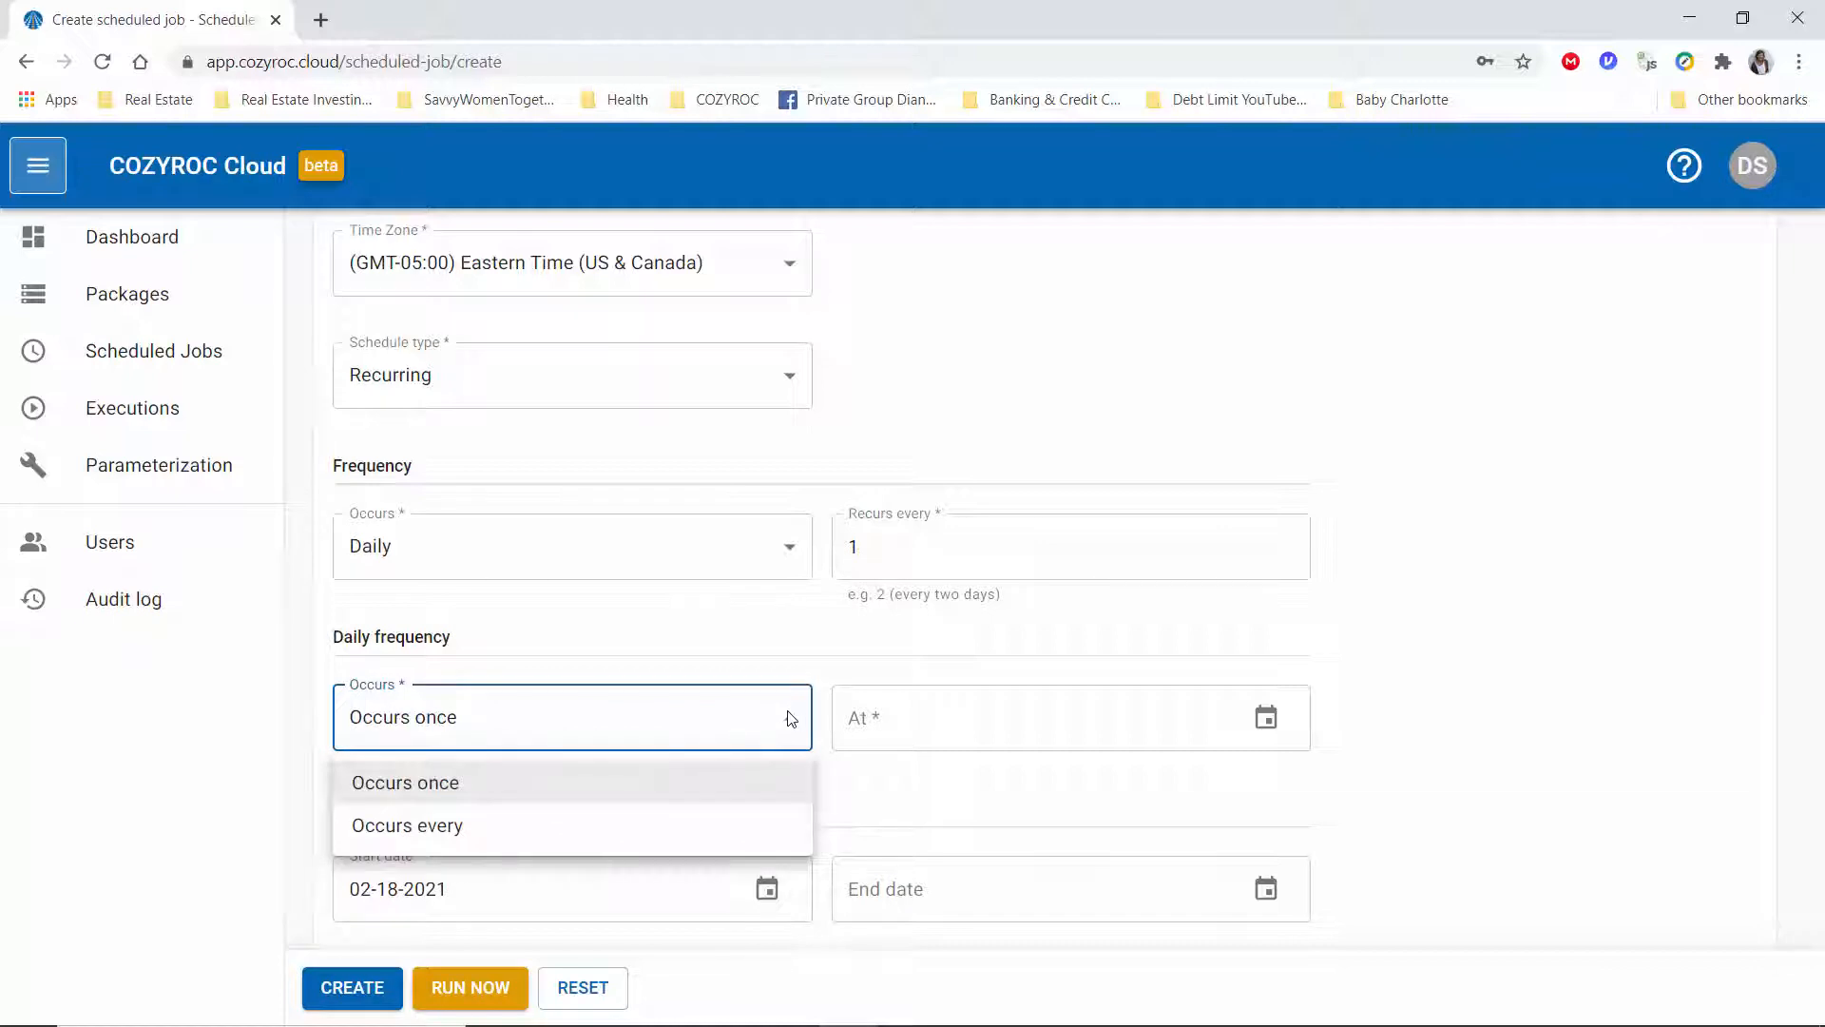
pyautogui.moveTo(528, 797)
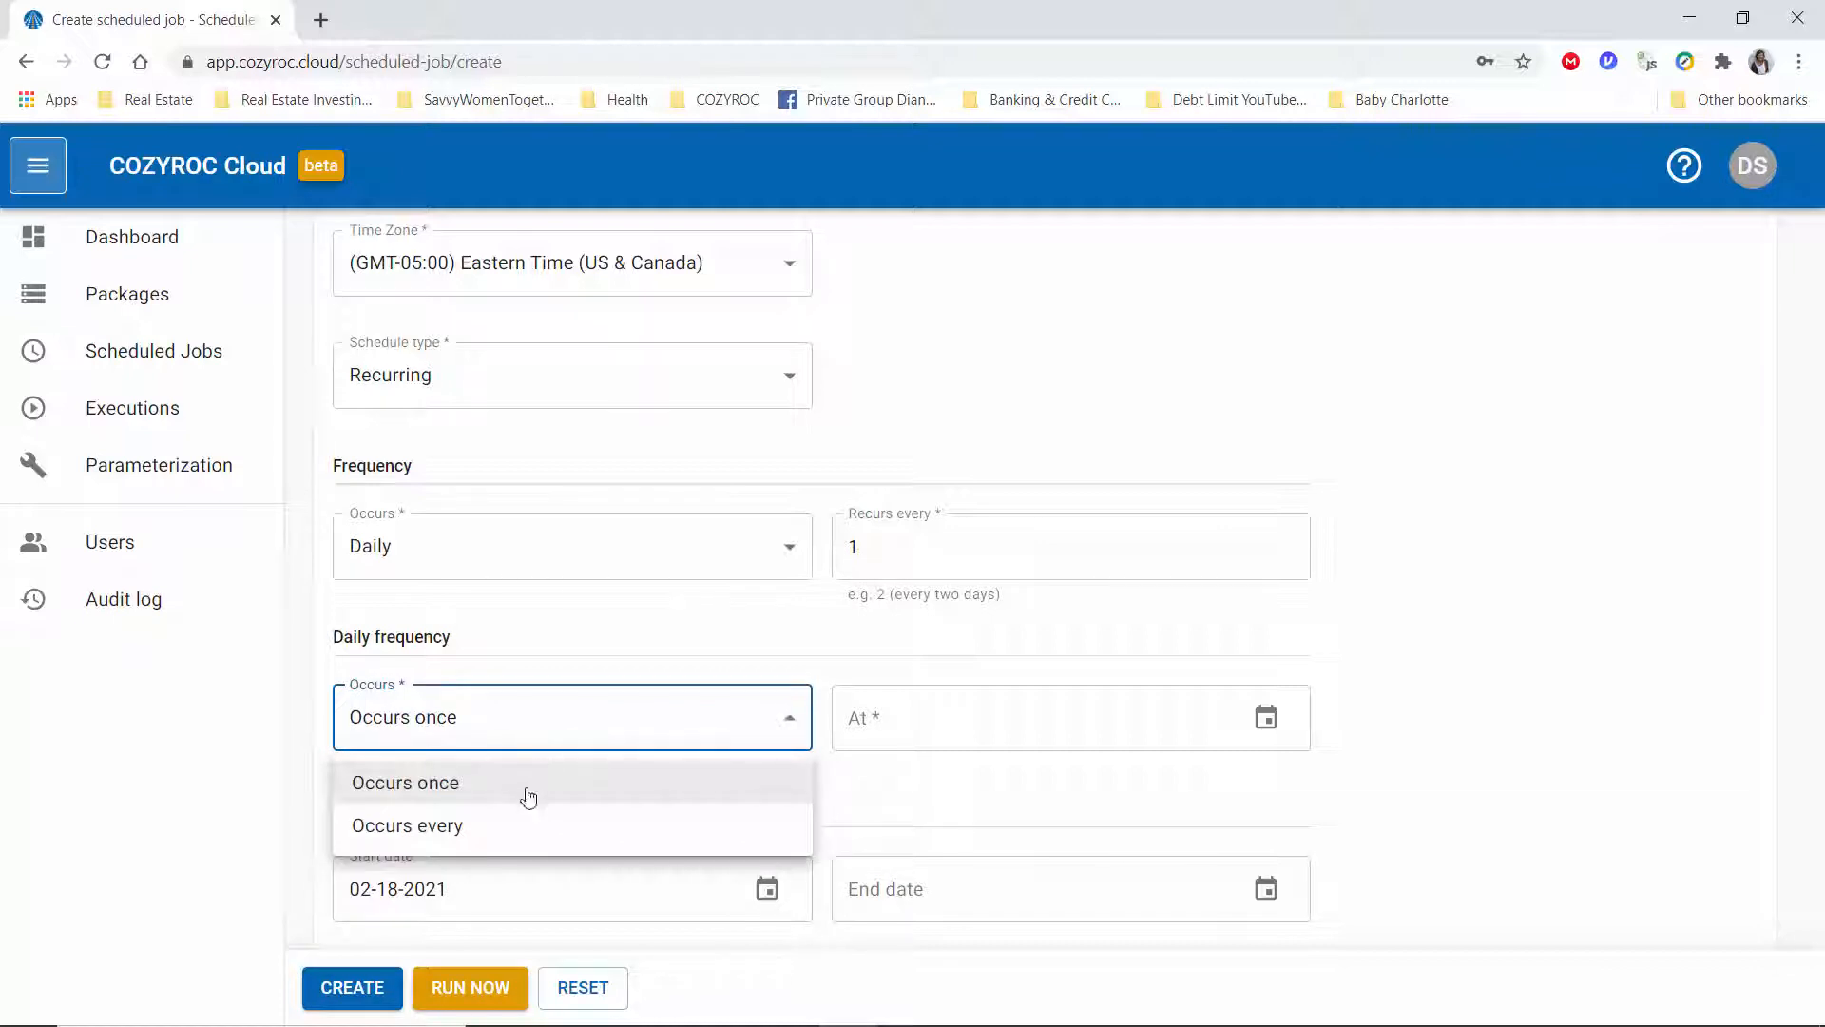
pyautogui.click(406, 824)
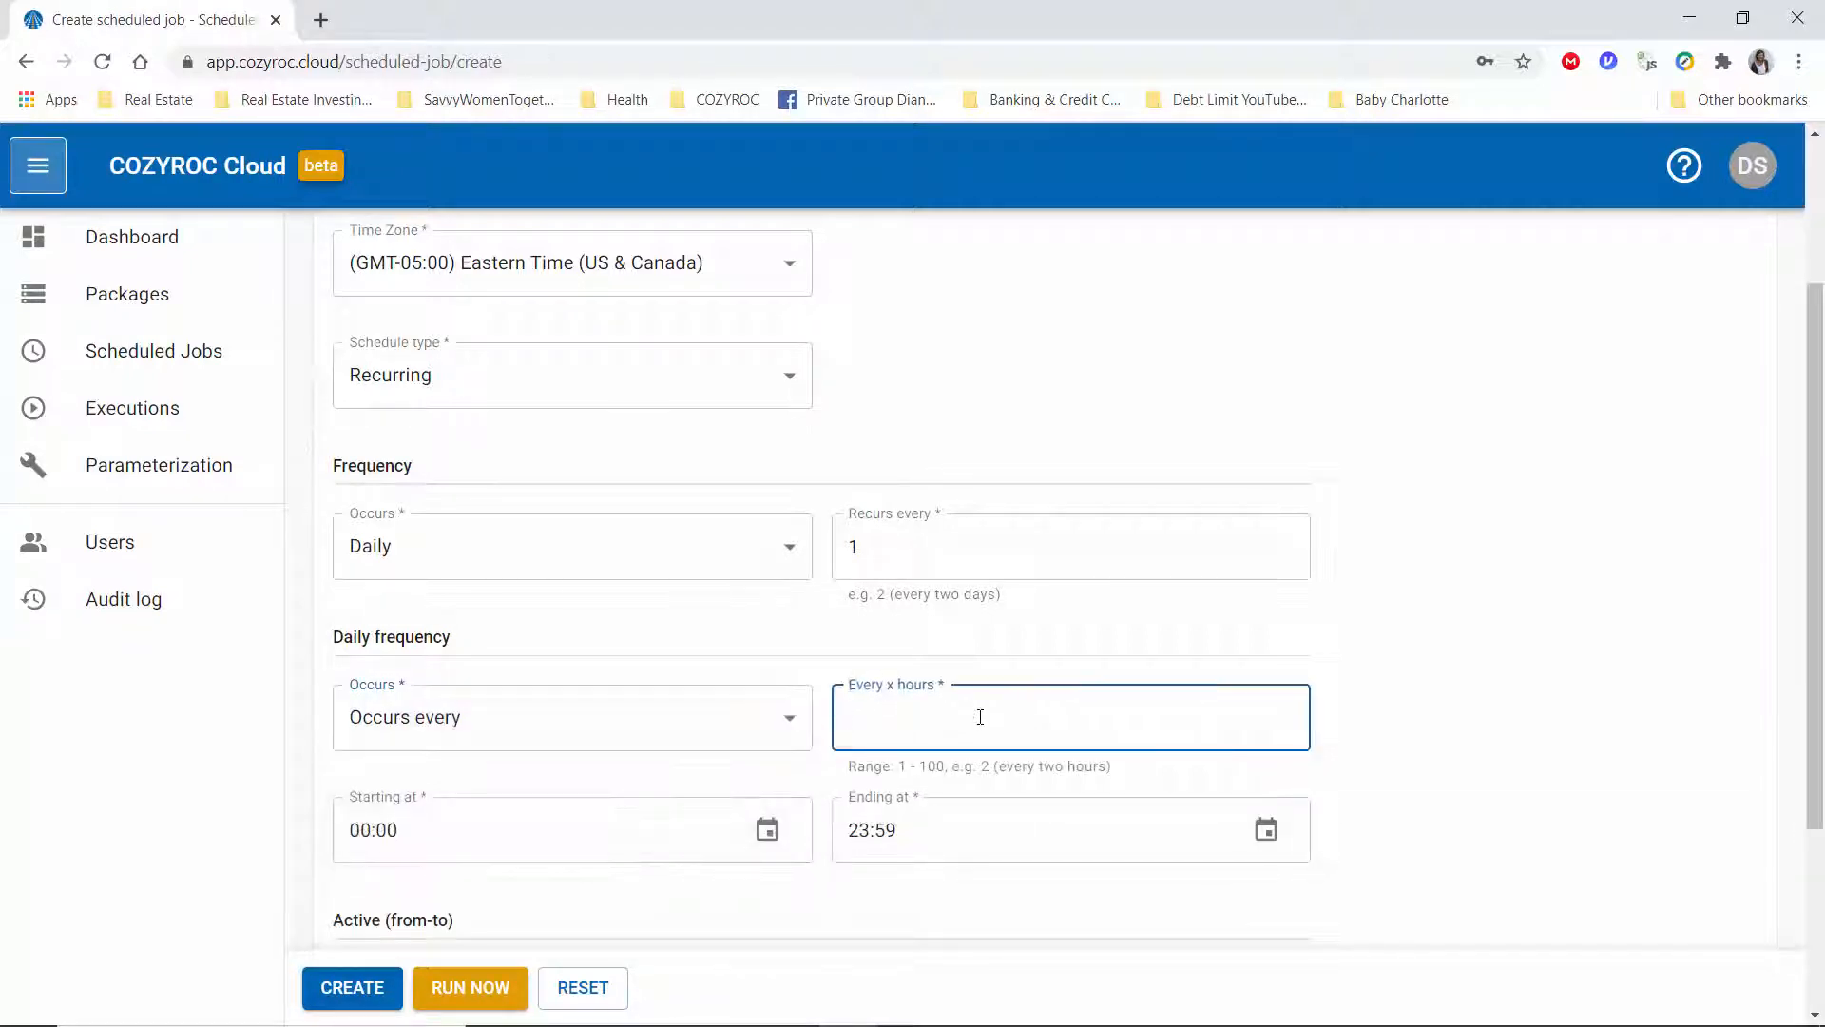
pyautogui.write('4')
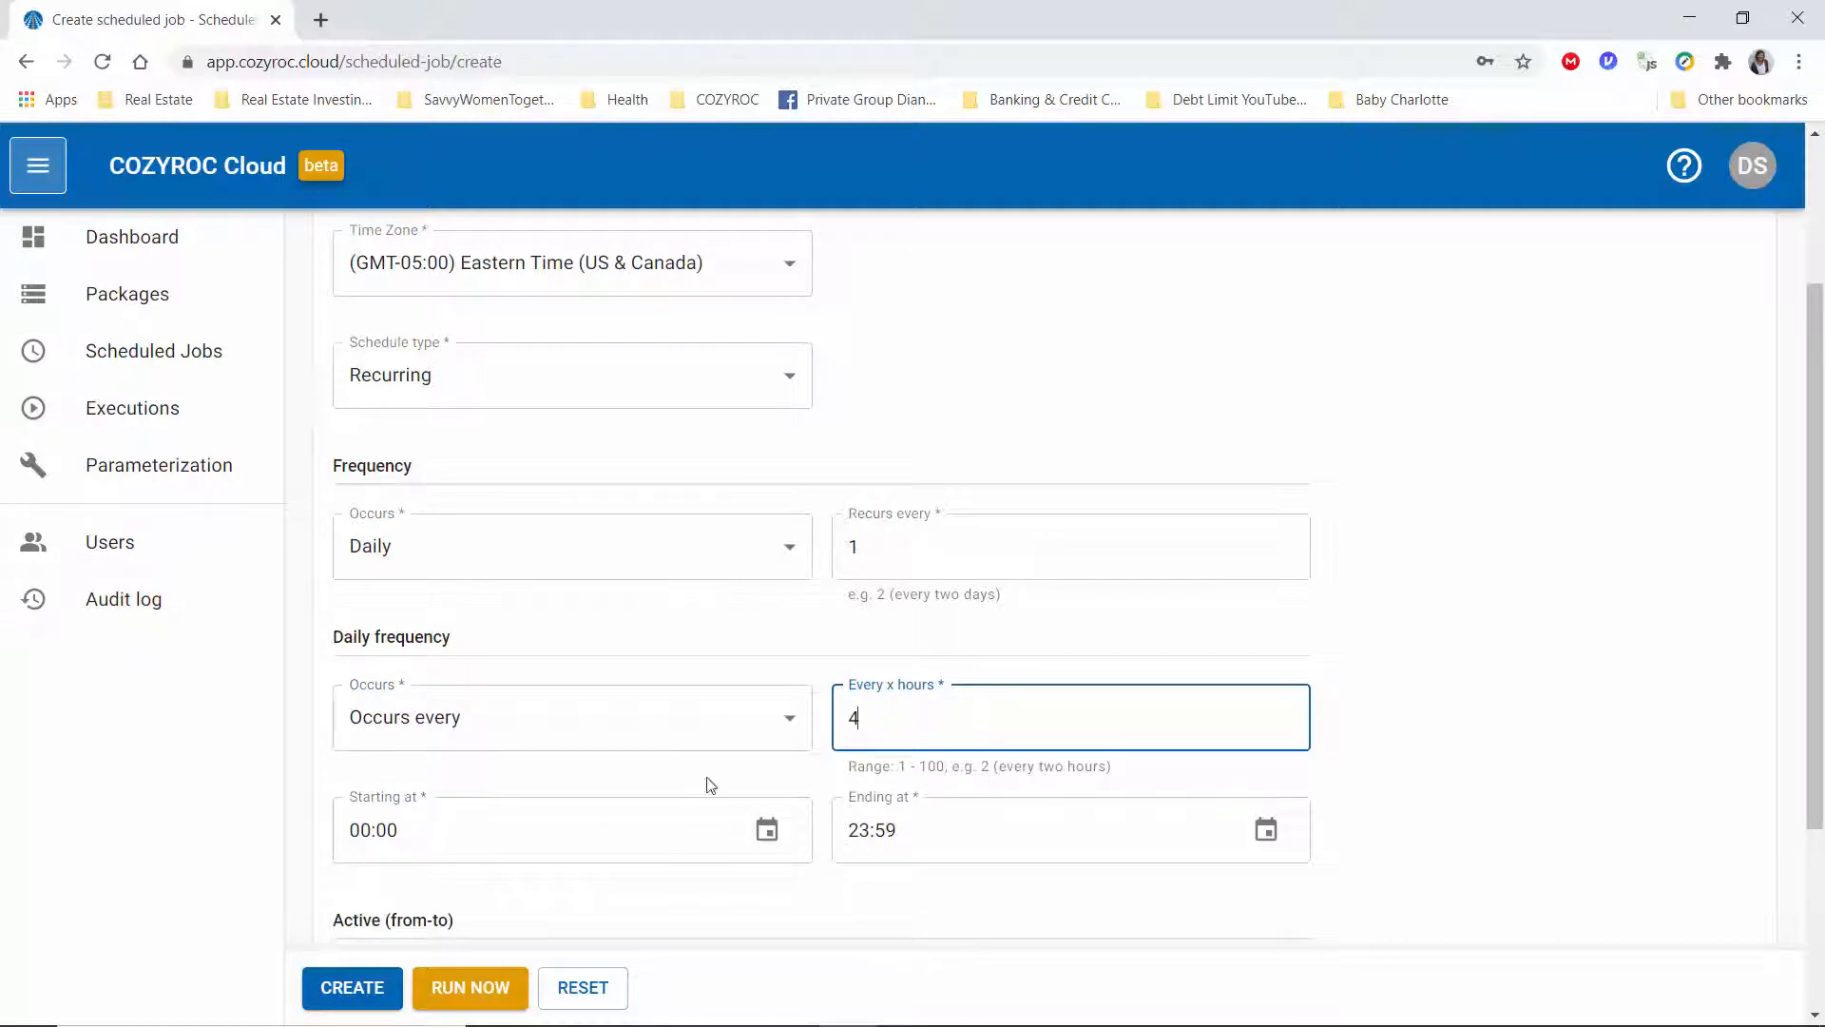
pyautogui.click(570, 716)
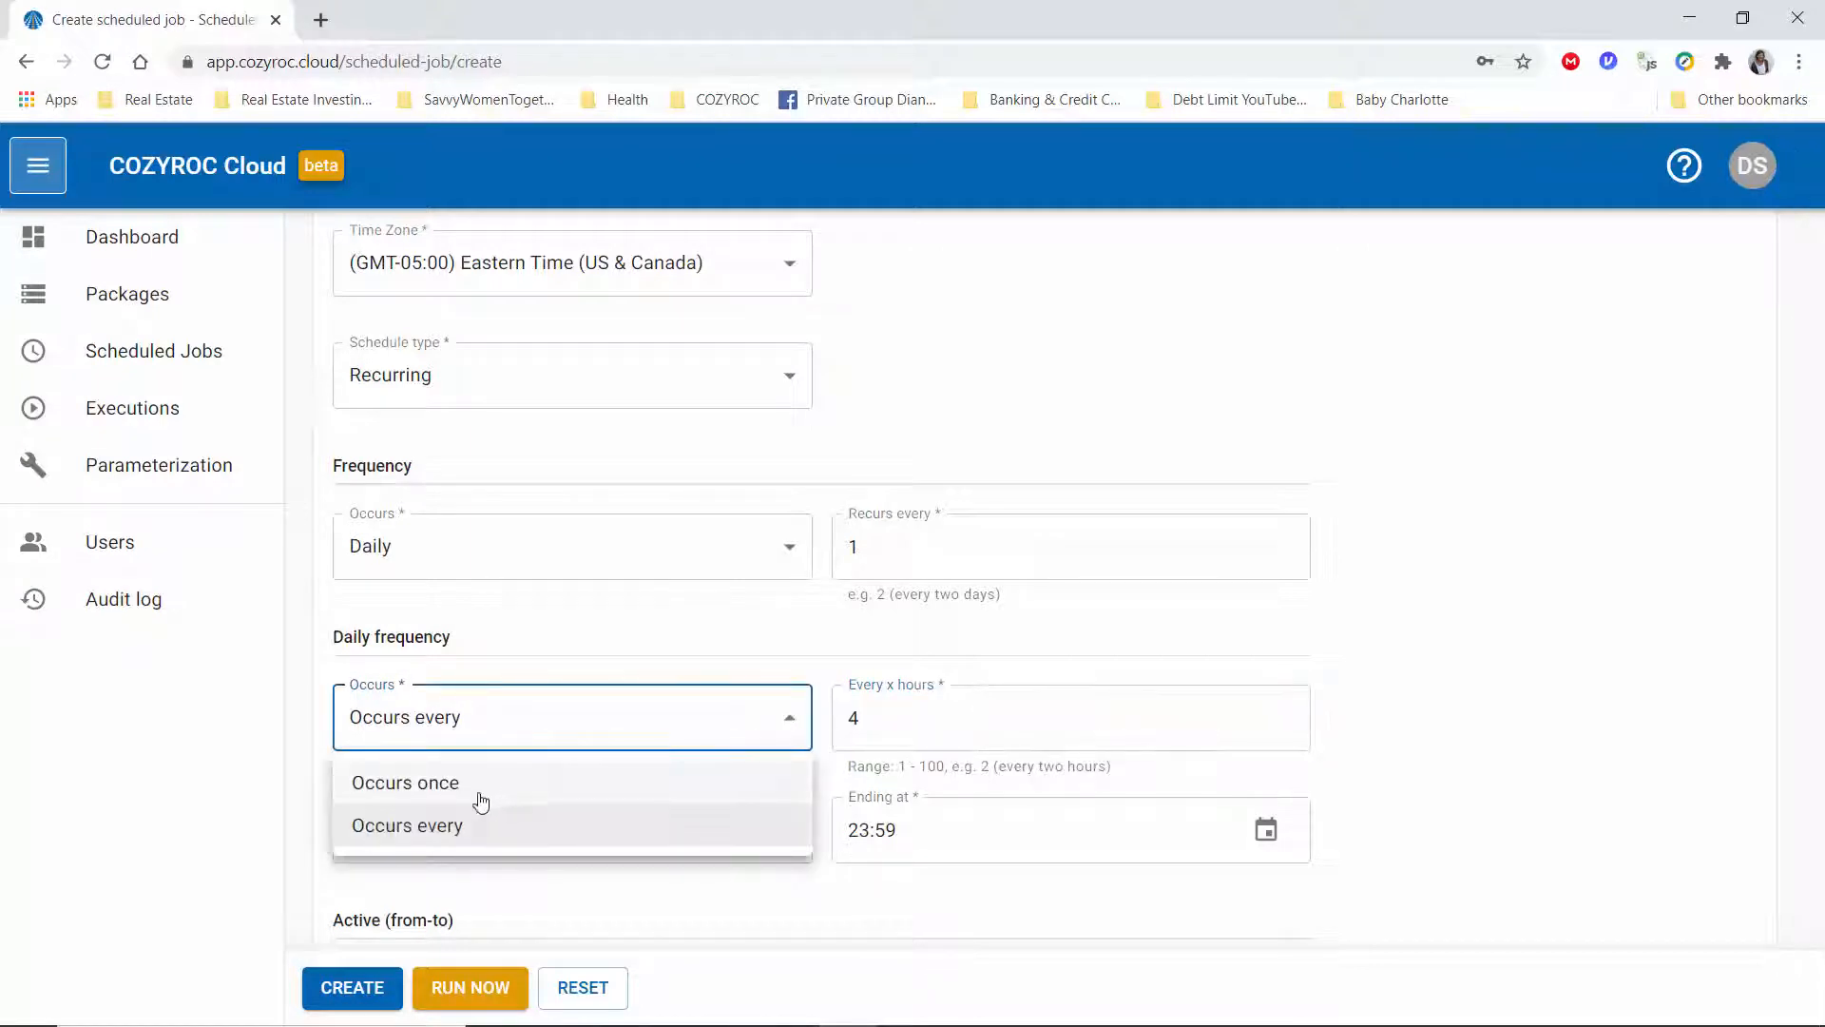
pyautogui.click(405, 782)
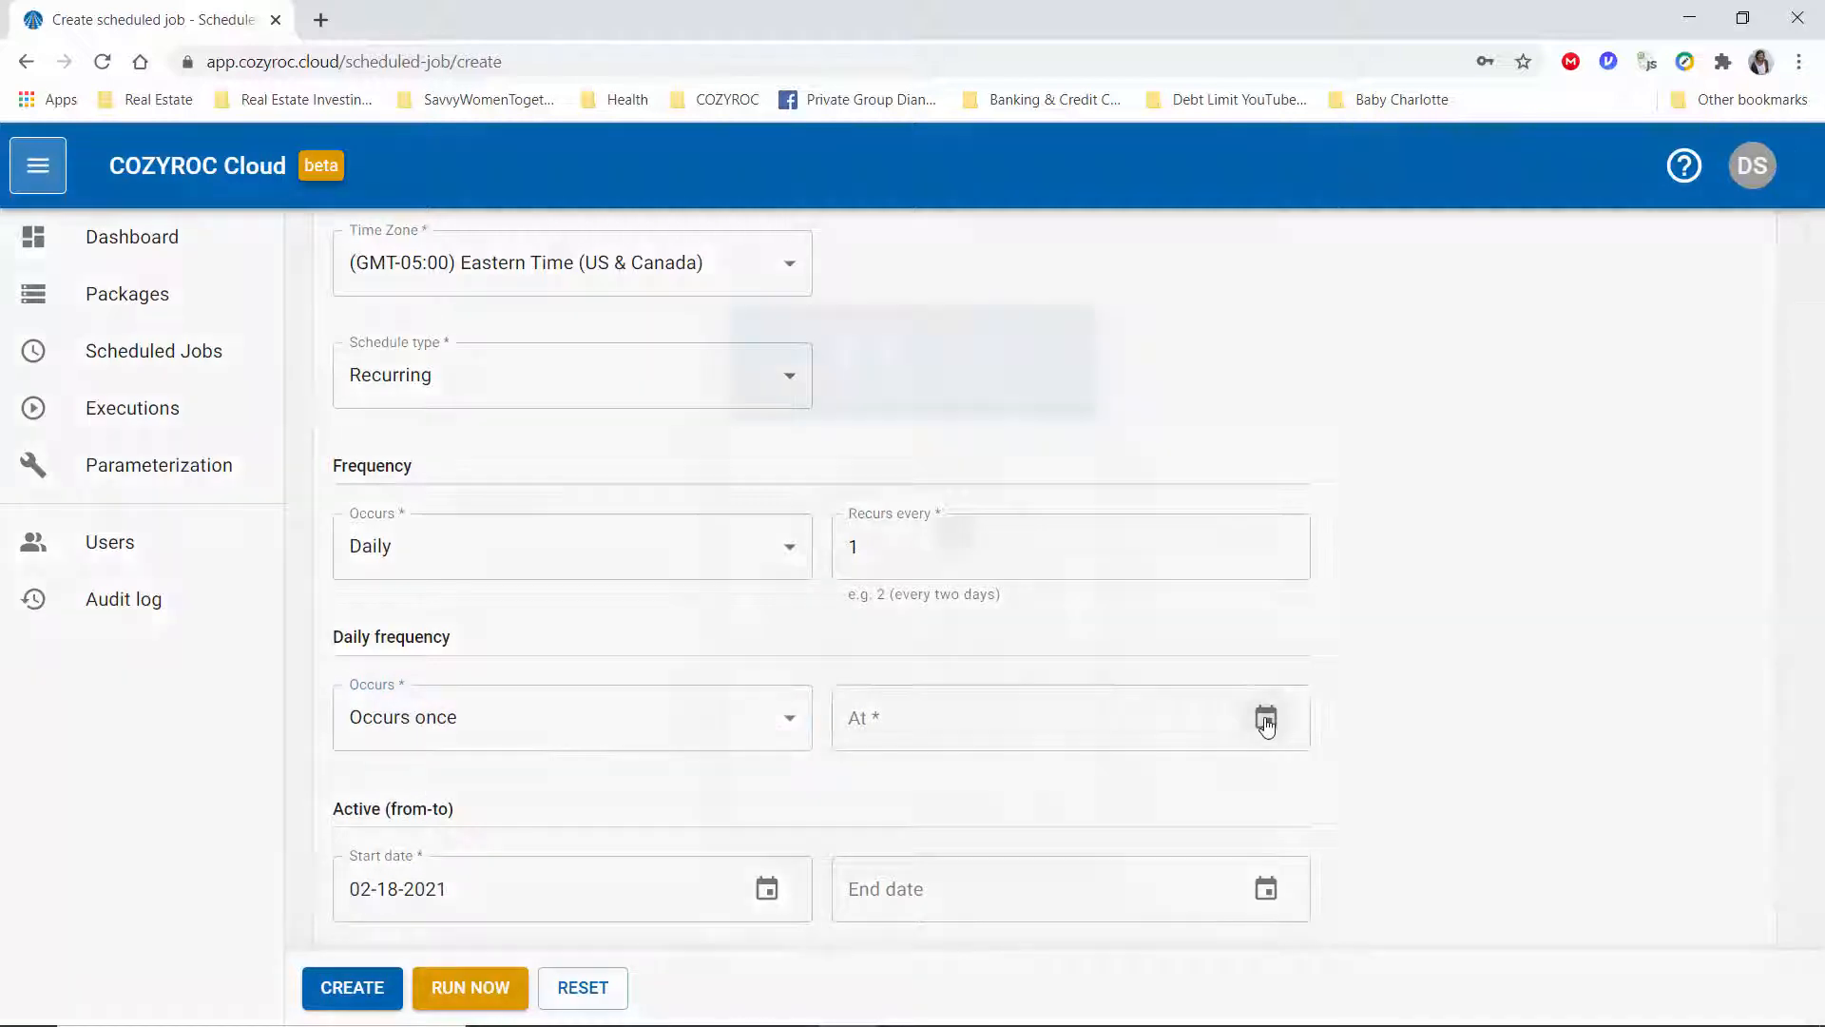
# - Set the once-daily run time to 14:15 in the clock picker
pyautogui.click(1265, 718)
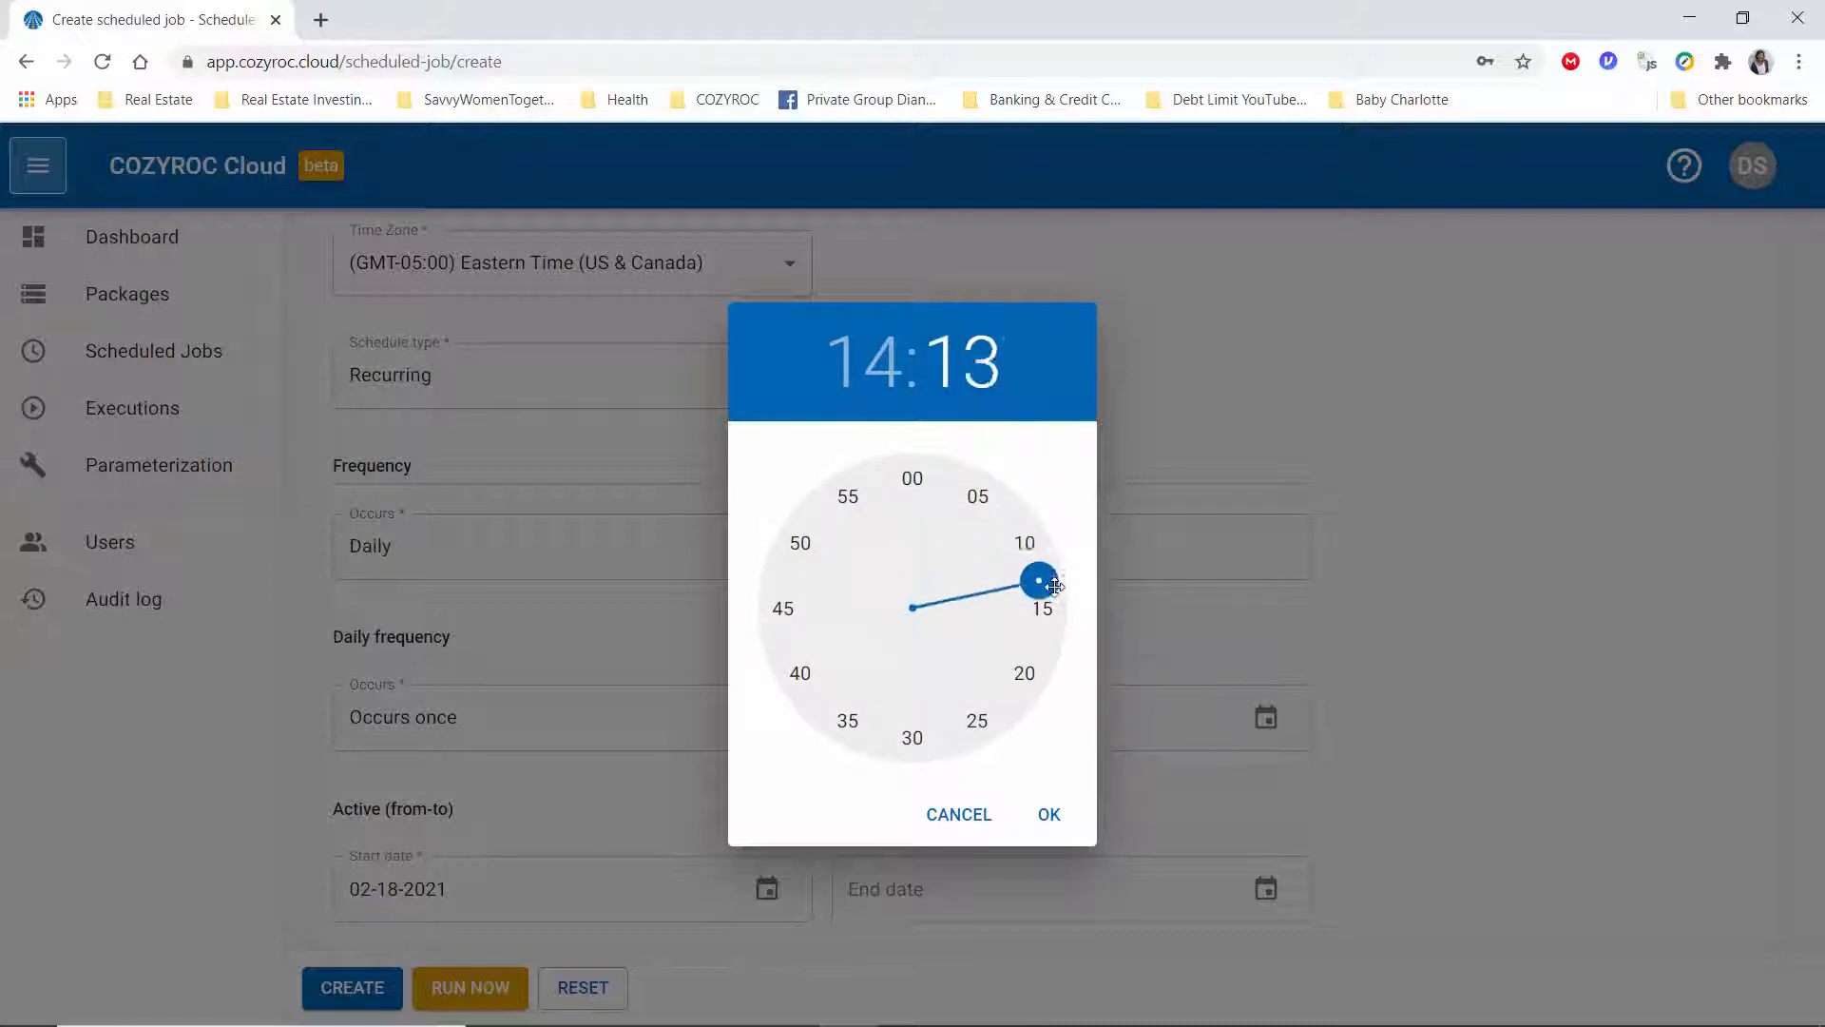
pyautogui.click(1041, 607)
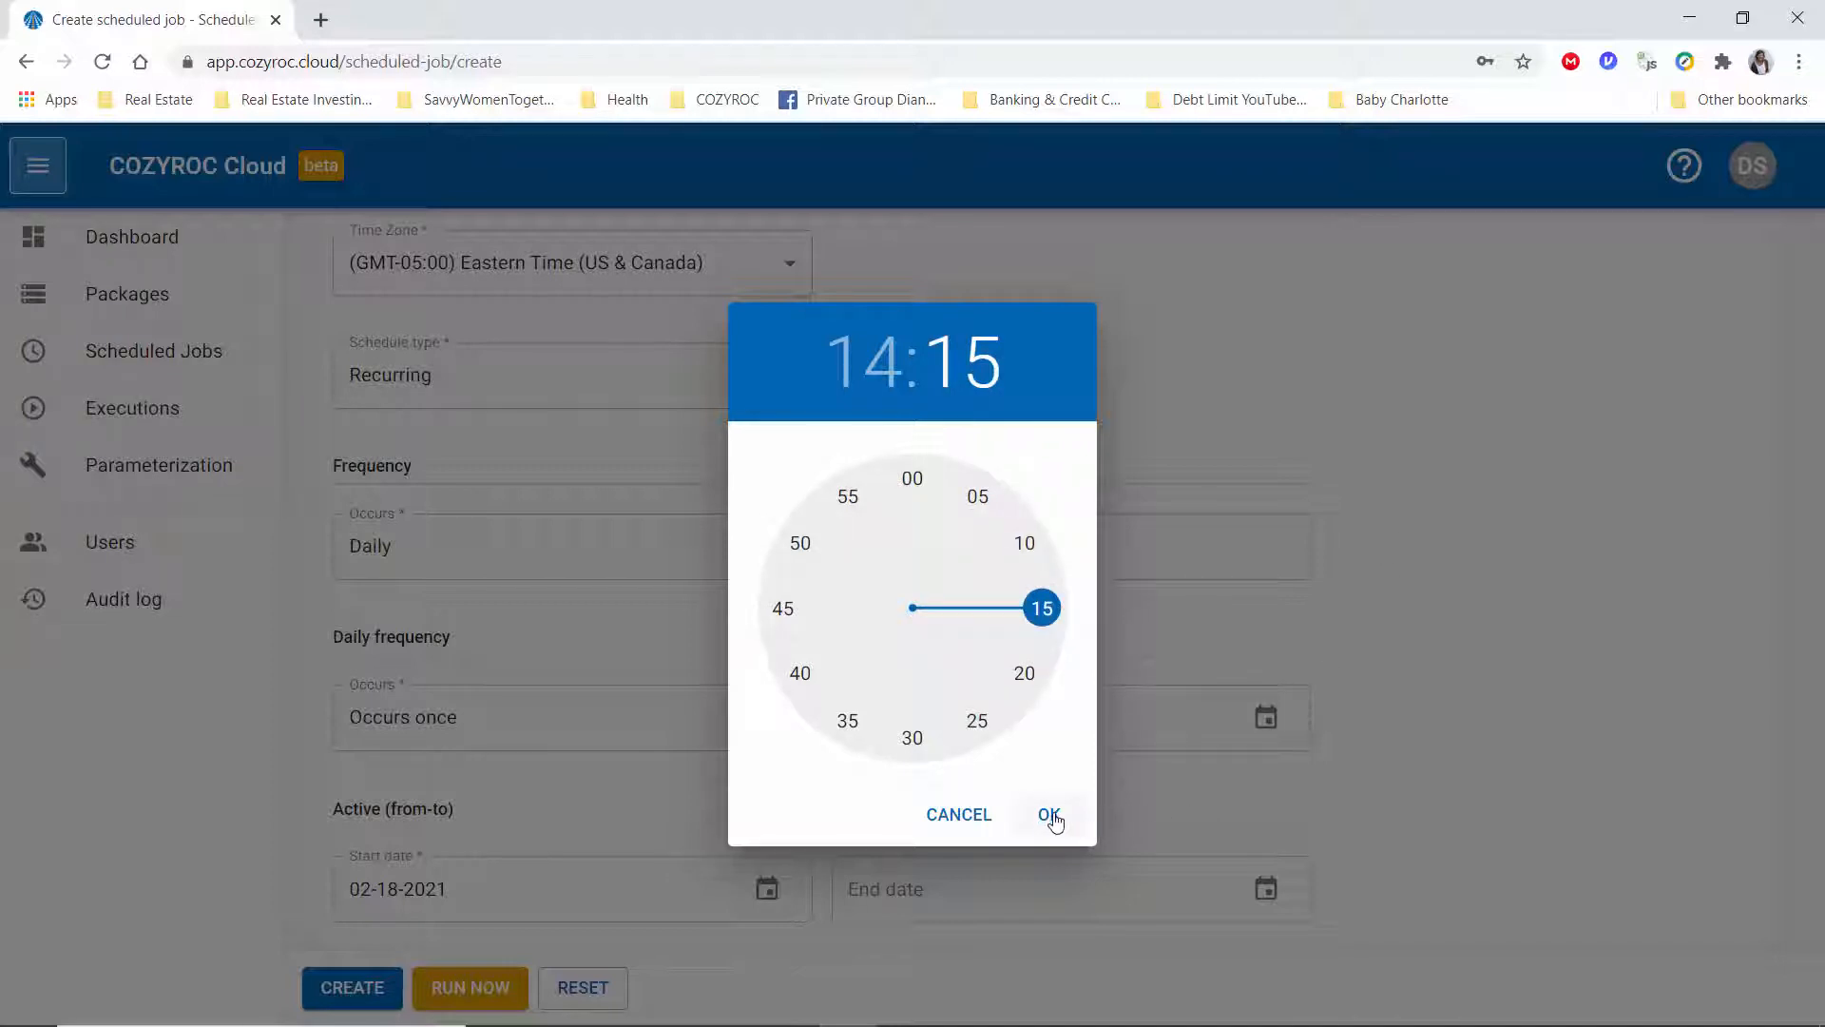
pyautogui.click(1049, 814)
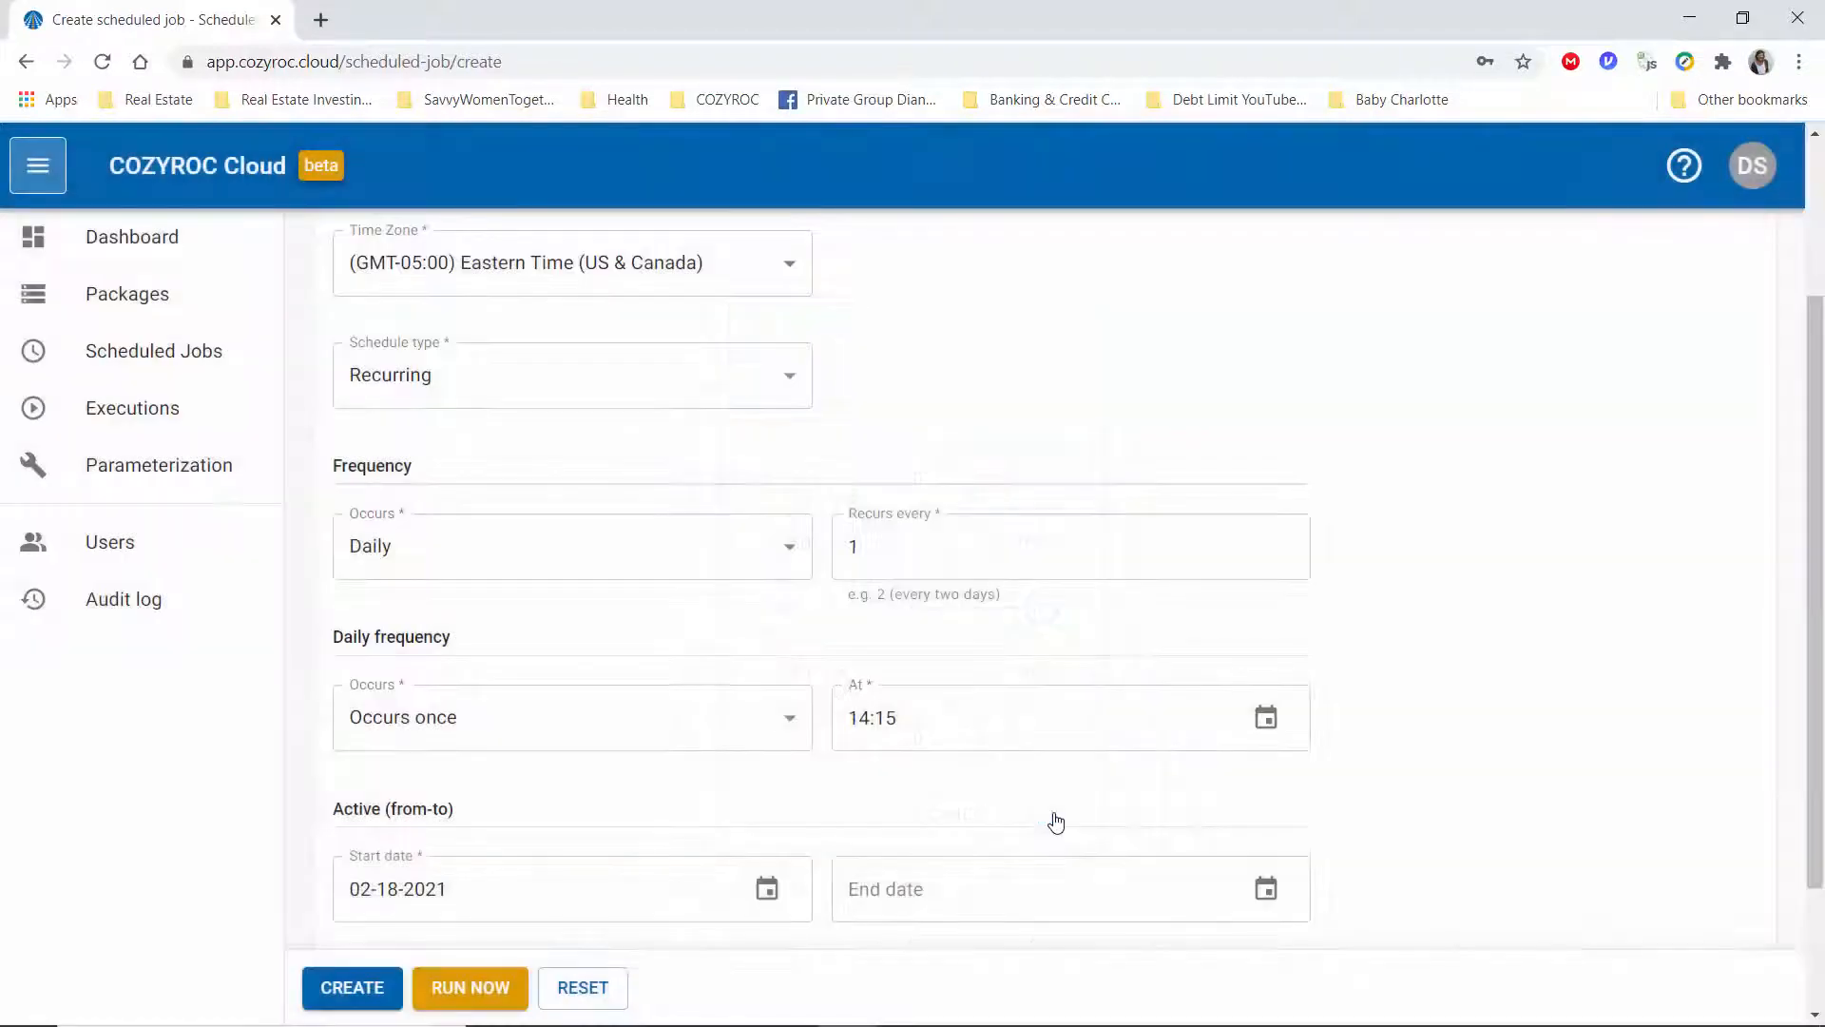
pyautogui.moveTo(964, 767)
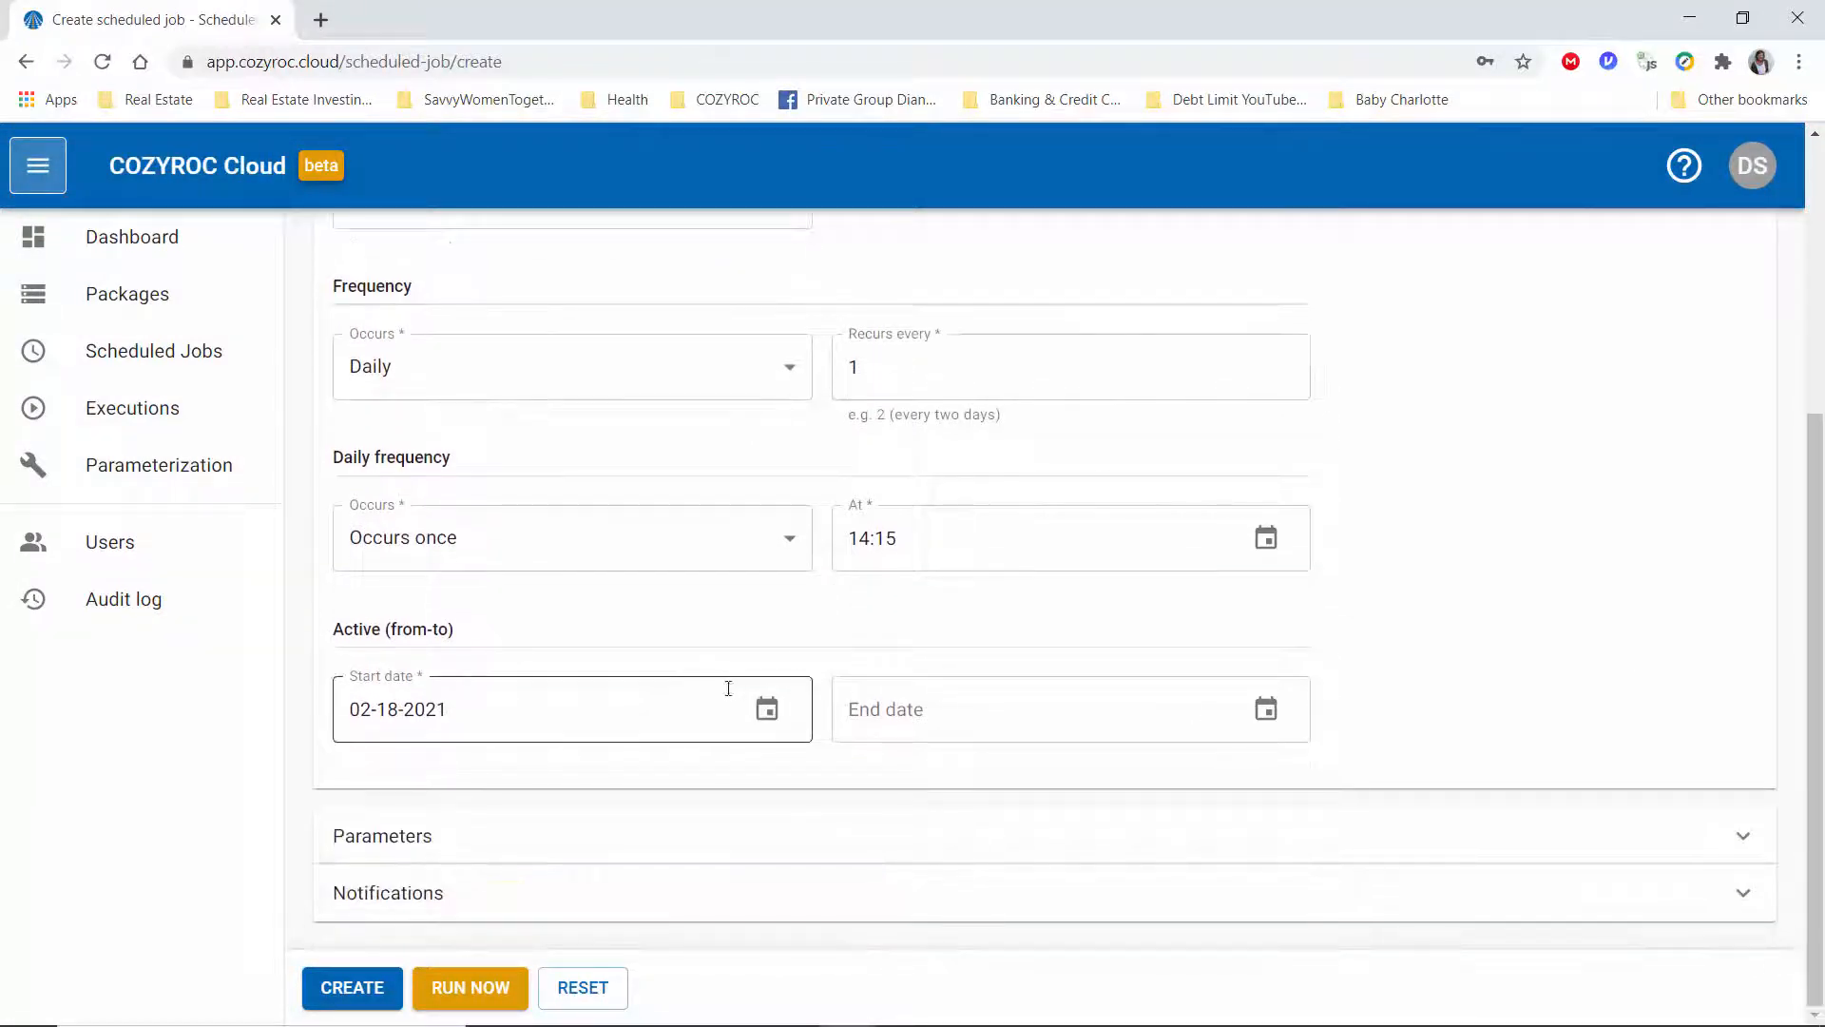
# - Set the job's start date to 02-22-2021
pyautogui.click(766, 709)
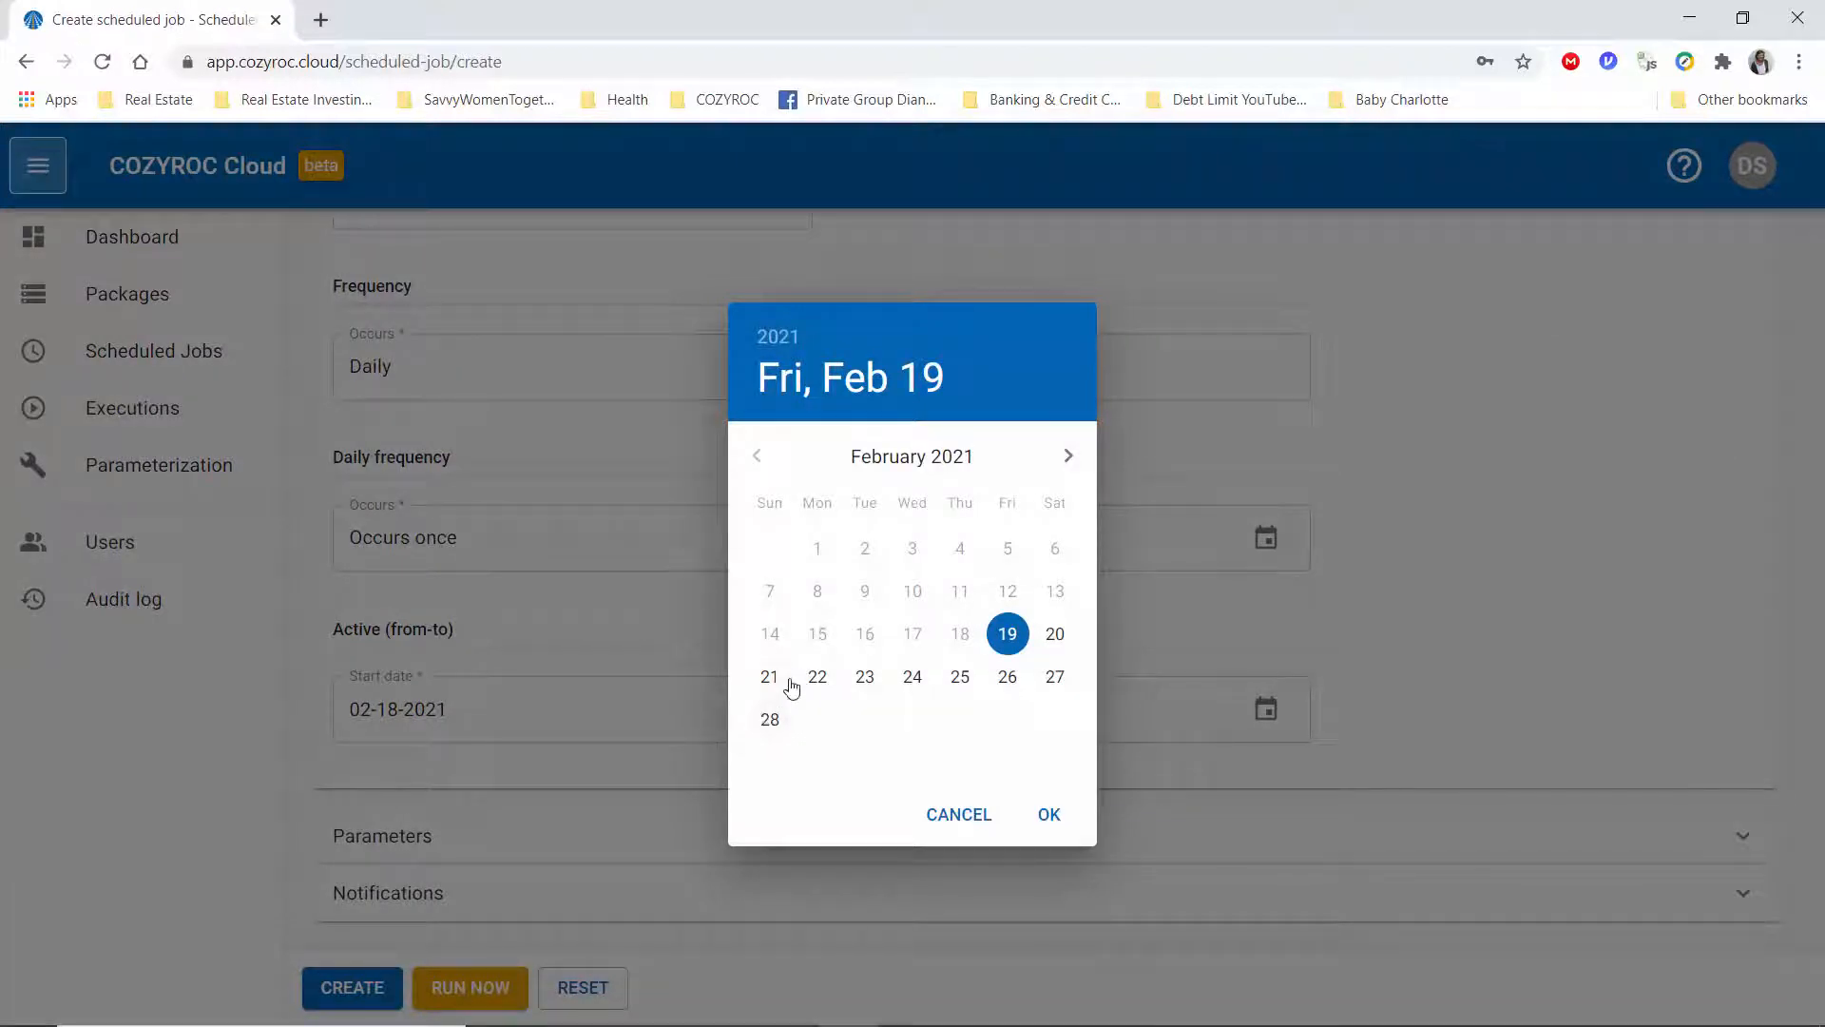
pyautogui.moveTo(818, 681)
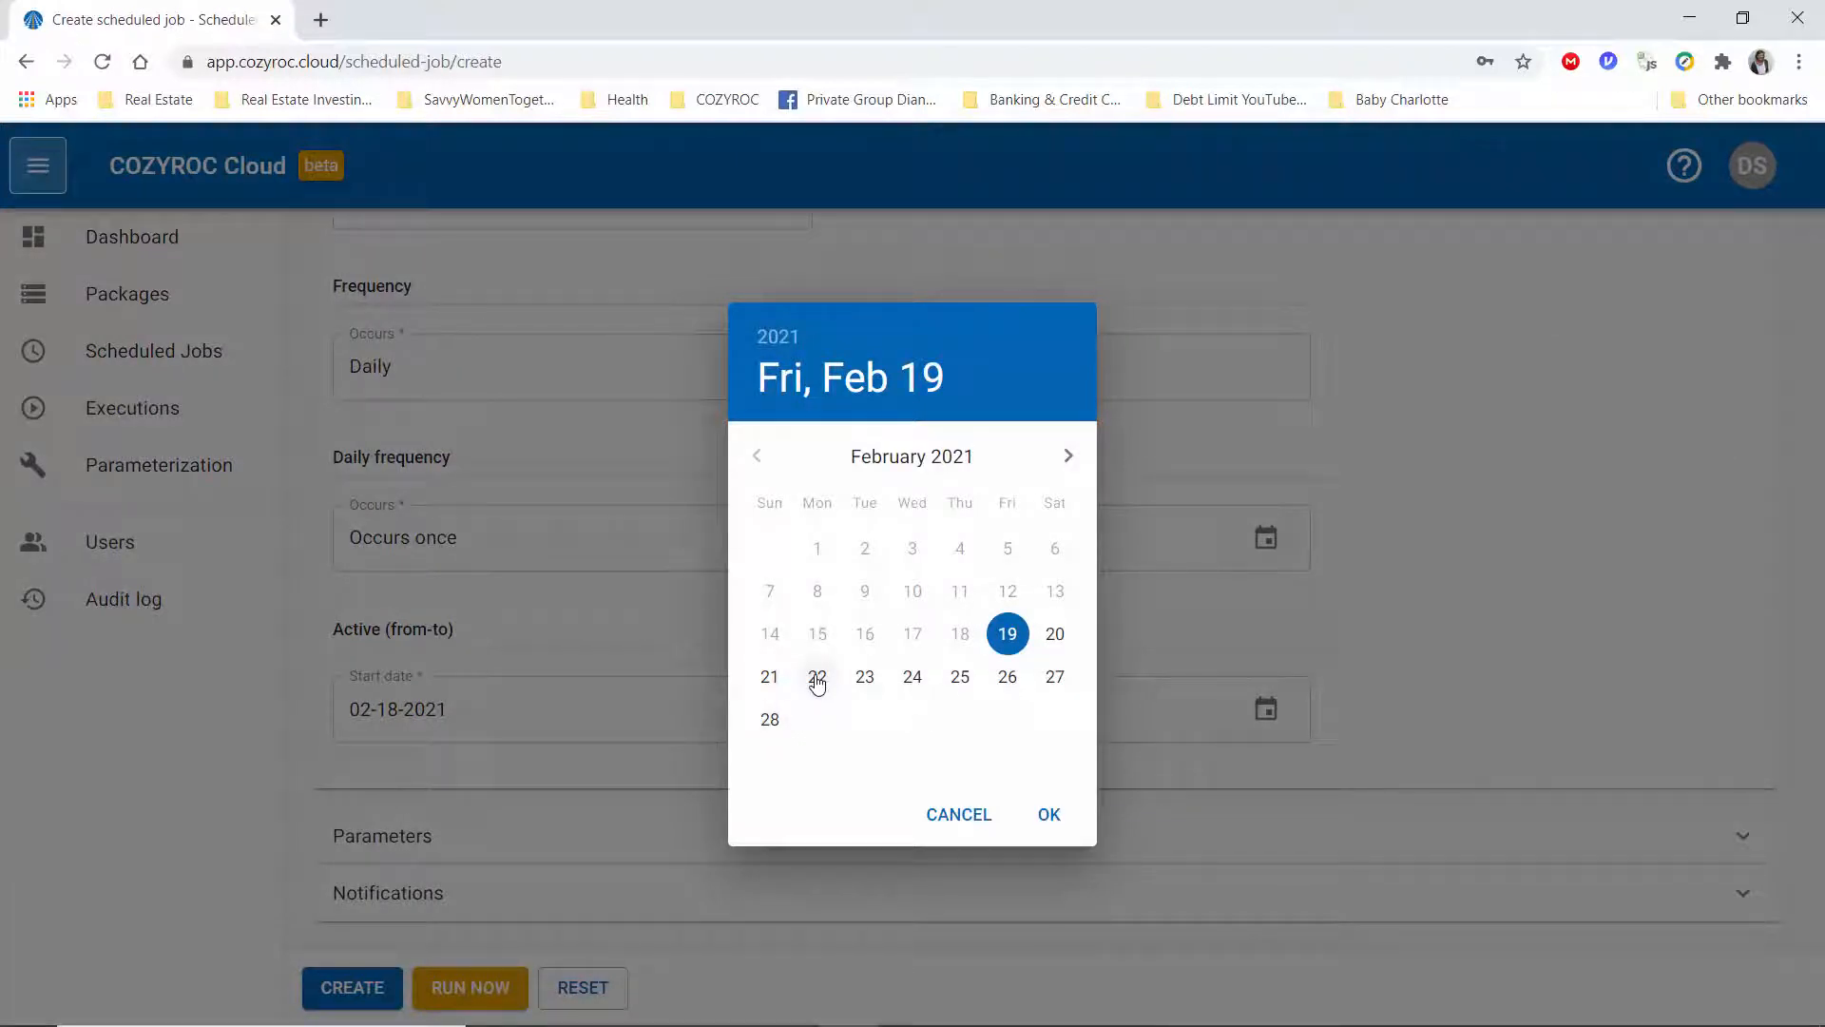
pyautogui.click(818, 676)
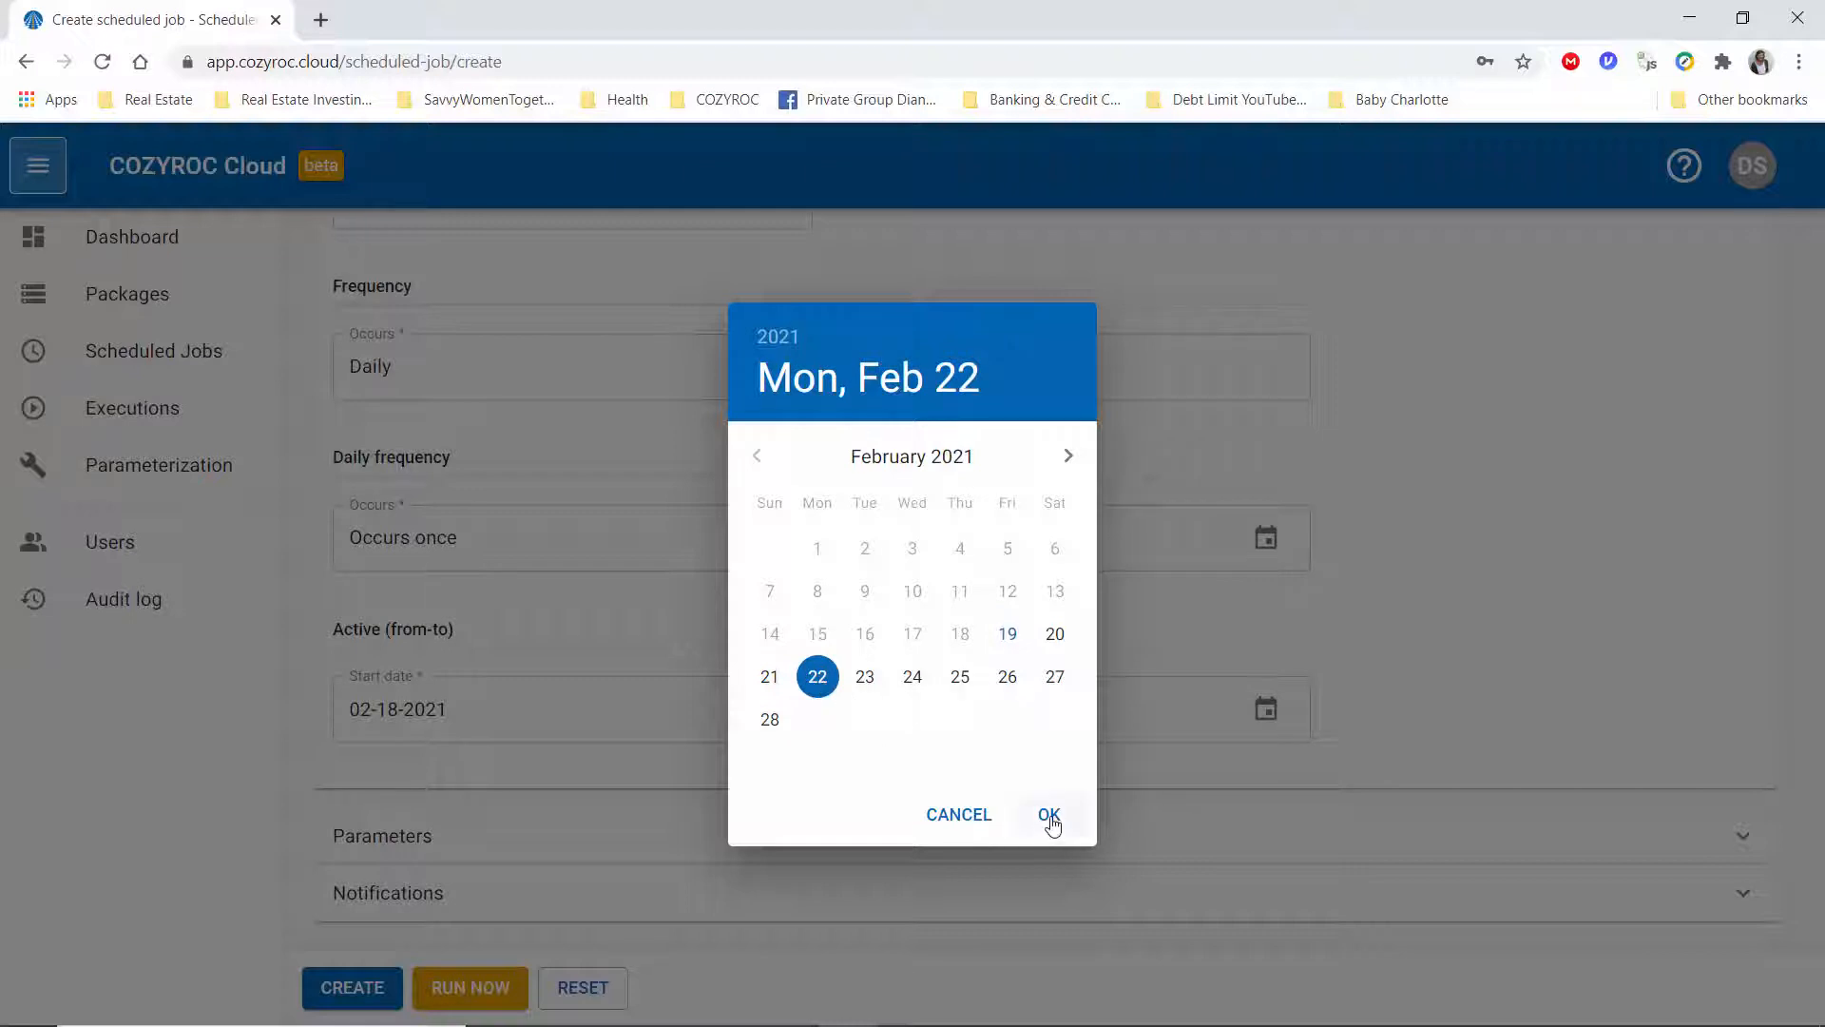
pyautogui.click(1047, 814)
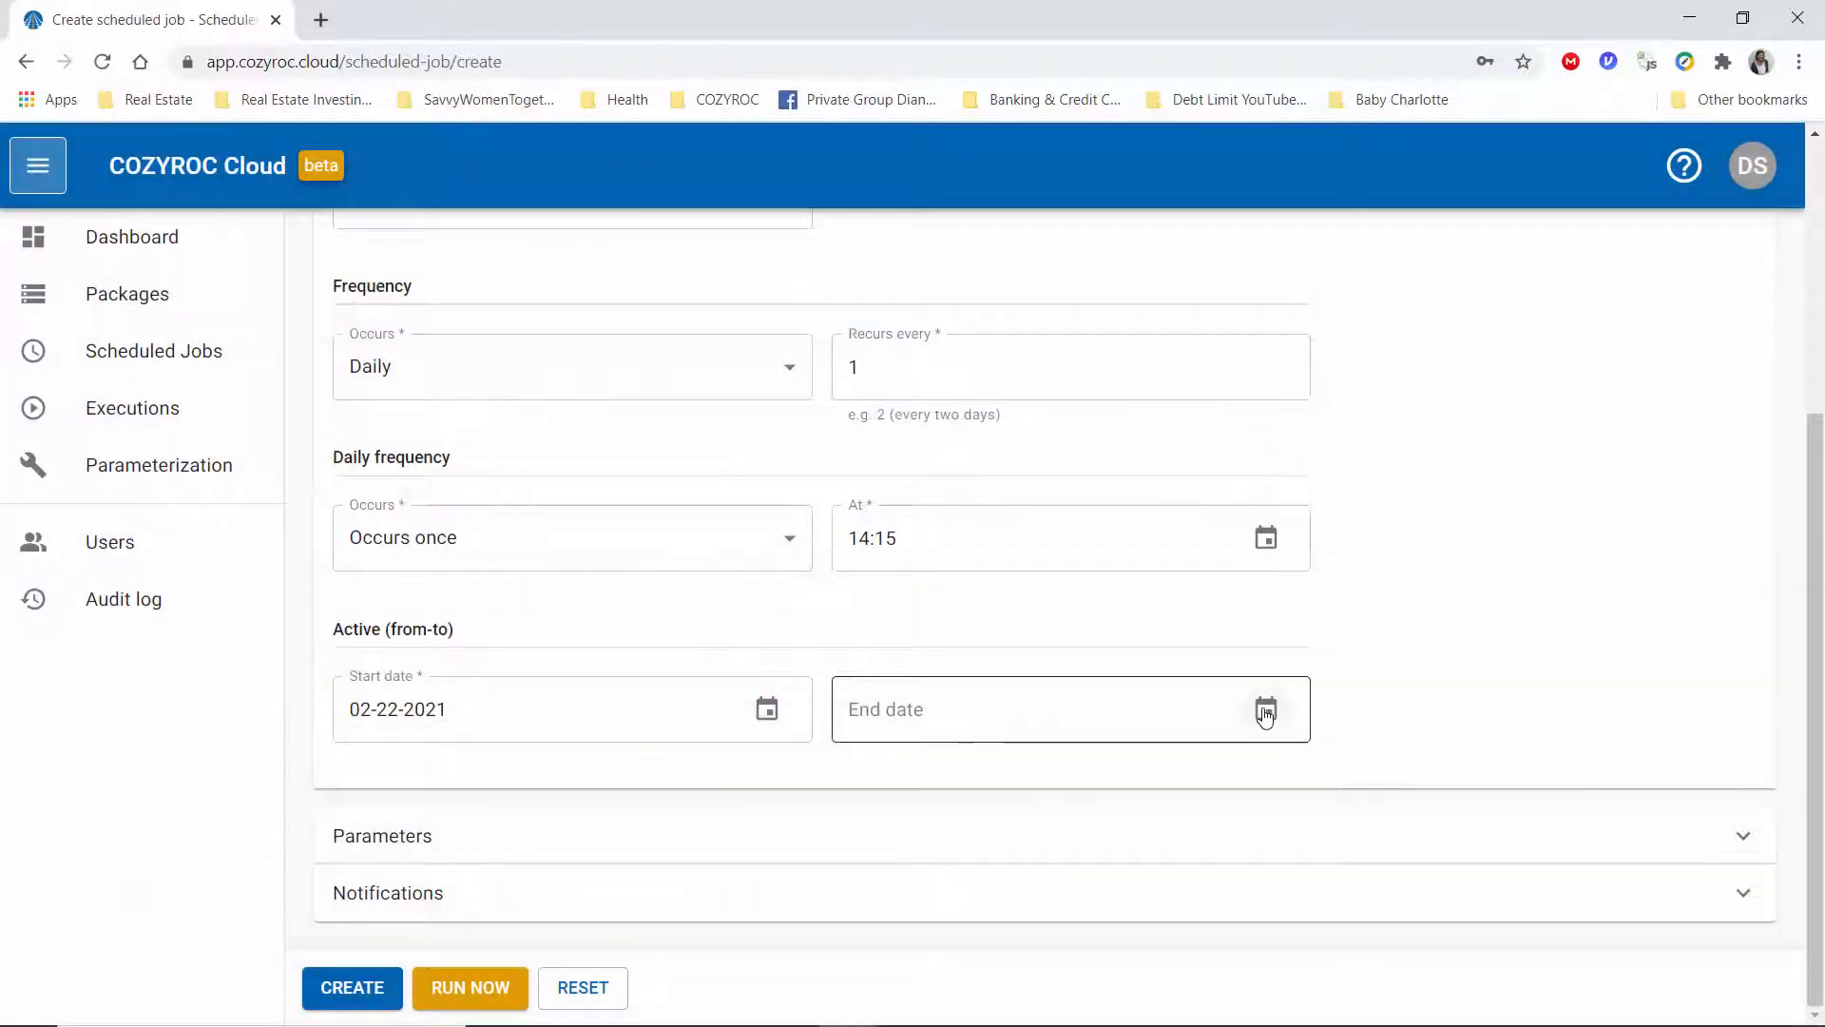
# - Set the job's end date to 08-31-2021
pyautogui.click(1266, 709)
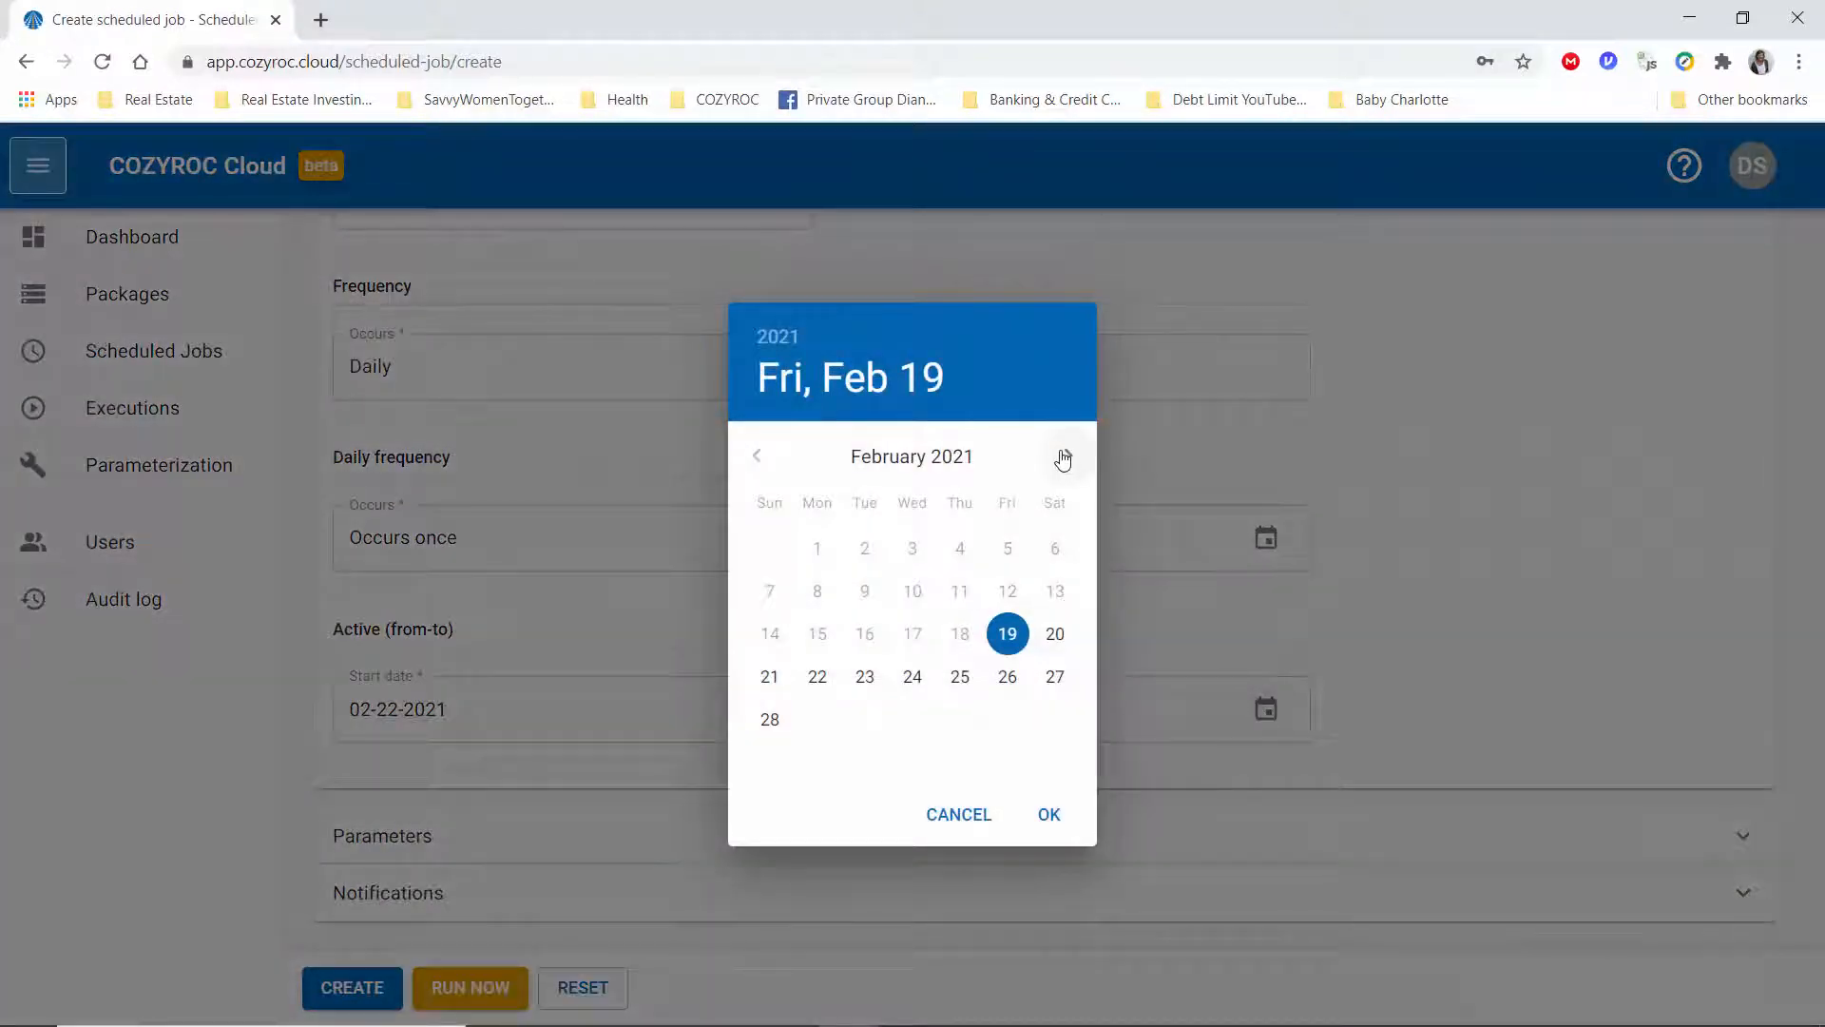
pyautogui.click(1061, 456)
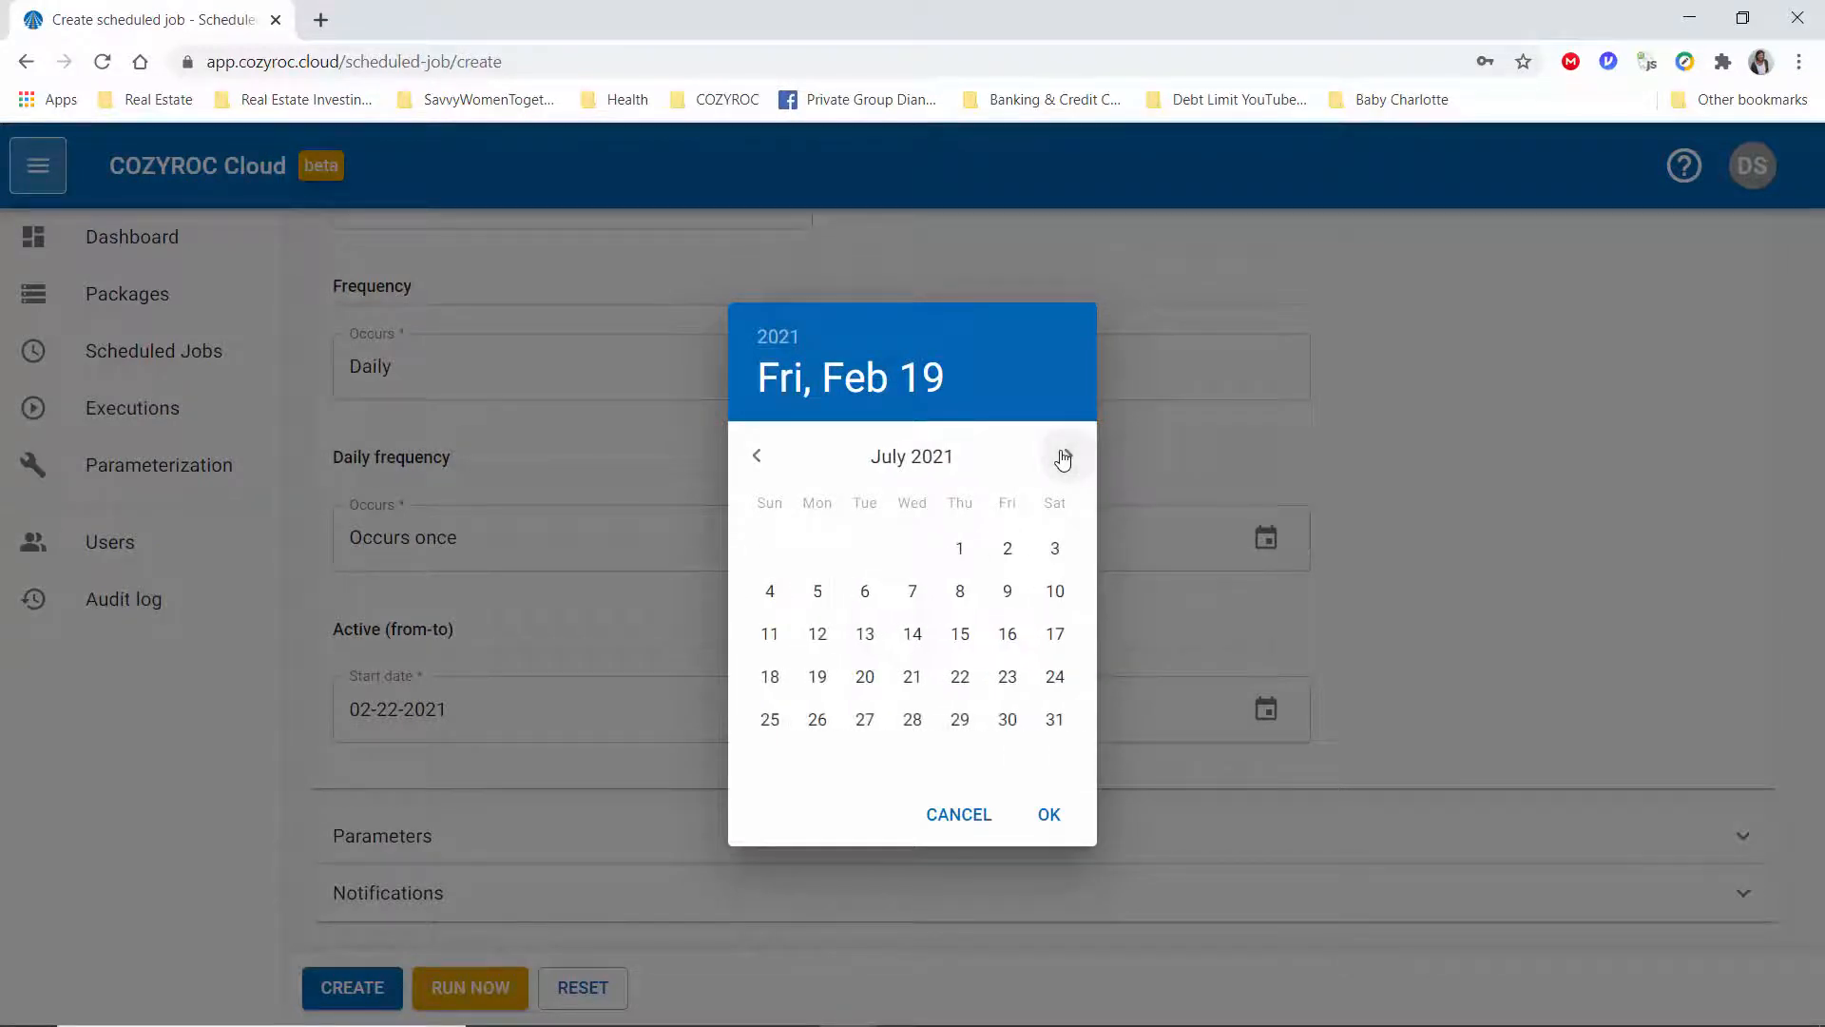
pyautogui.click(1062, 456)
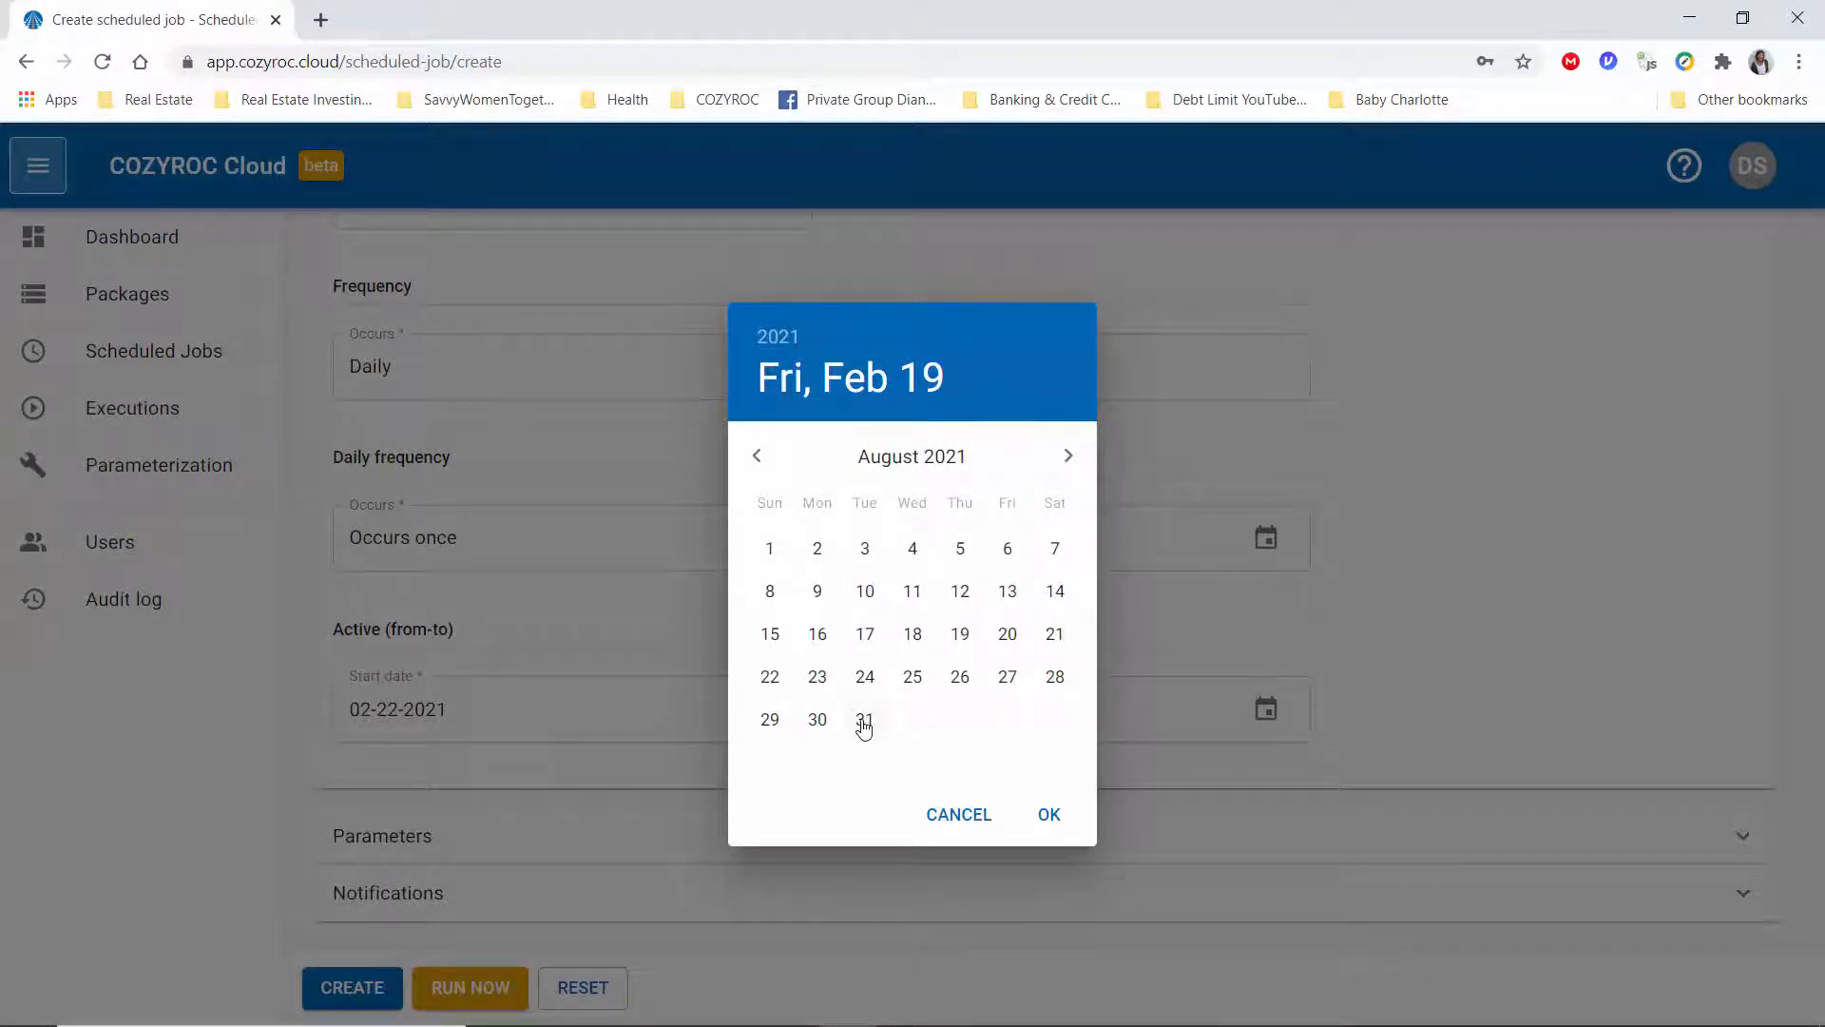
pyautogui.click(864, 718)
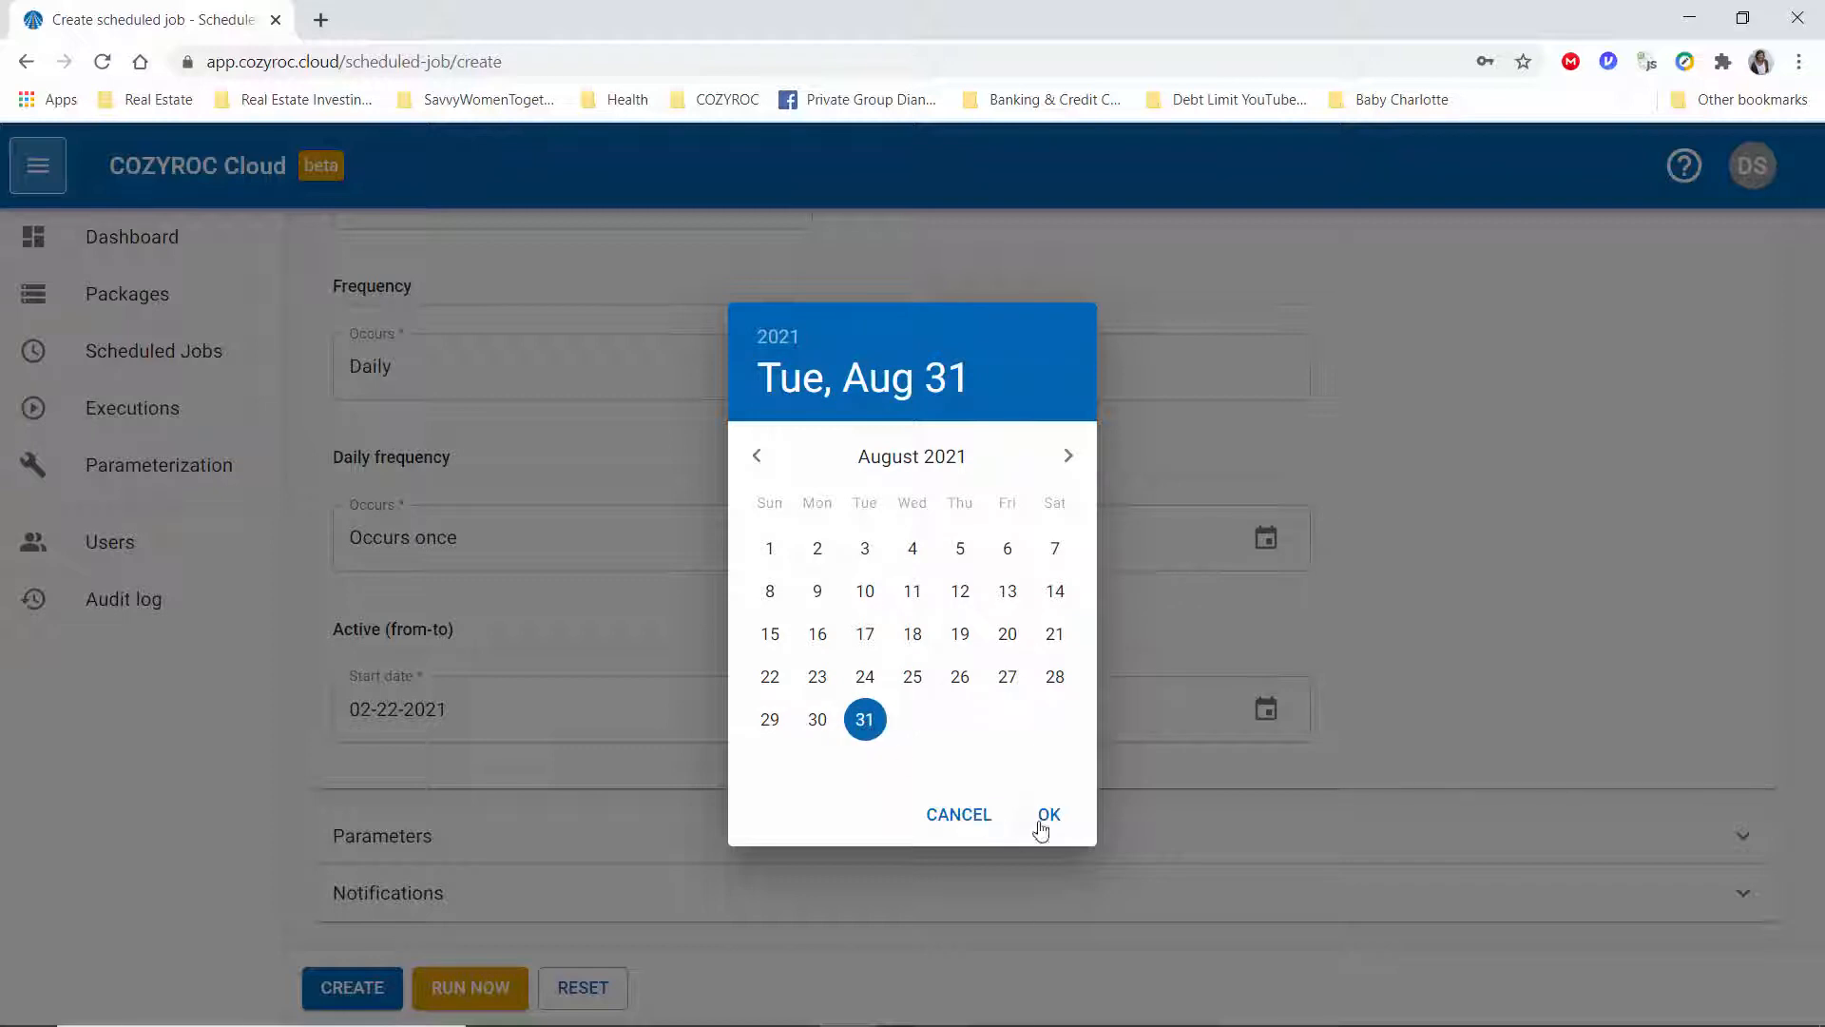
pyautogui.click(1047, 813)
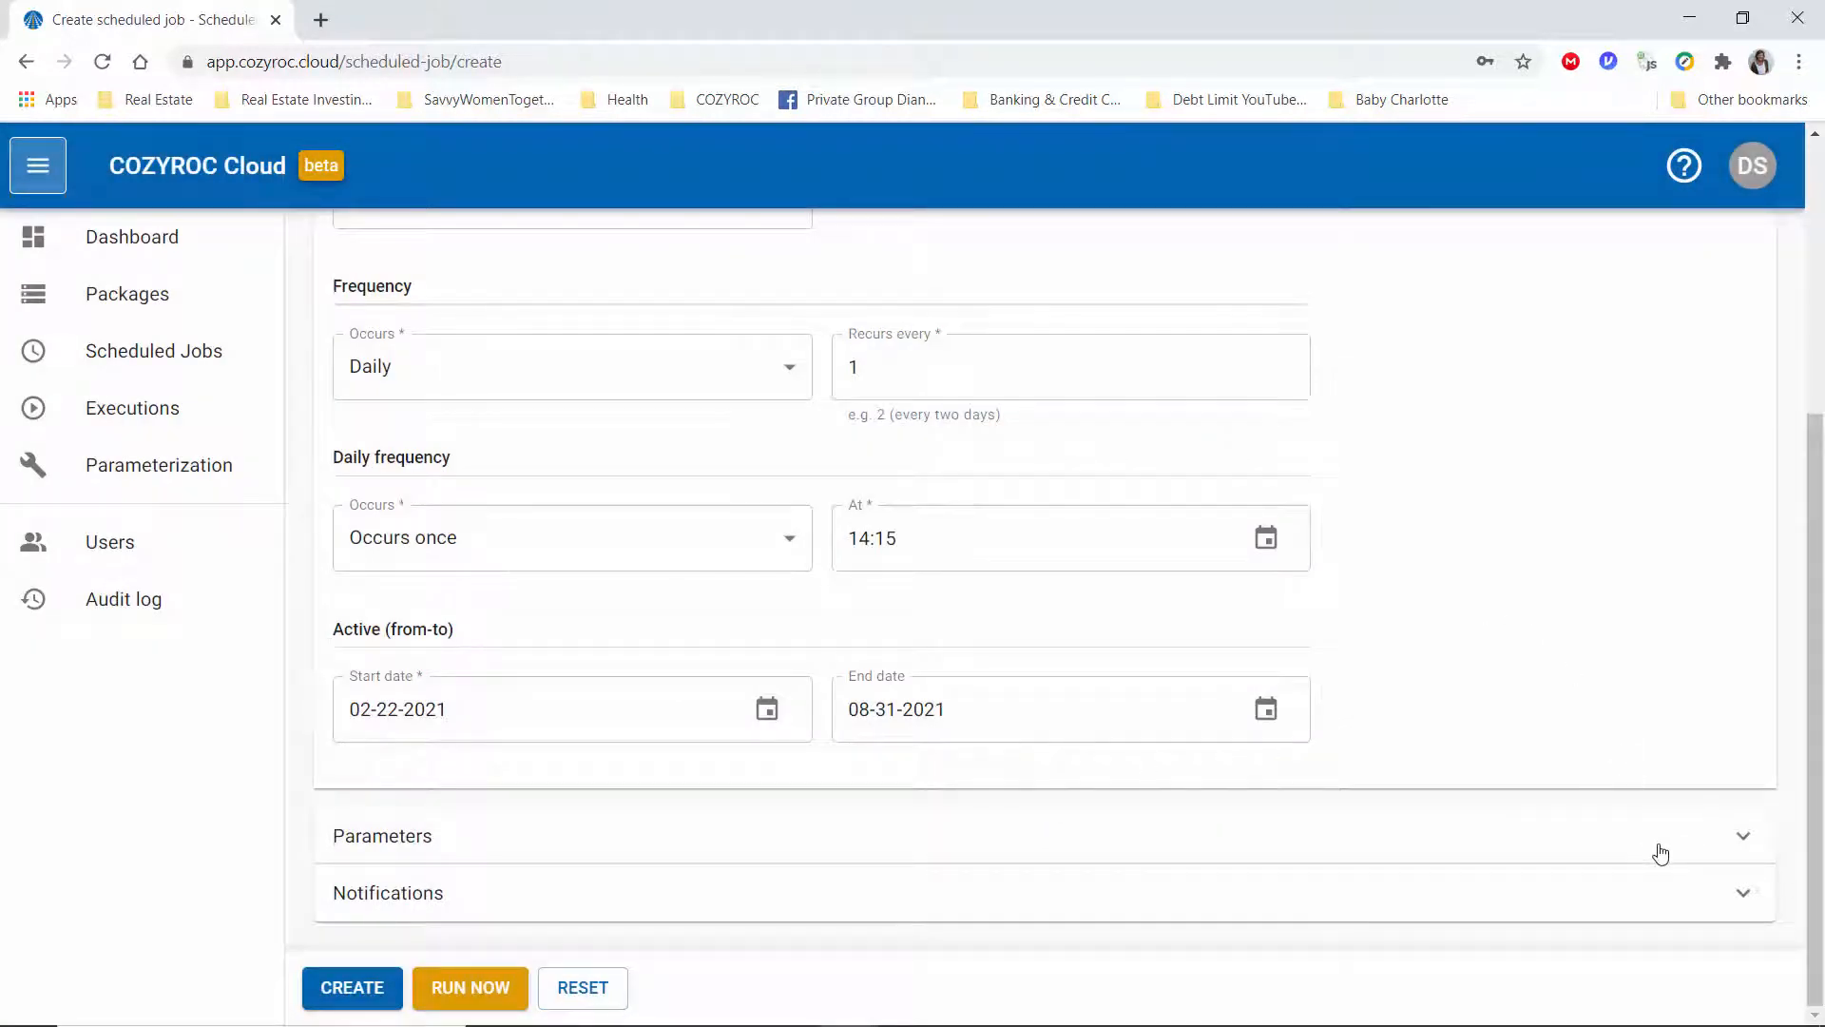
# - Expand Parameters and Notifications to review error alerts on, success alerts off
pyautogui.click(382, 834)
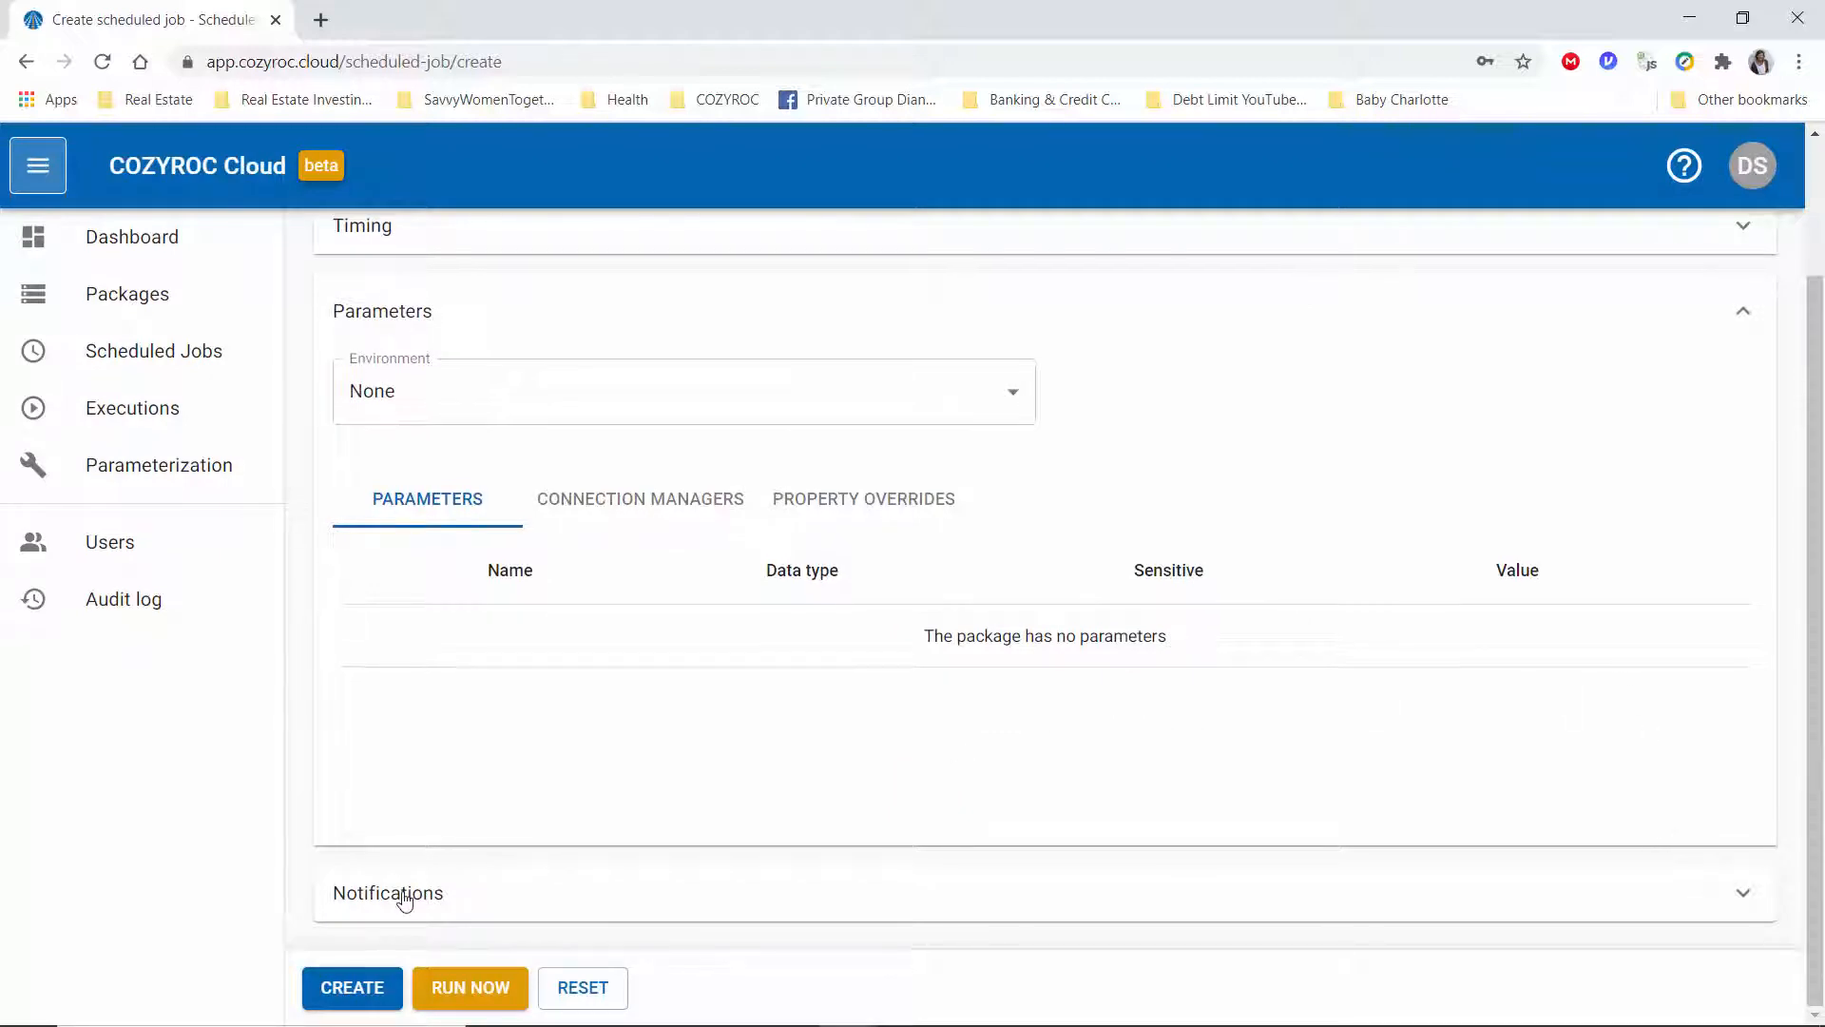
pyautogui.click(387, 891)
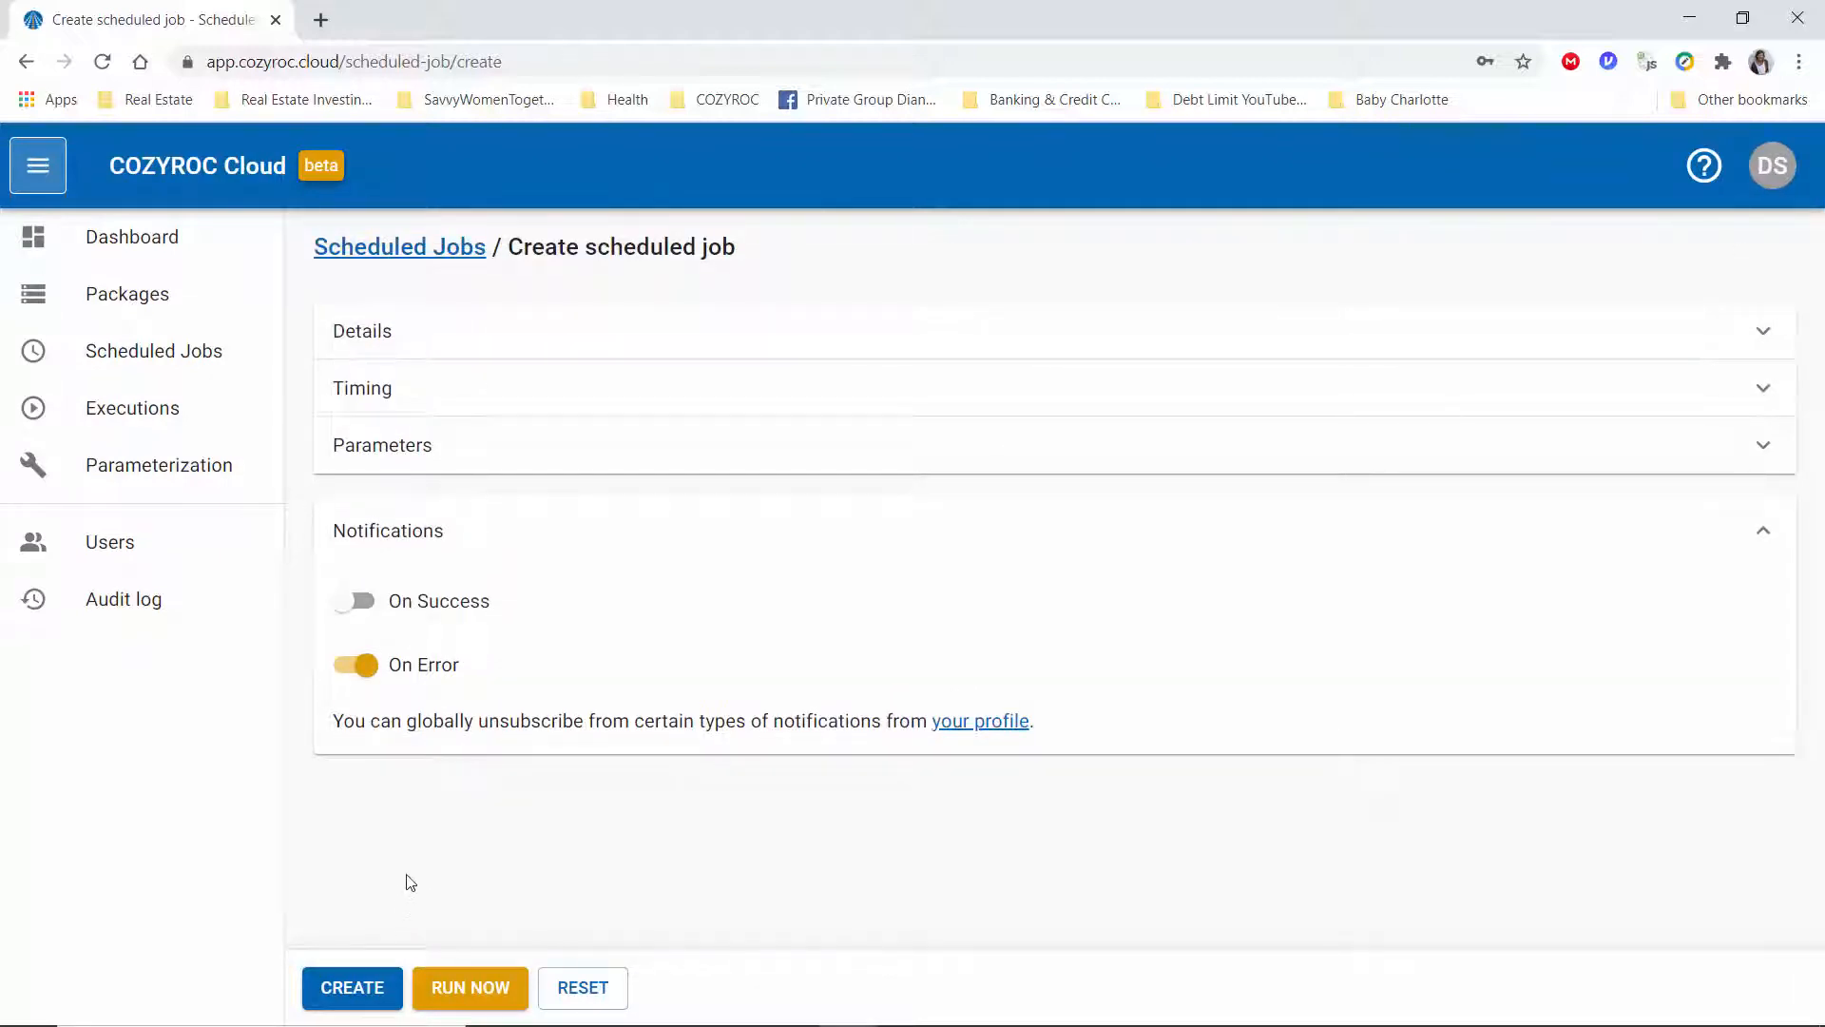
pyautogui.moveTo(461, 805)
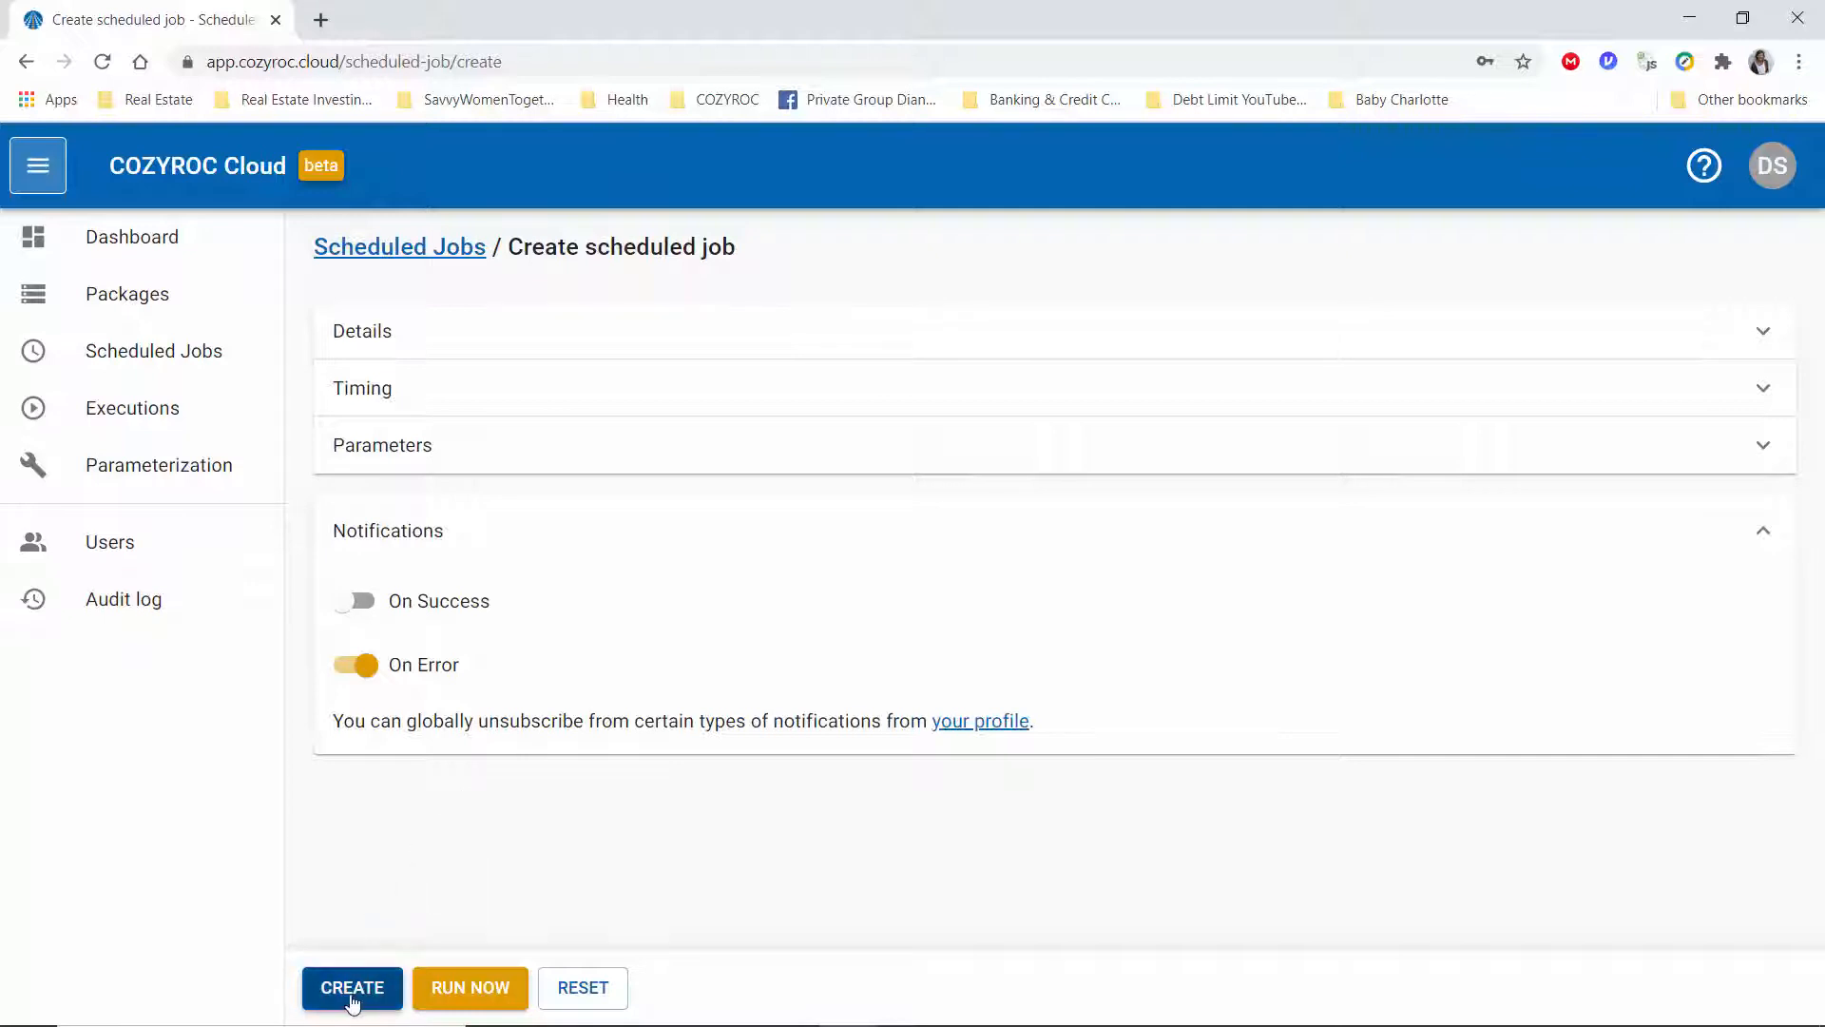
# - Create the 'Schedule to run once daily' job and dismiss the success notification
pyautogui.click(352, 987)
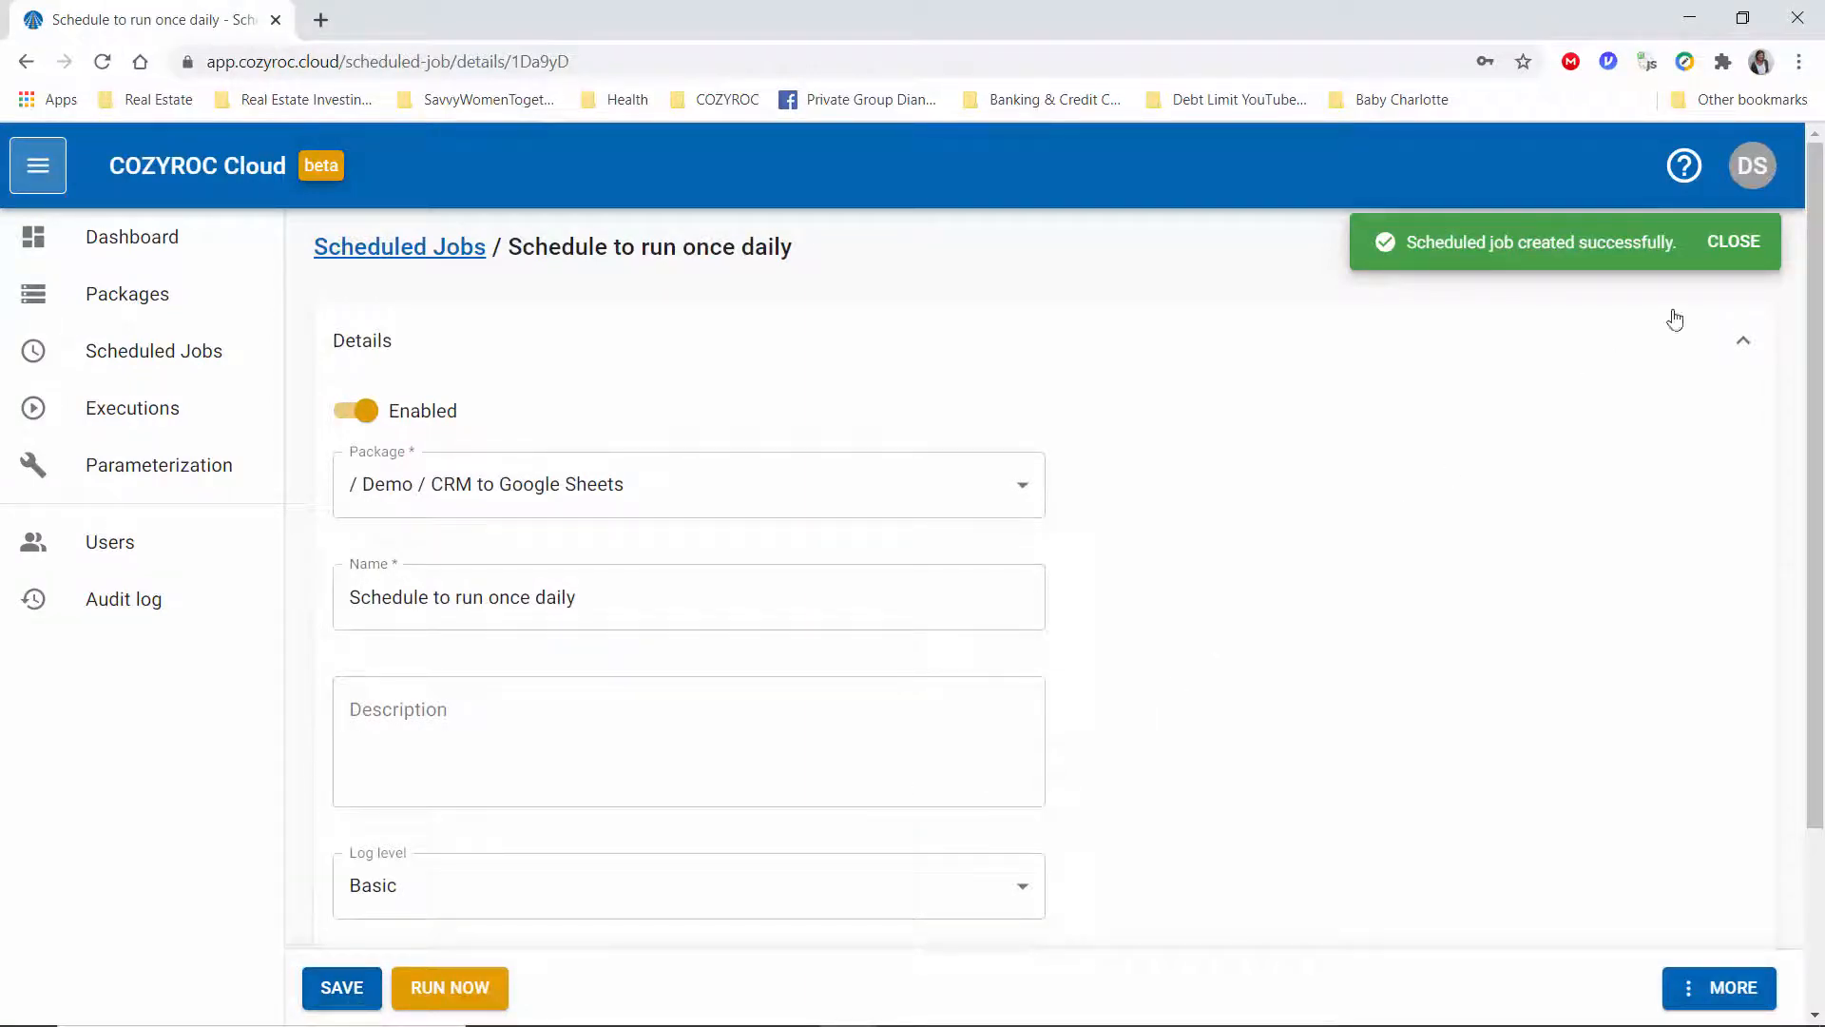
pyautogui.click(1733, 242)
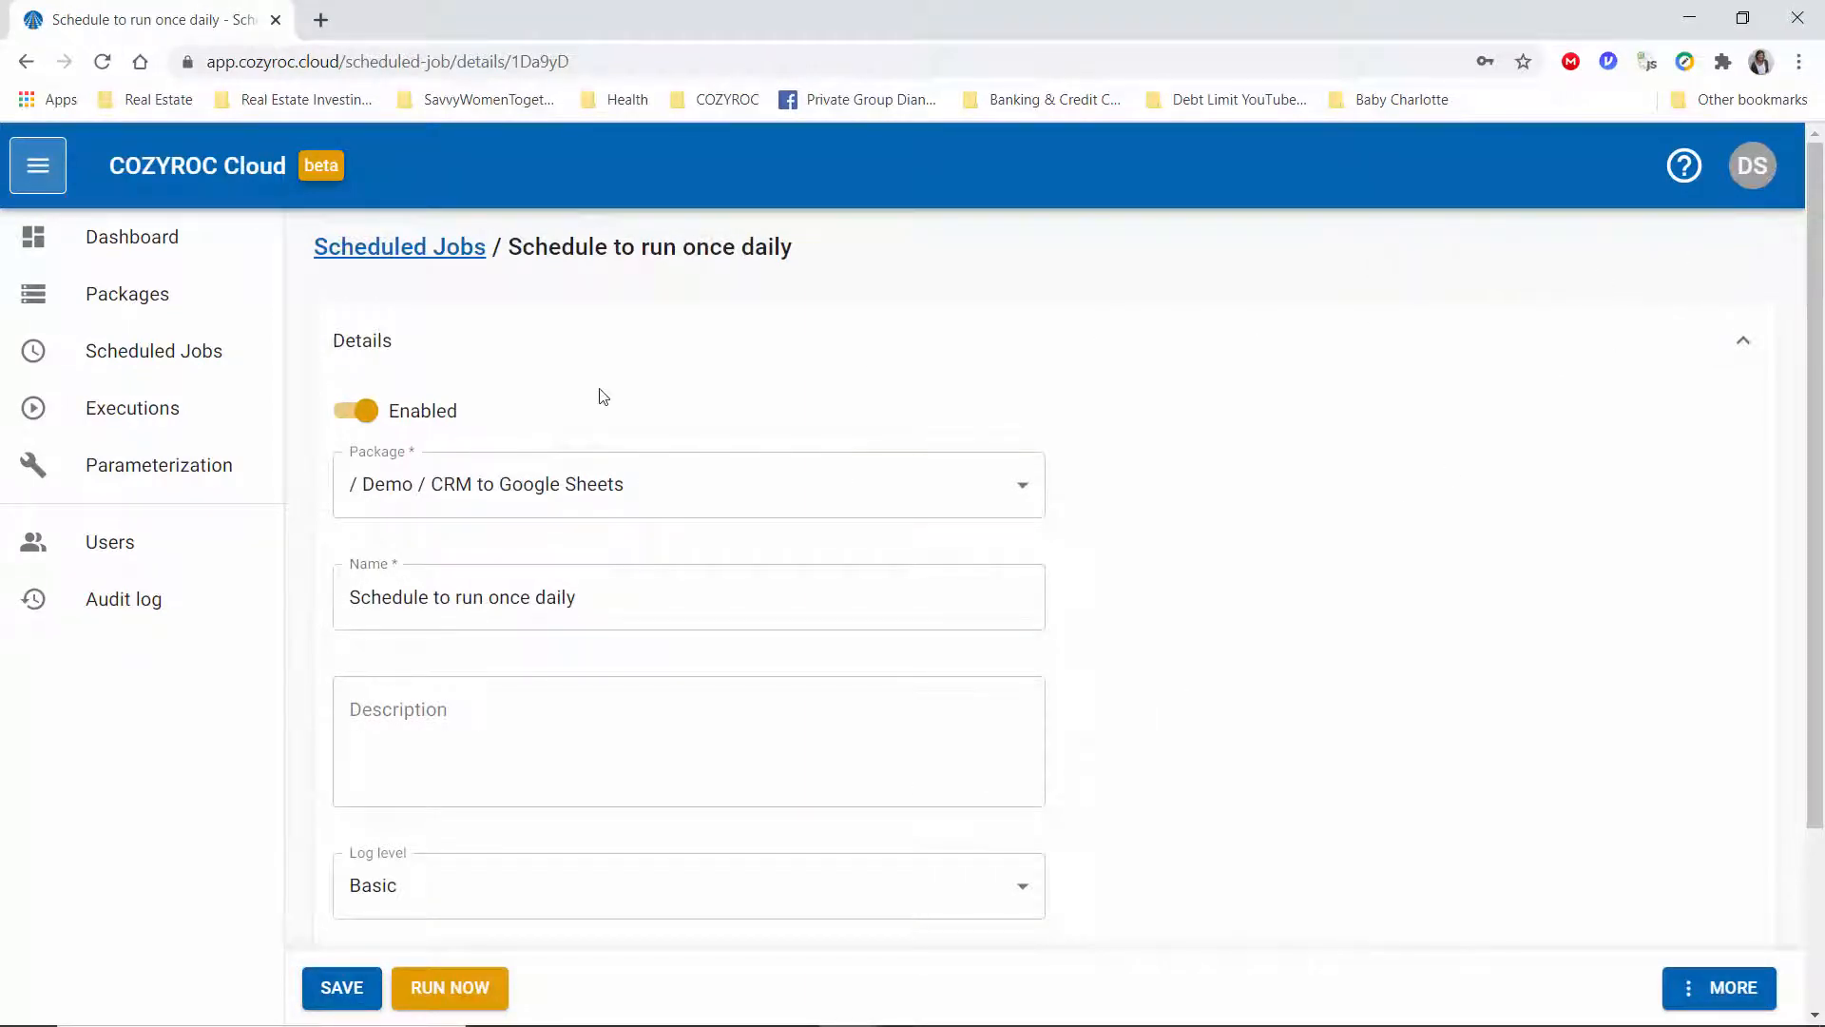
pyautogui.moveTo(152, 351)
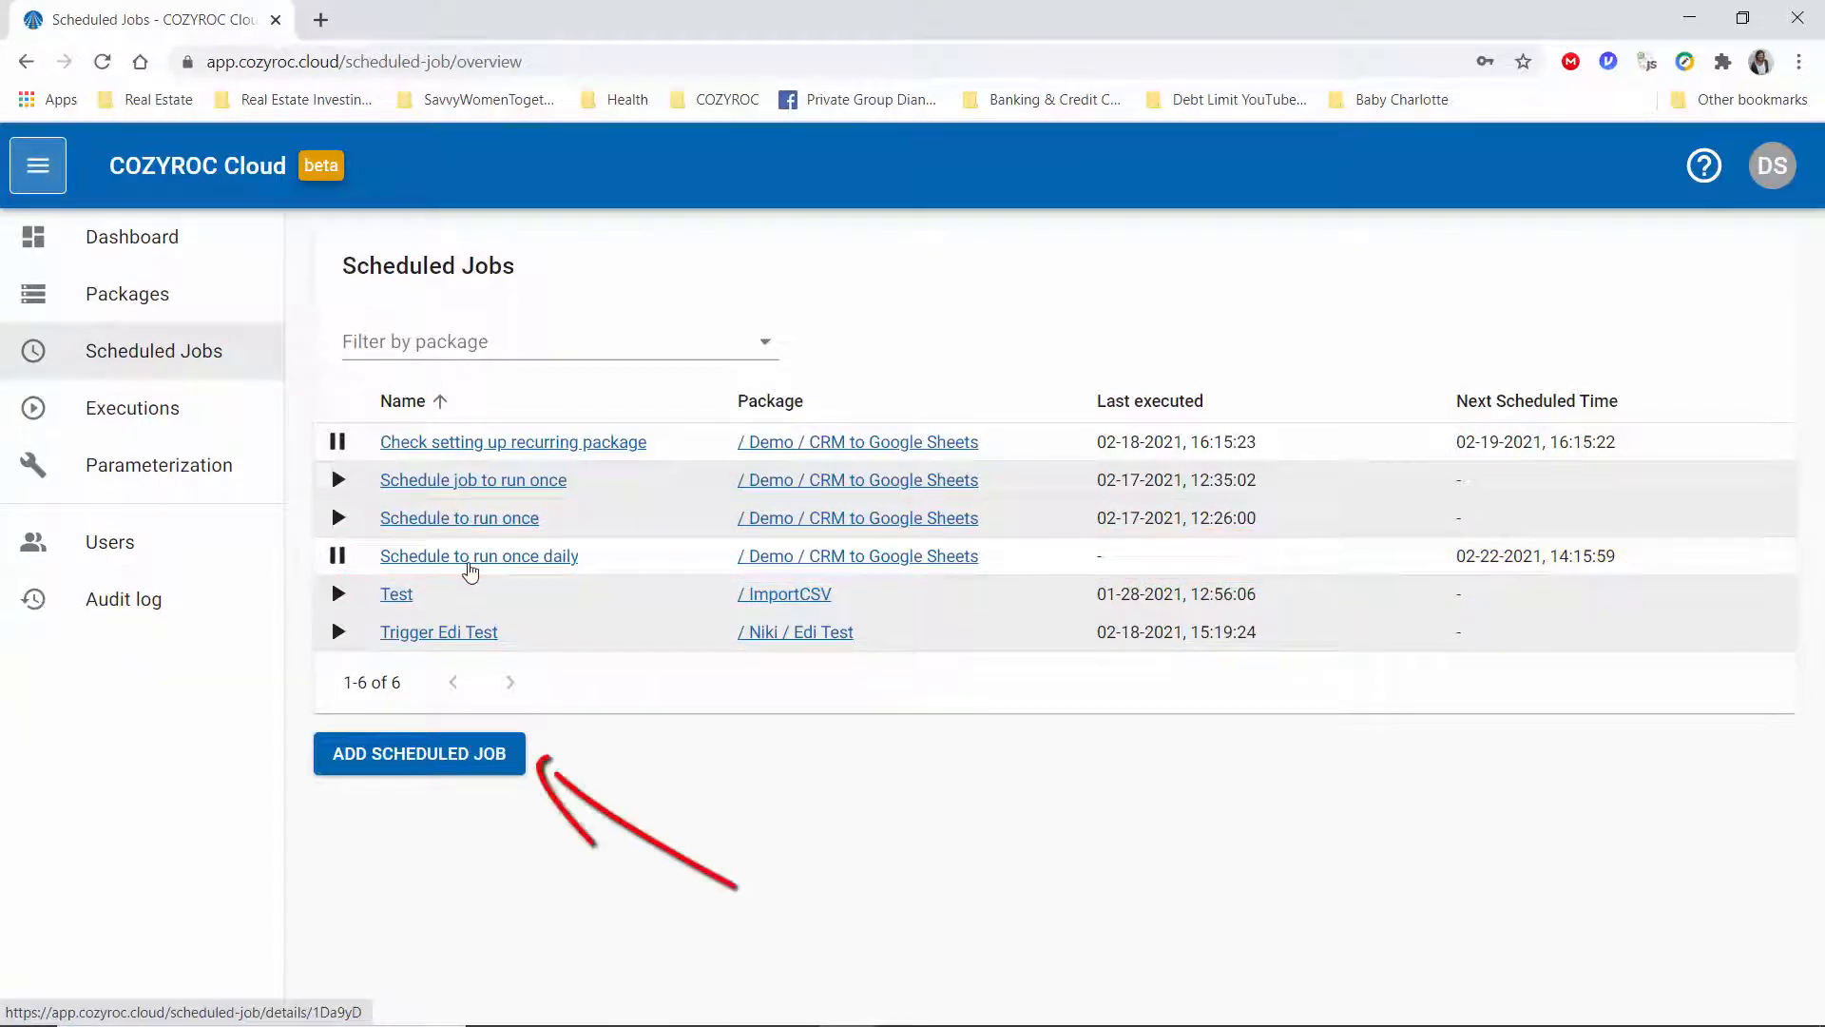
pyautogui.click(418, 753)
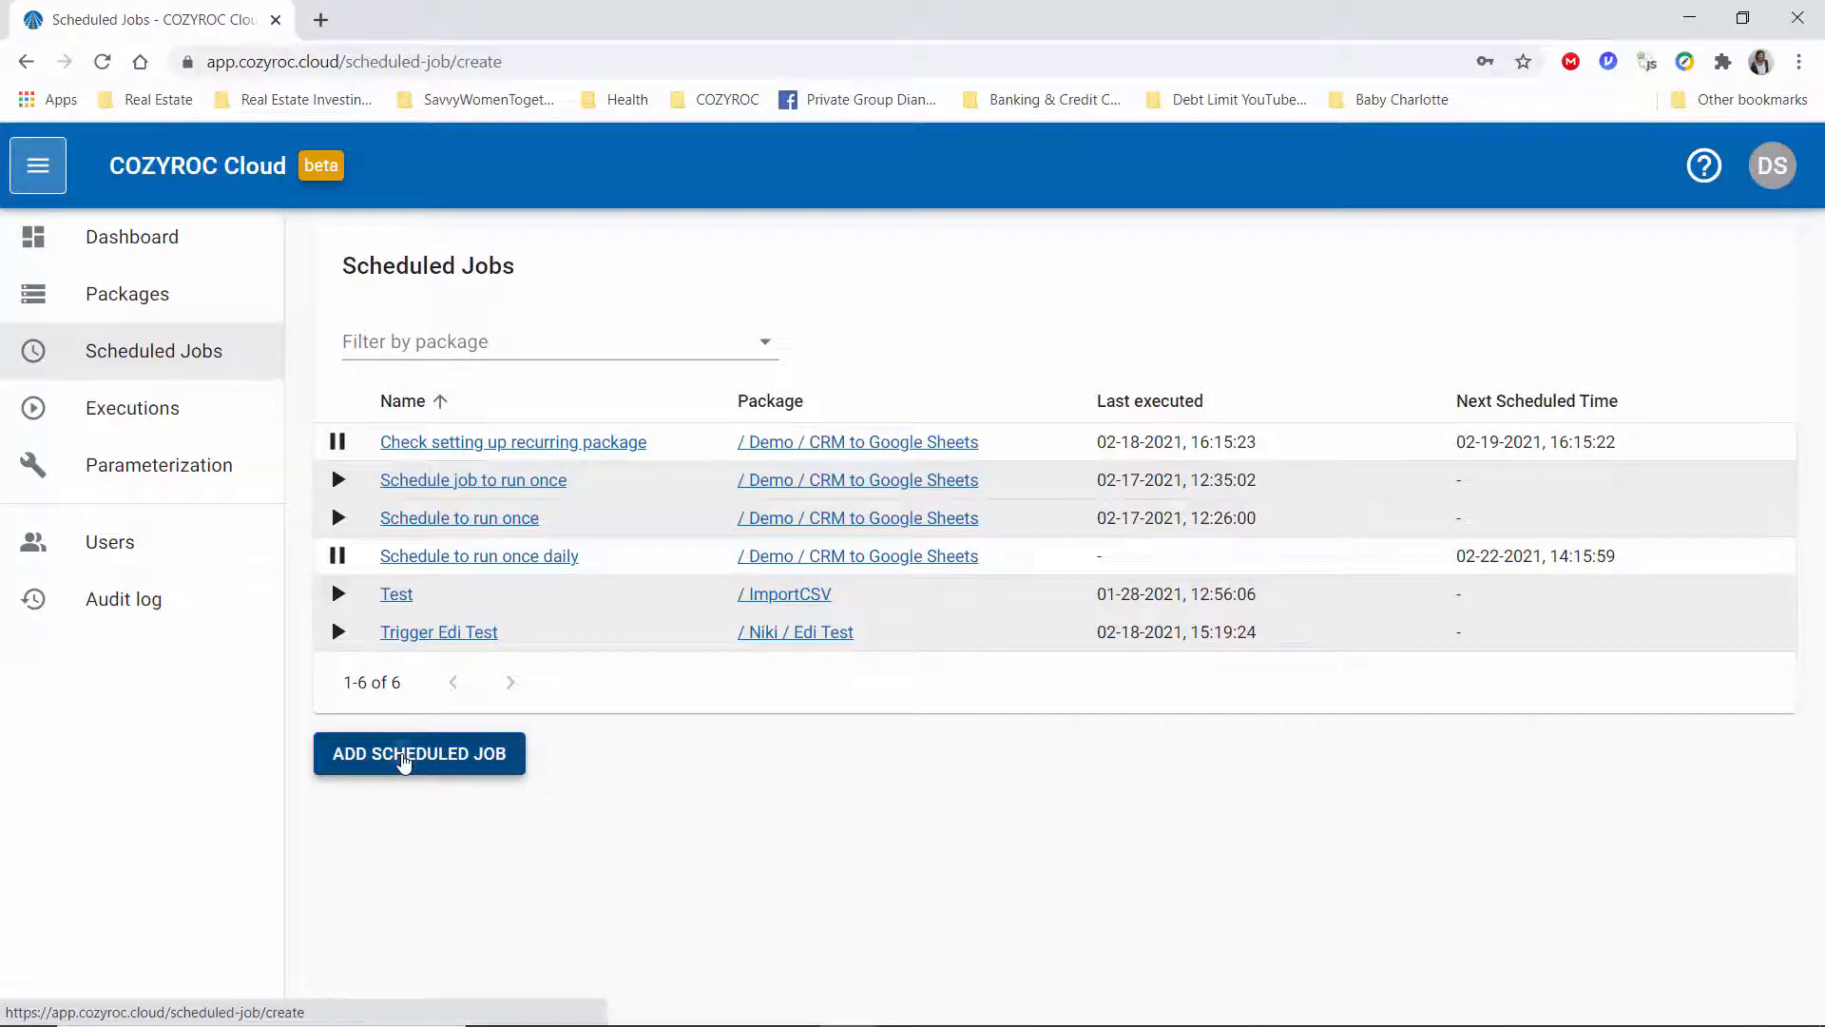
pyautogui.click(419, 753)
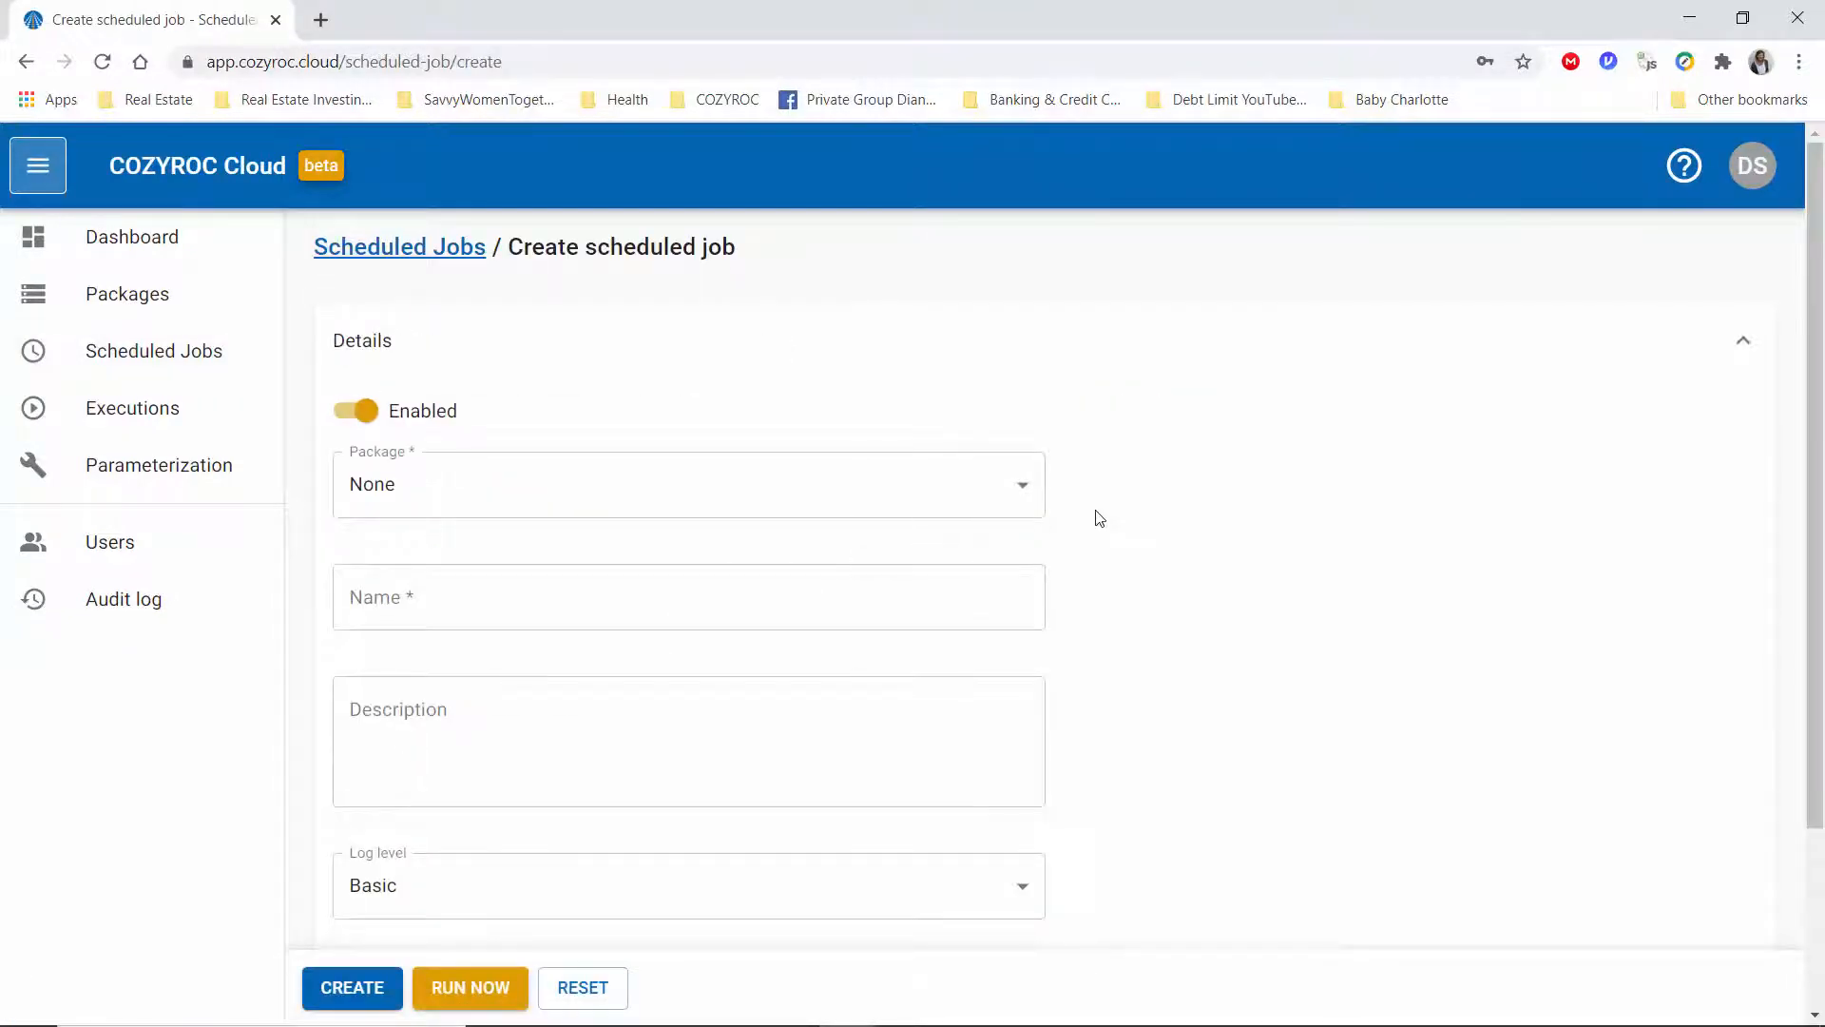